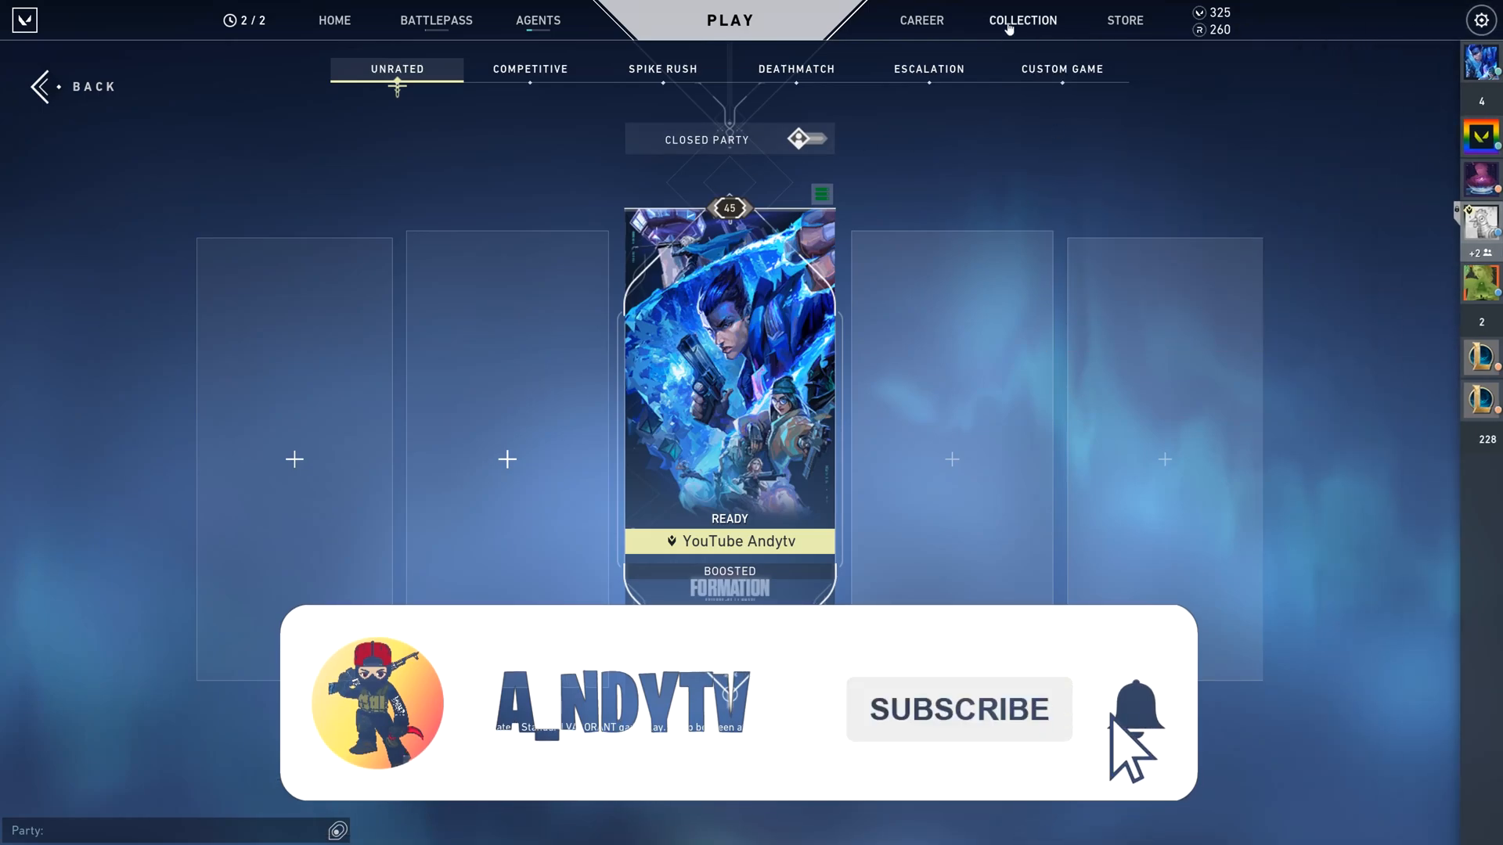
Show the Valorant store with the featured Ruination collection and weapon offers.
left_click(1123, 18)
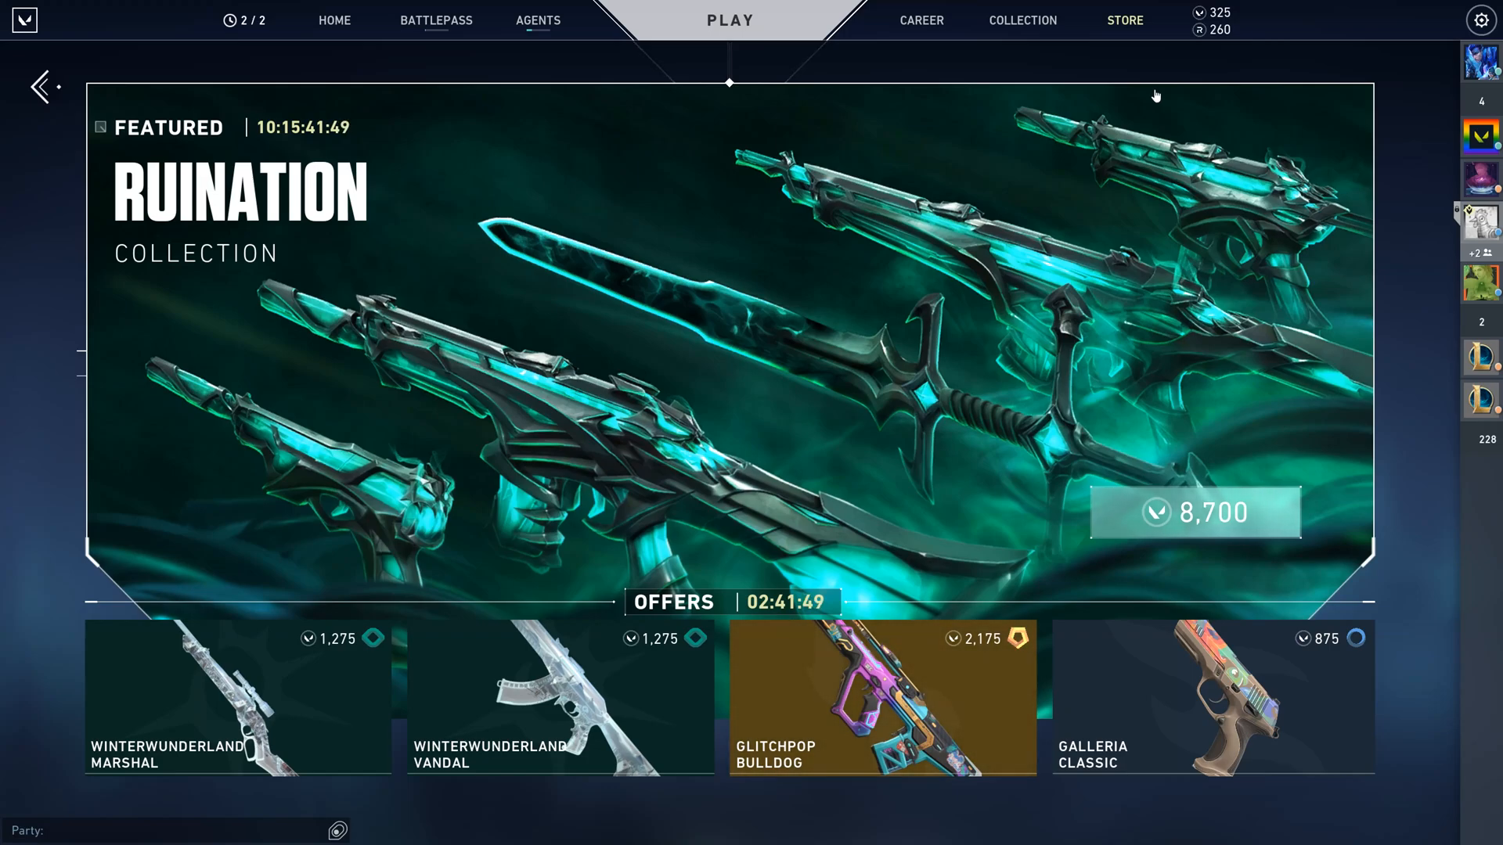
left_click(537, 19)
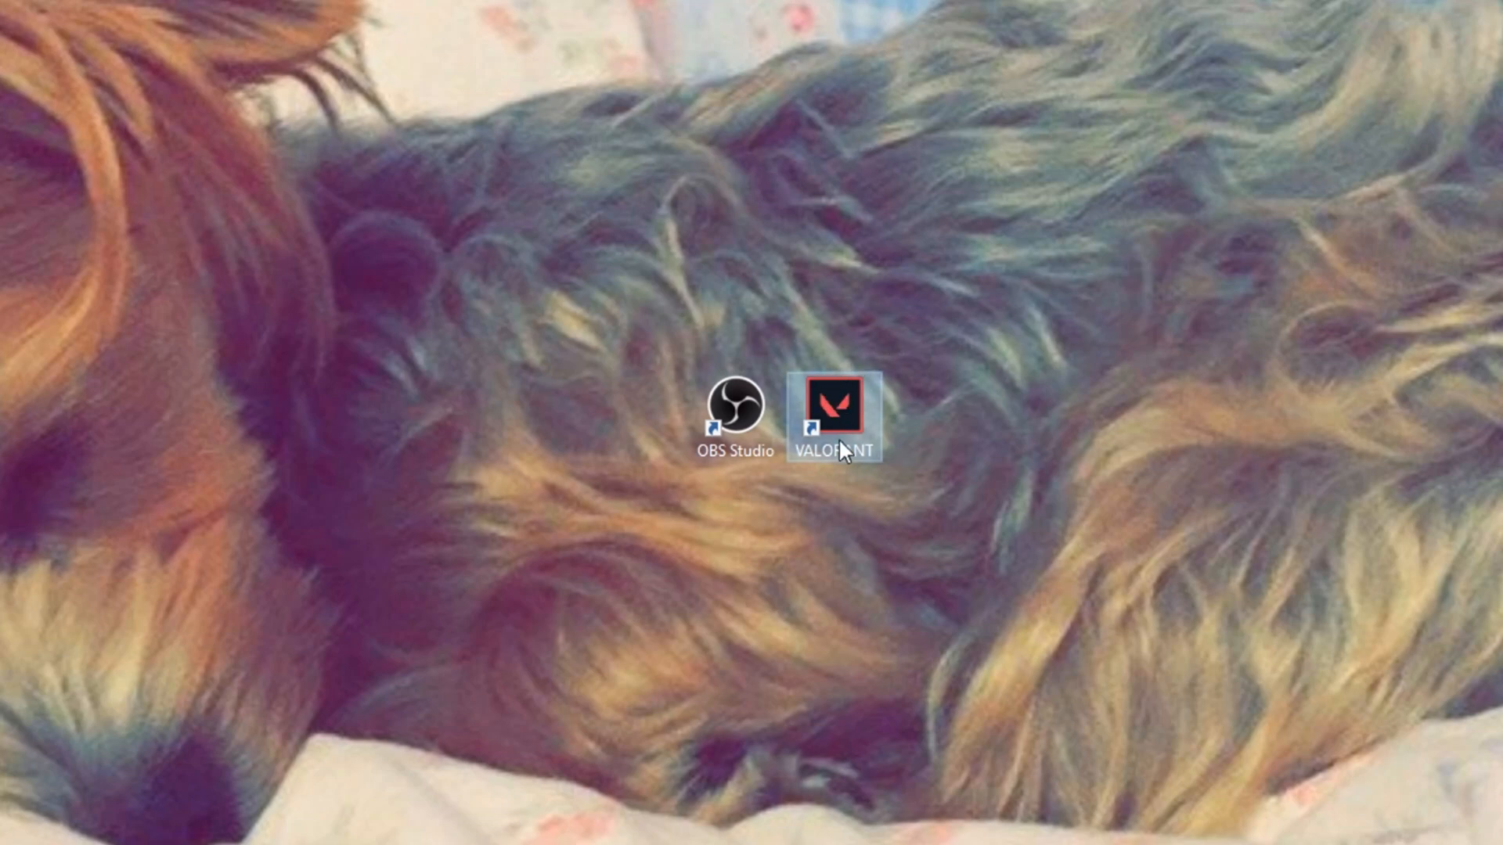
mouse_move(732, 412)
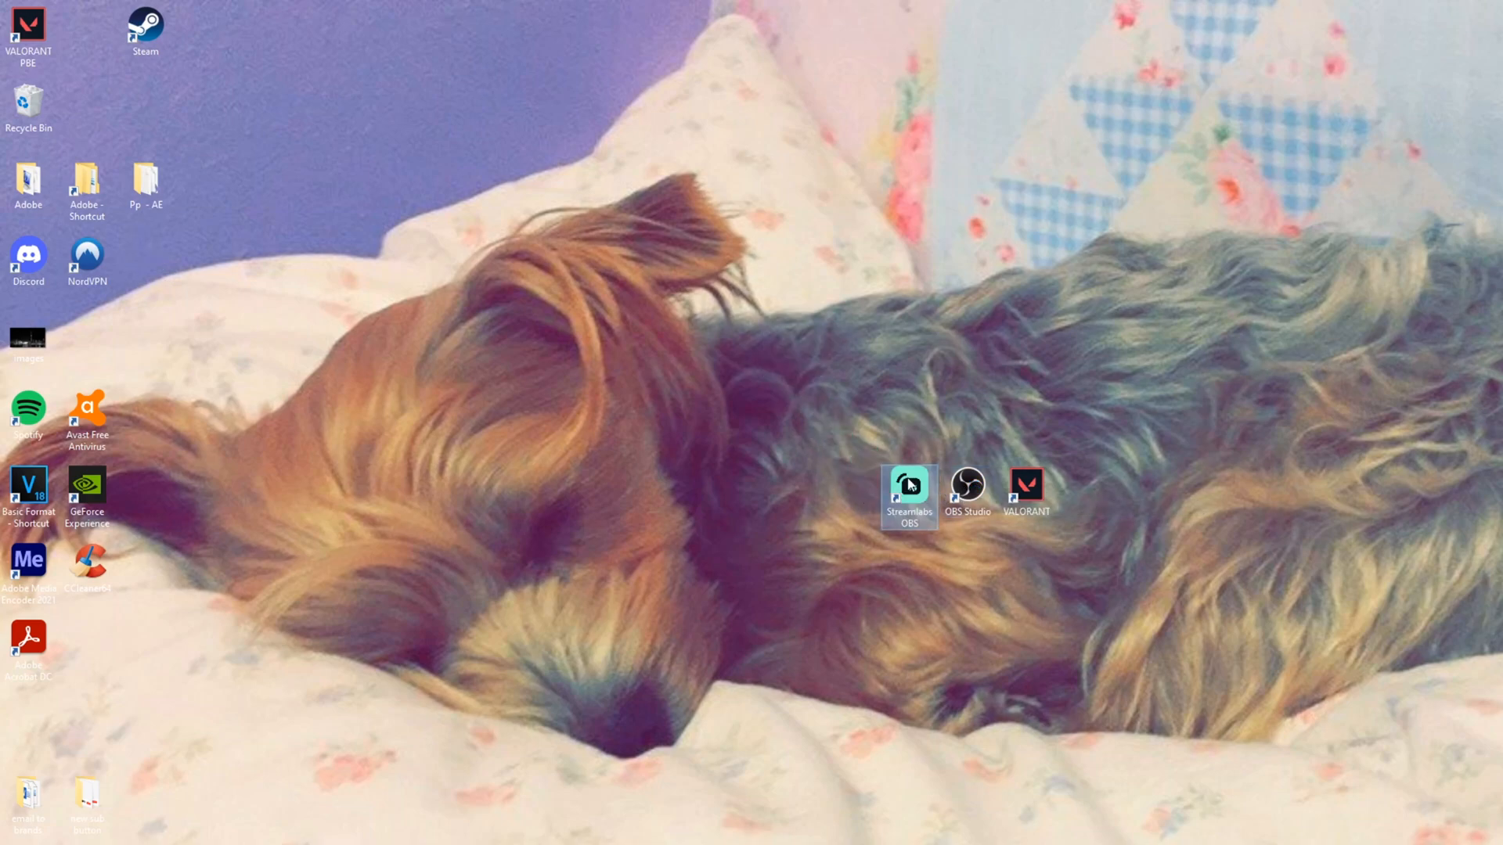
mouse_move(953, 518)
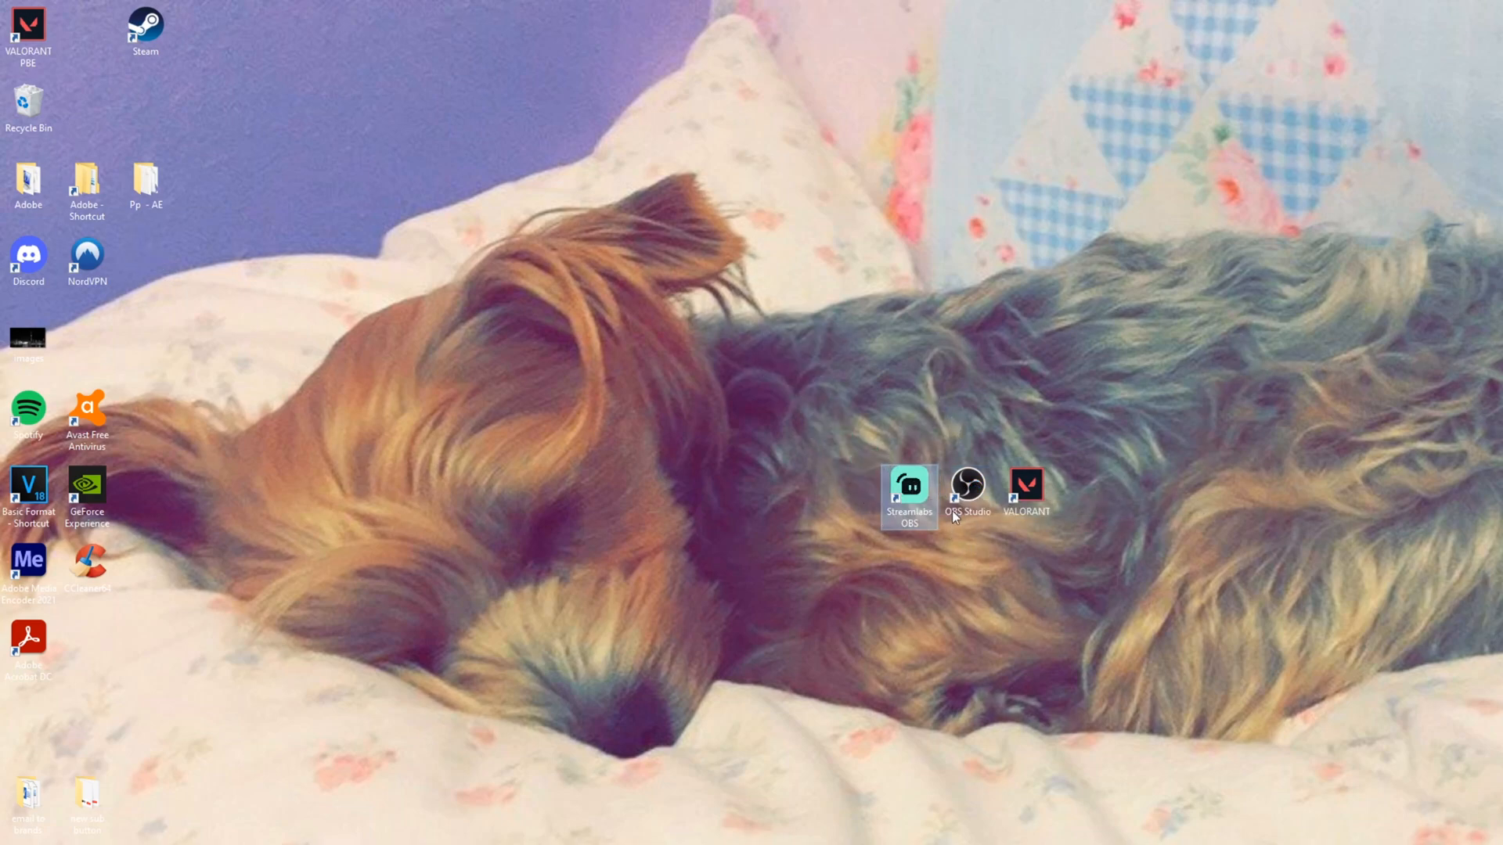
Launch OBS Studio from its desktop shortcut.
double_click(967, 484)
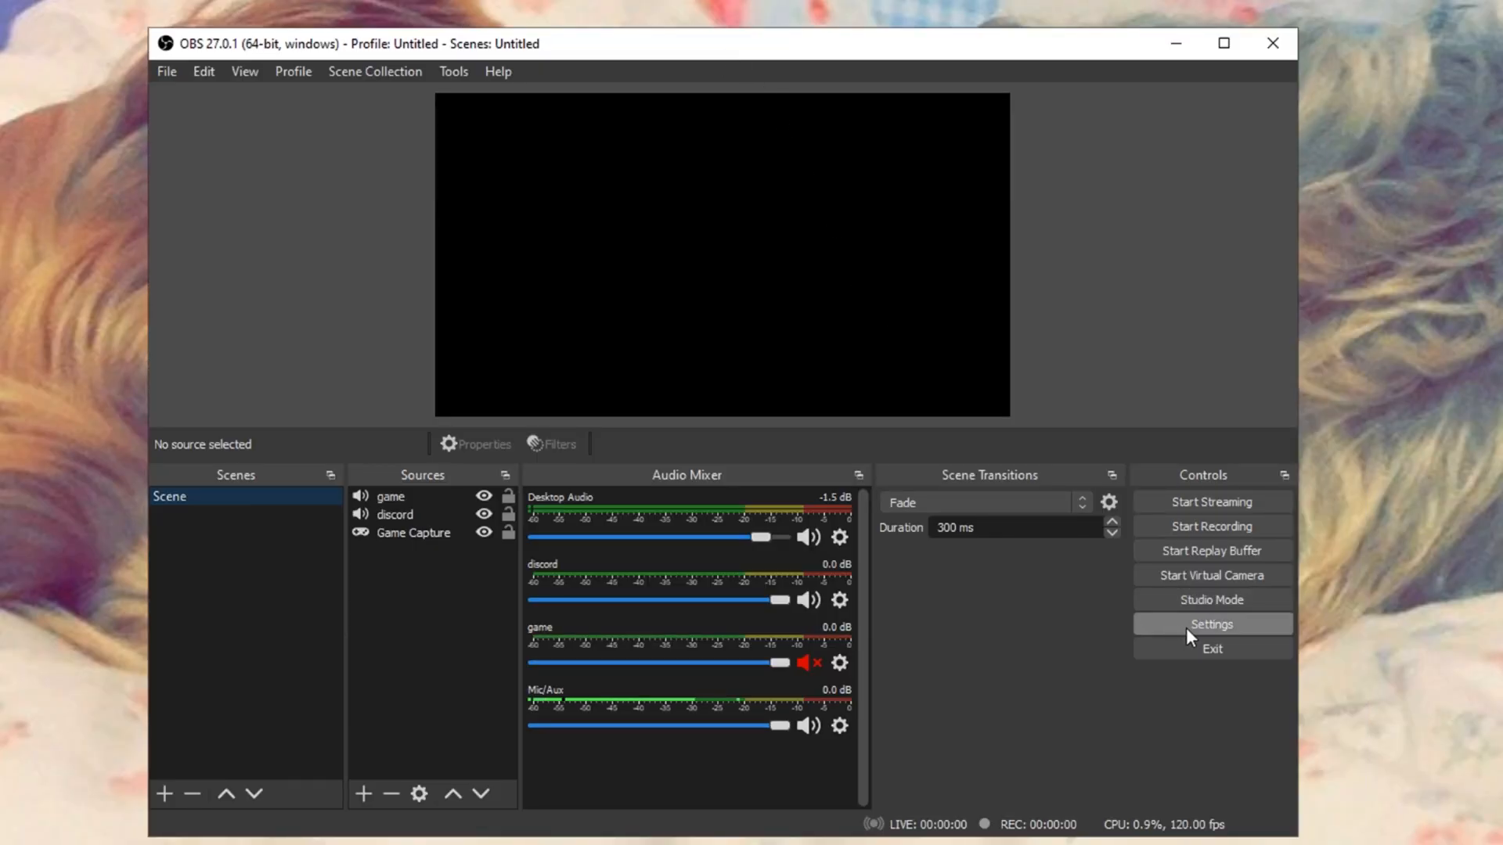
Show the Output page of OBS settings with the advanced streaming encoder options.
left_click(1210, 624)
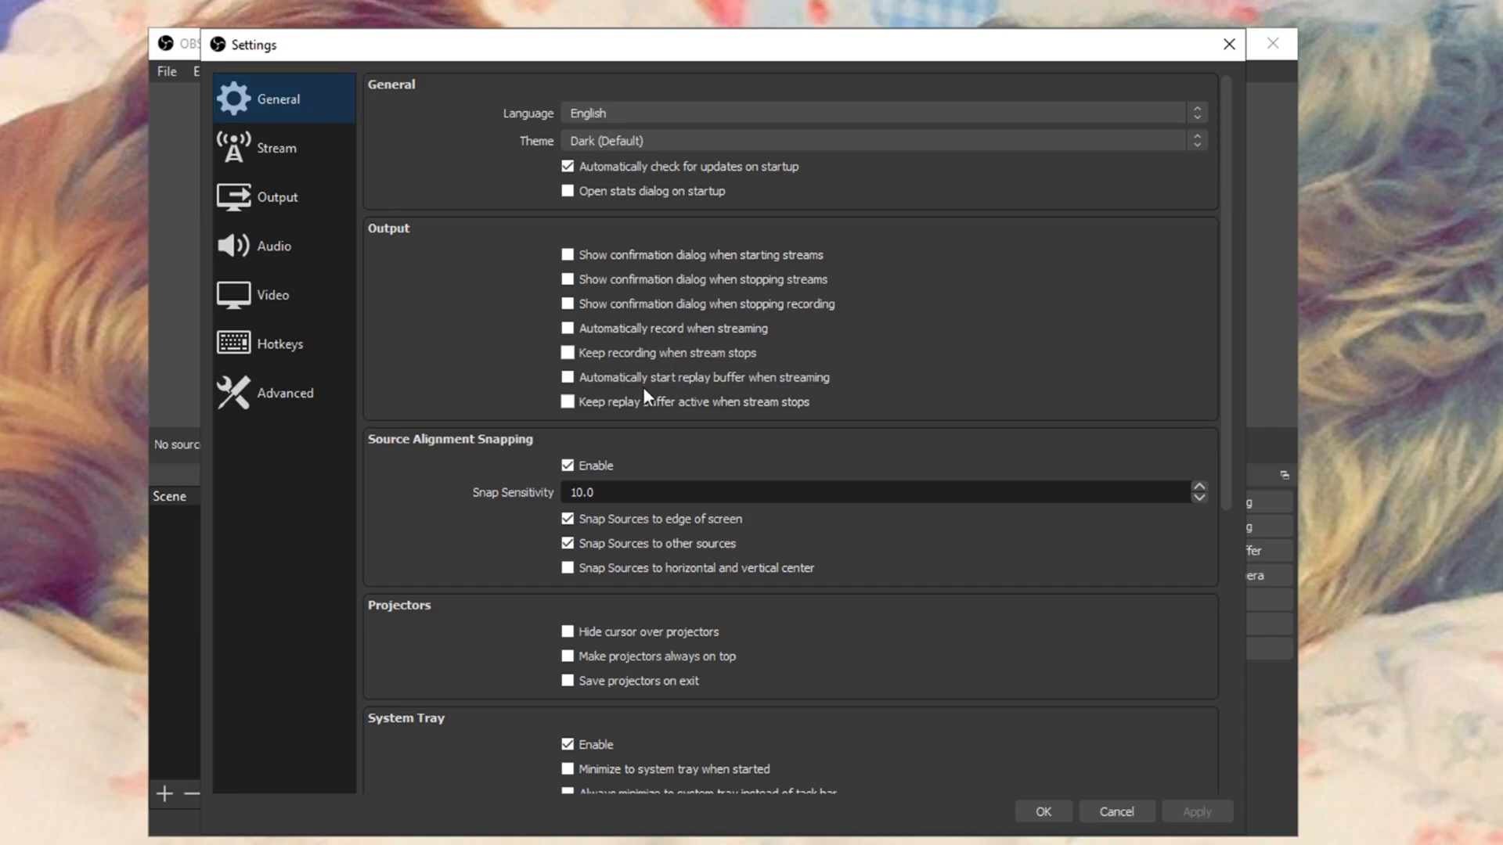
mouse_move(975, 459)
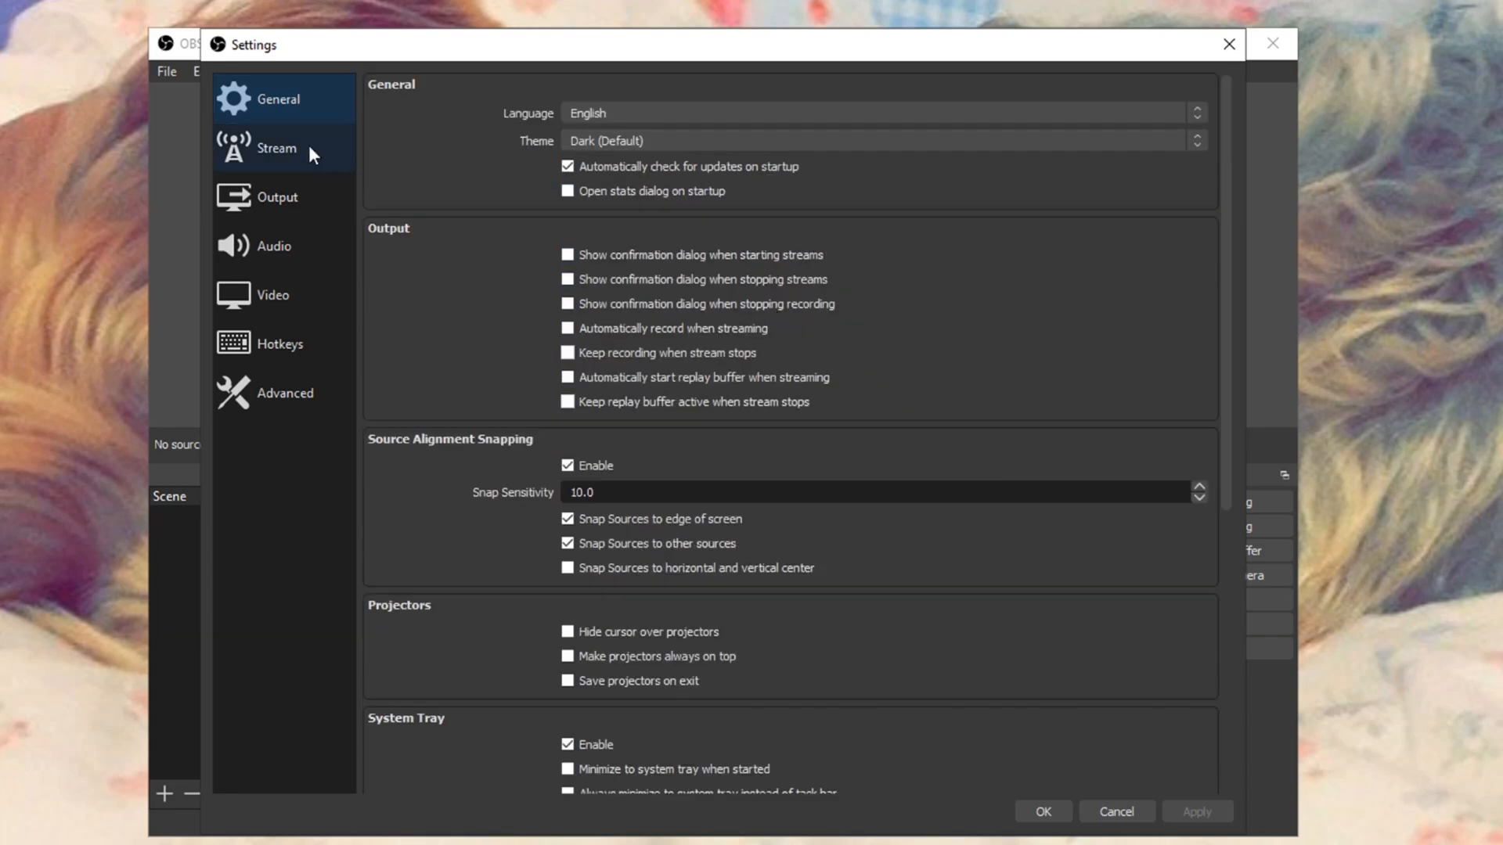
mouse_move(302, 169)
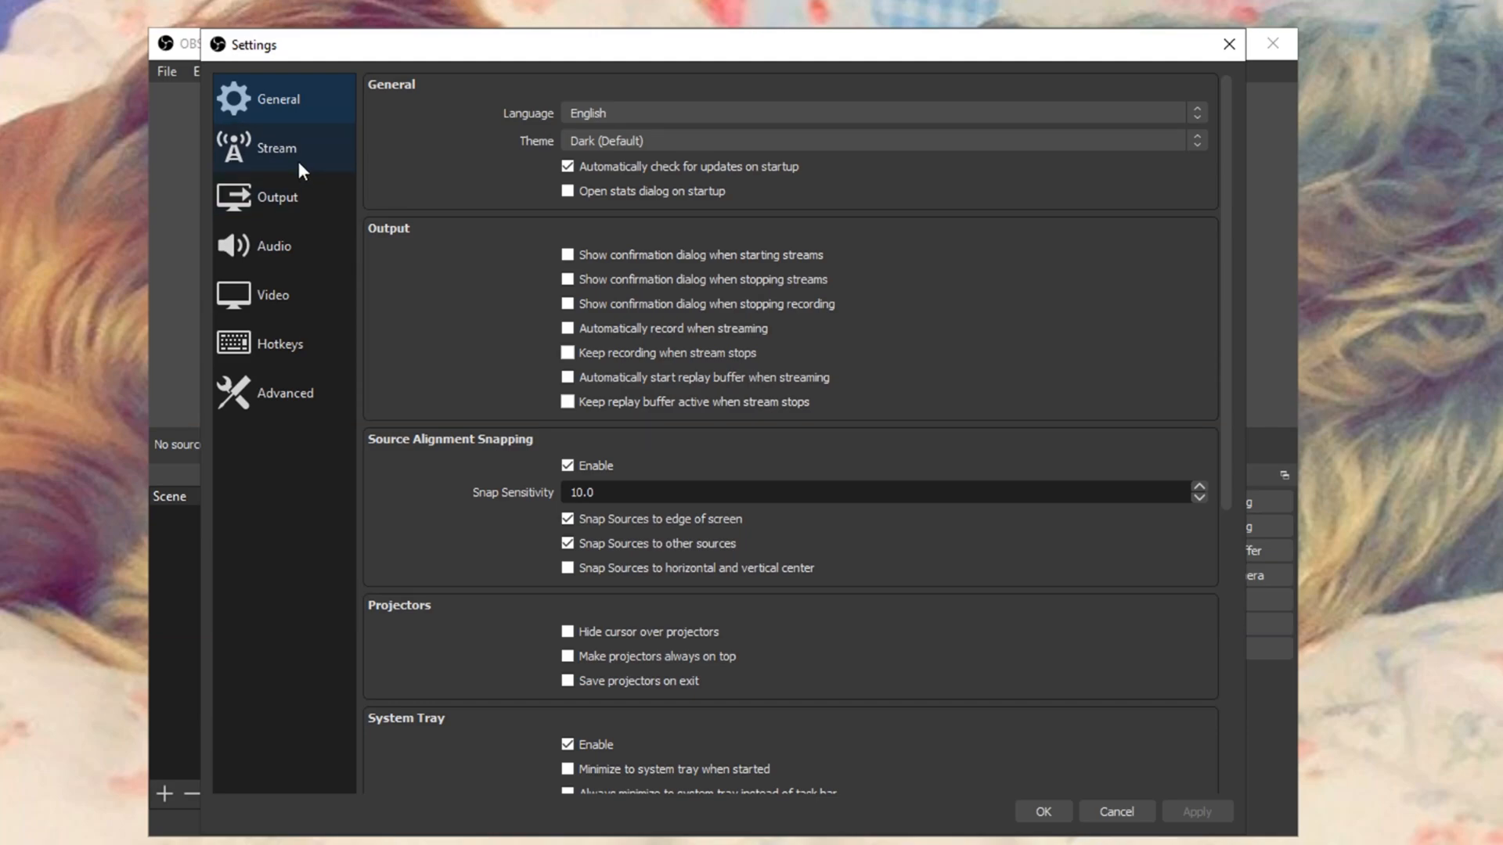
mouse_move(310, 178)
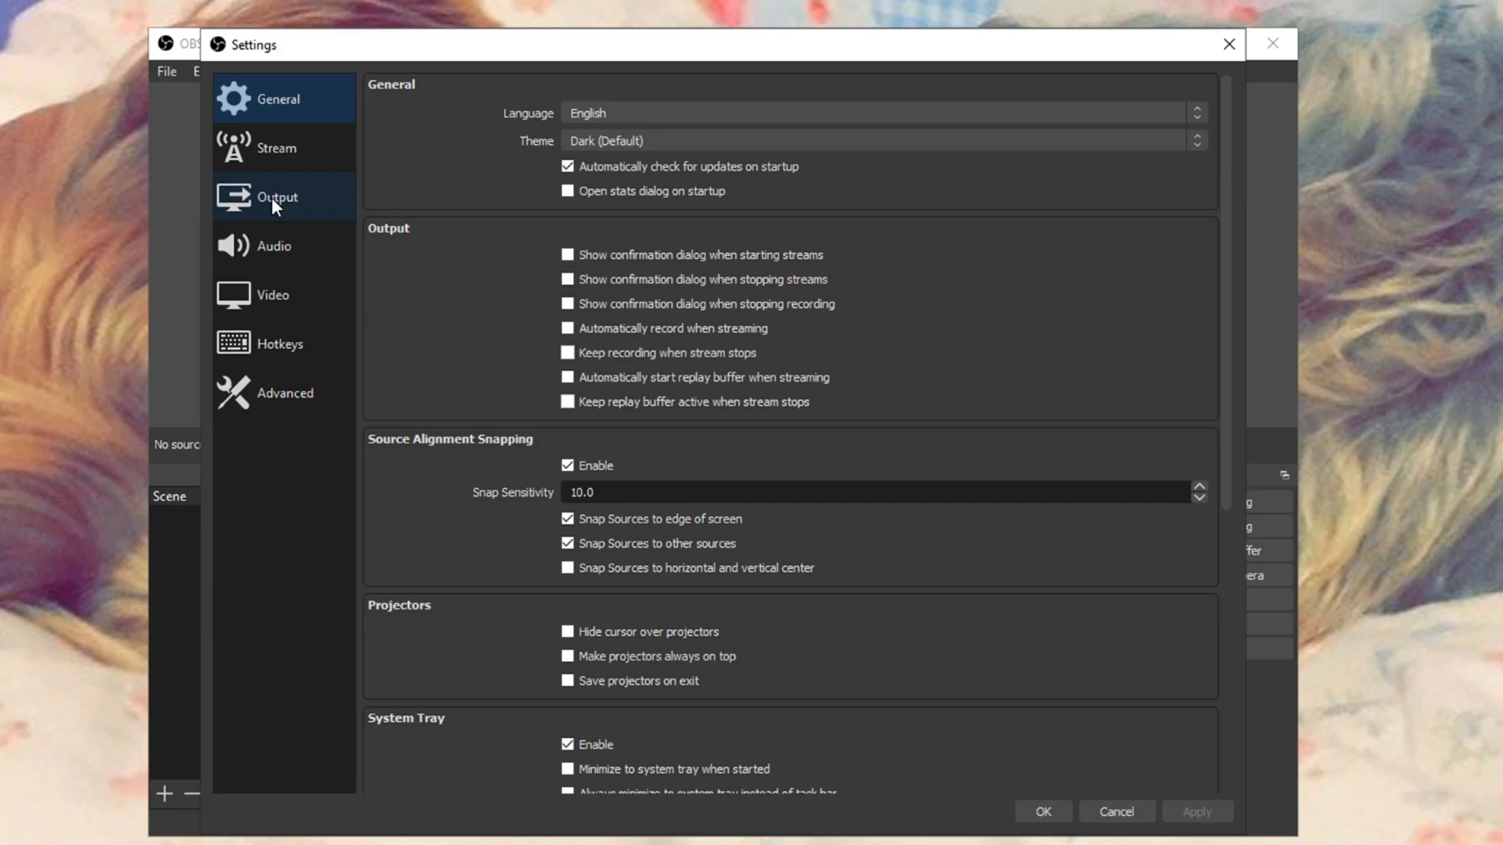
left_click(279, 197)
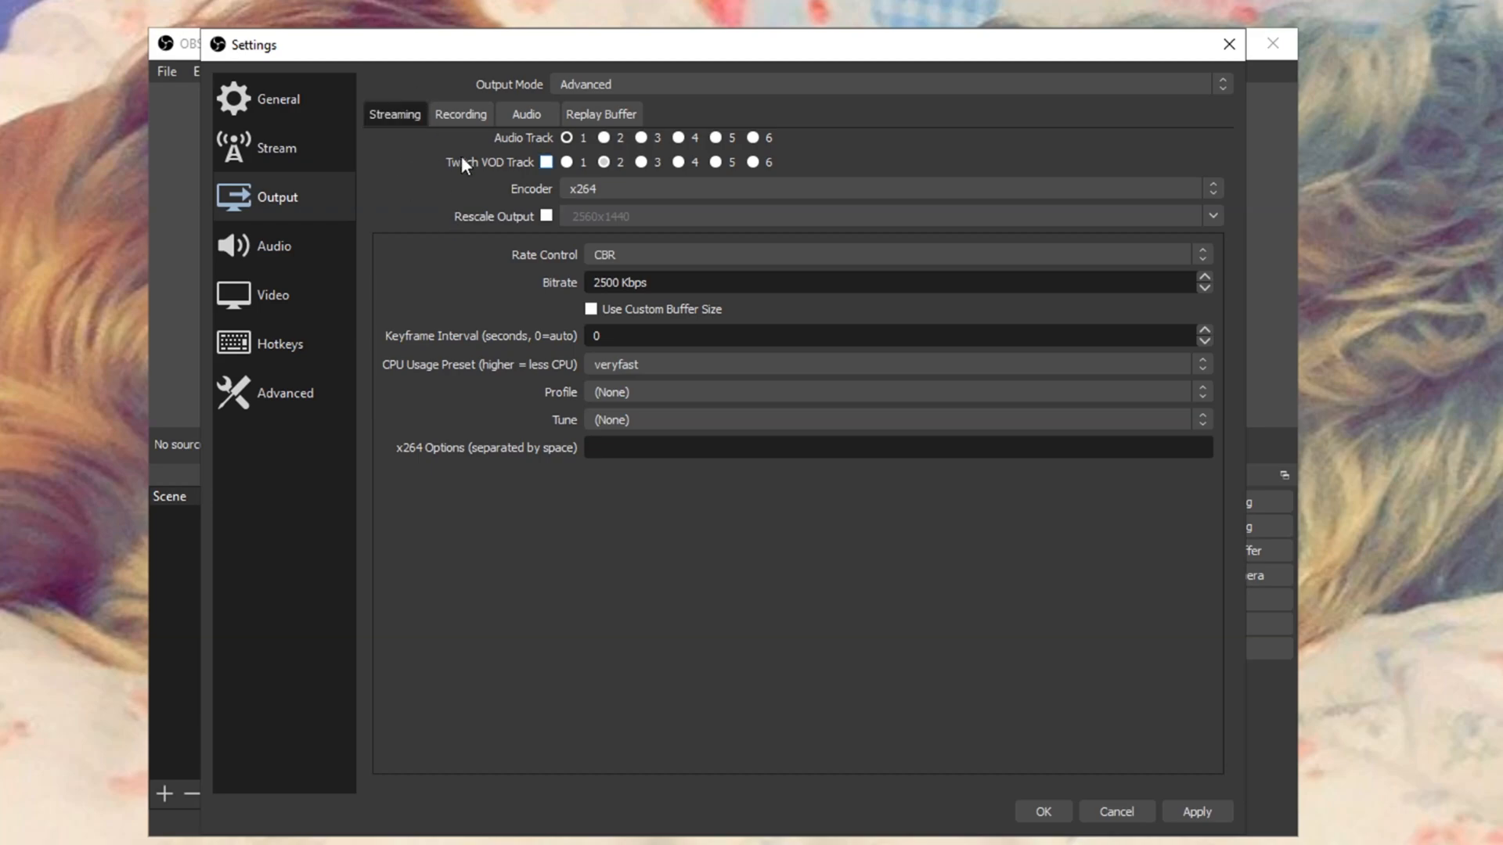
Raise the replay buffer's maximum replay time from 60 s to 80 s.
left_click(601, 113)
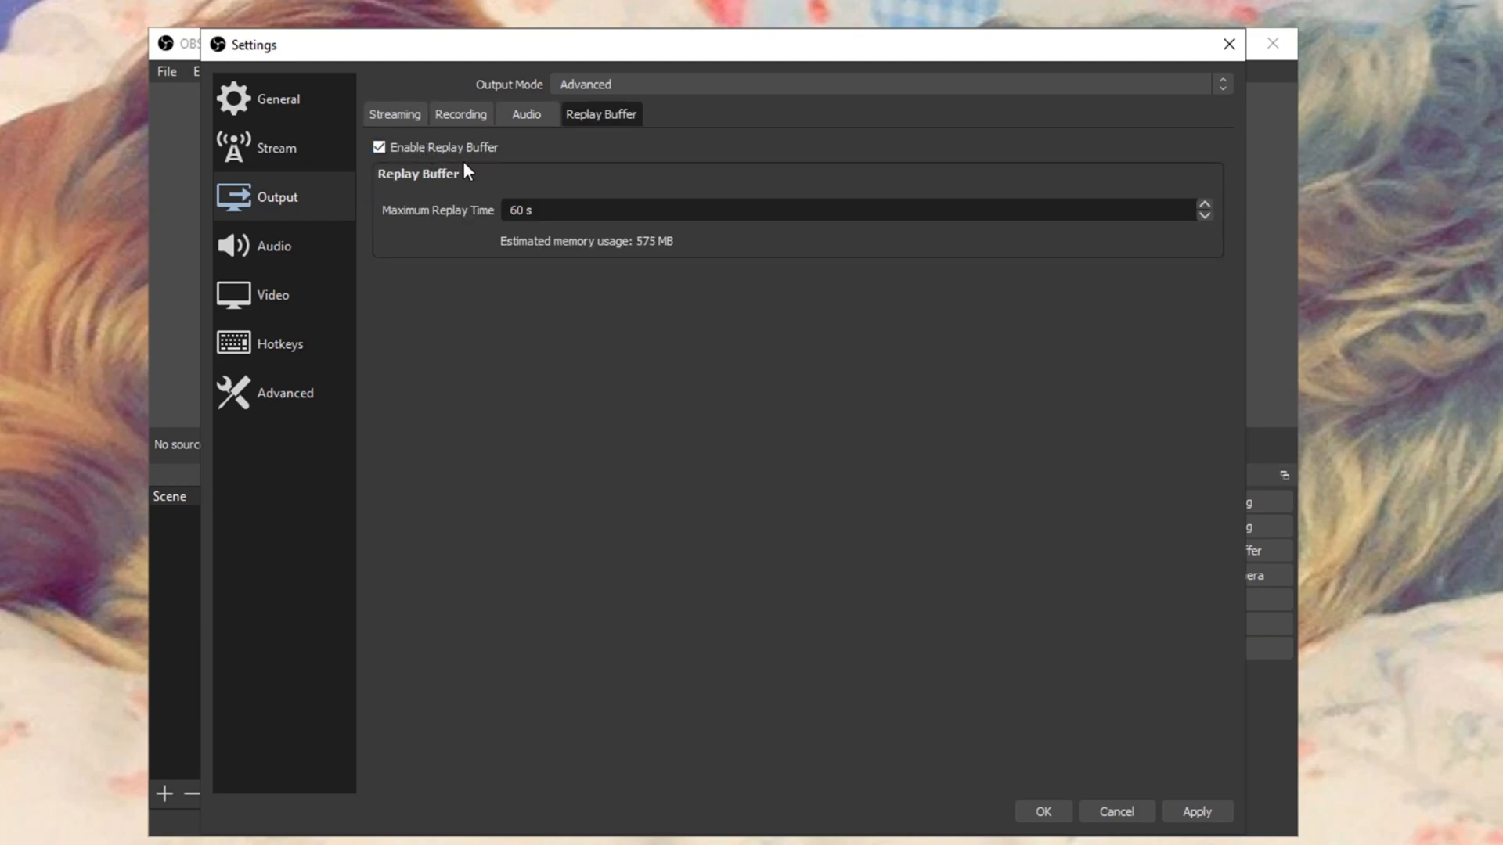
mouse_move(968, 349)
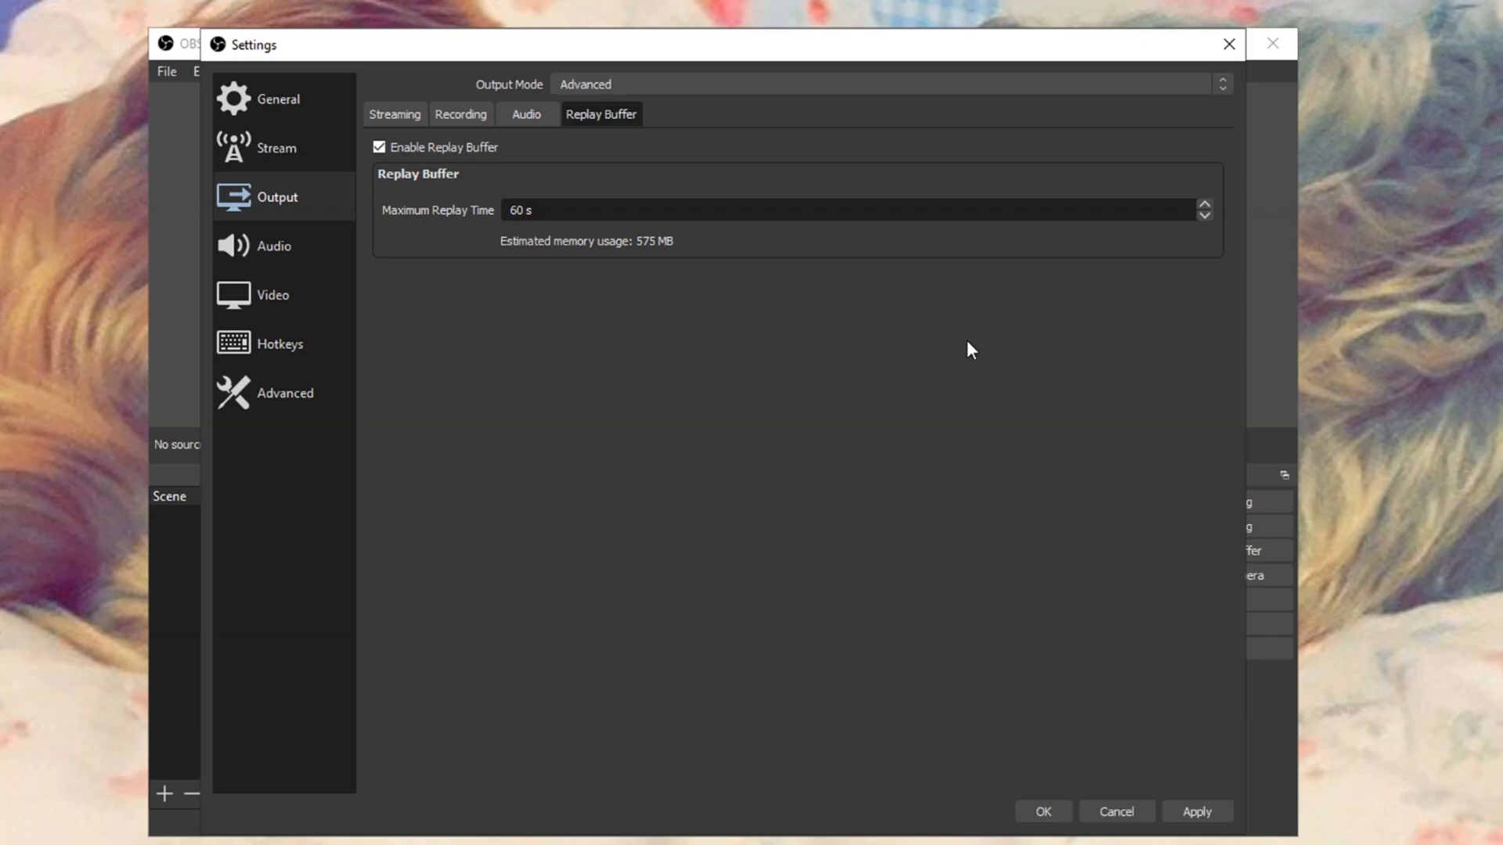
mouse_move(1071, 379)
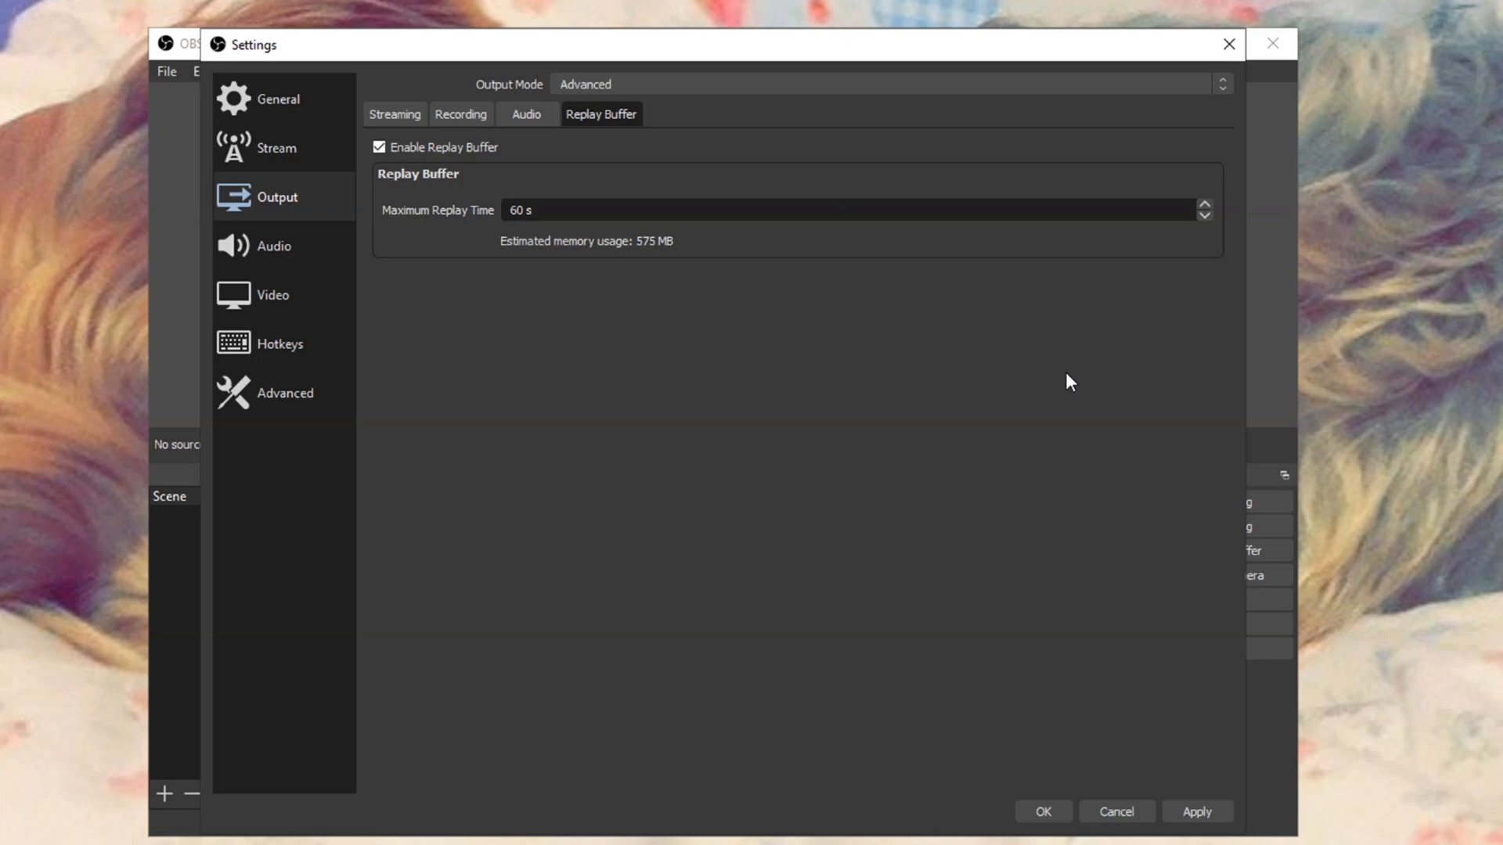
mouse_move(1022, 347)
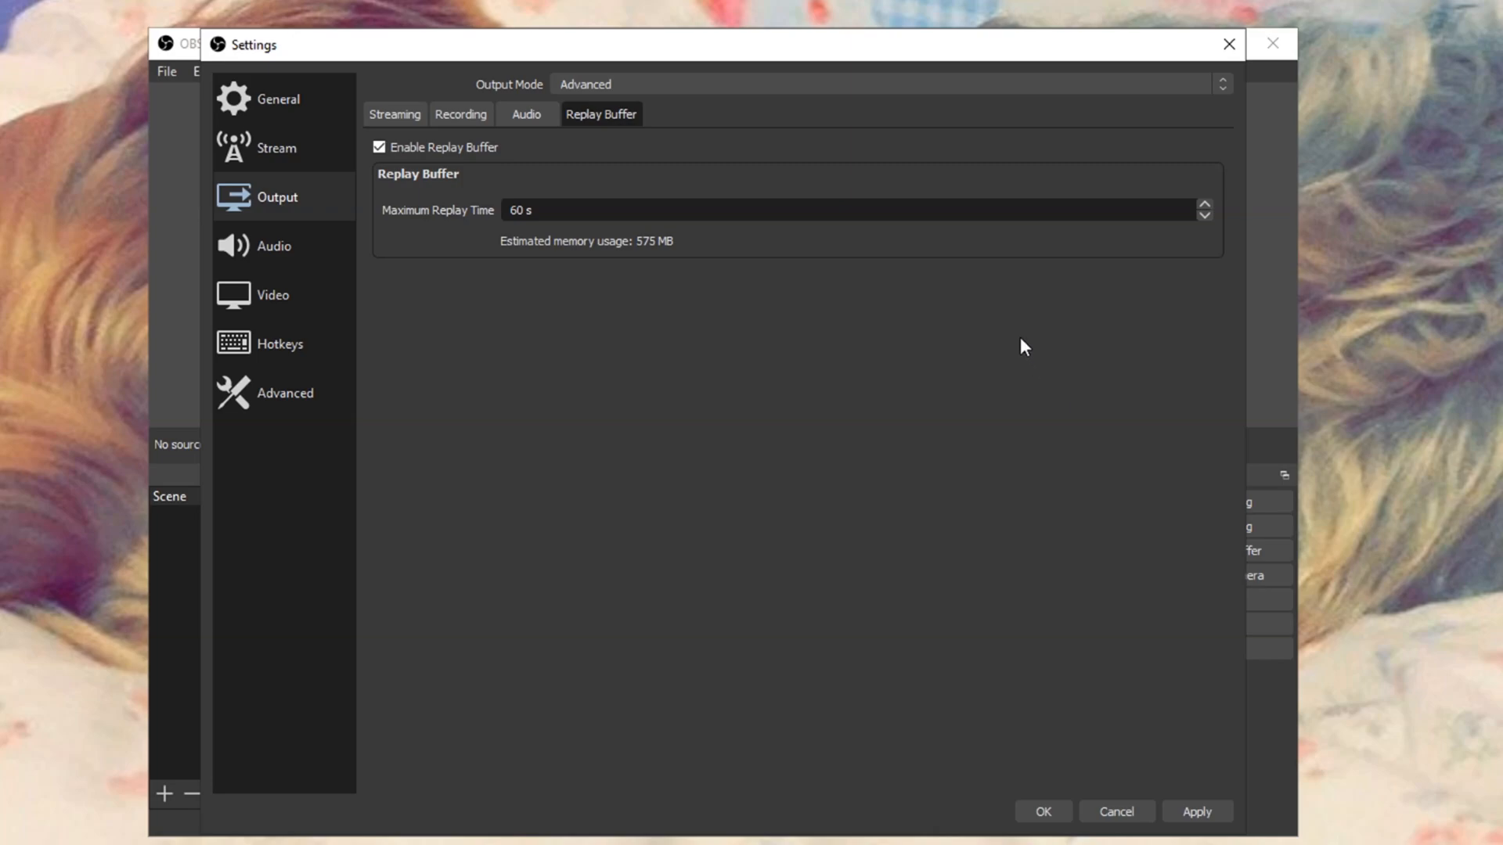
mouse_move(830, 421)
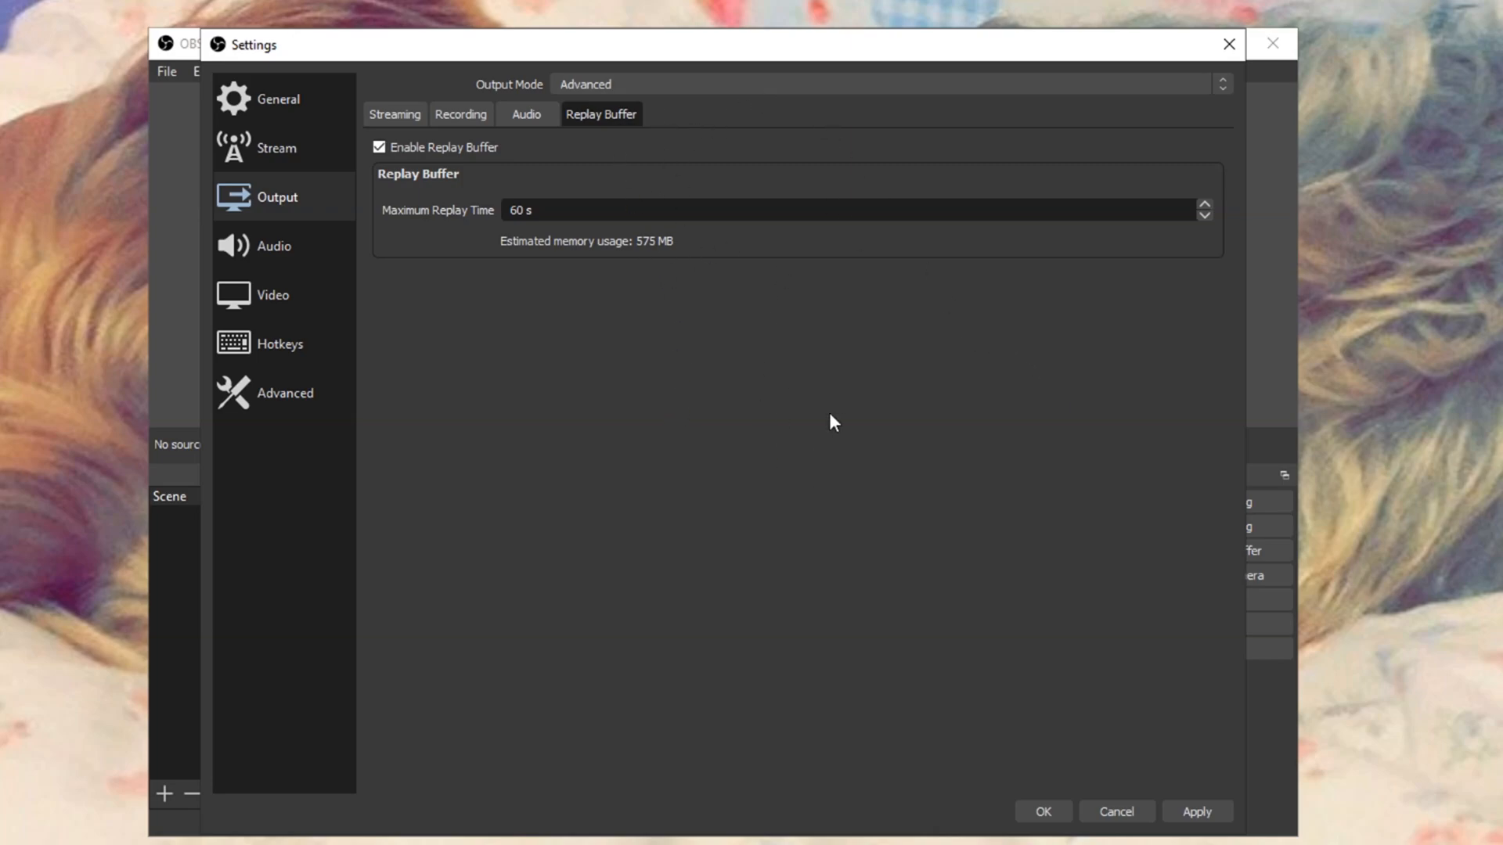
mouse_move(750, 178)
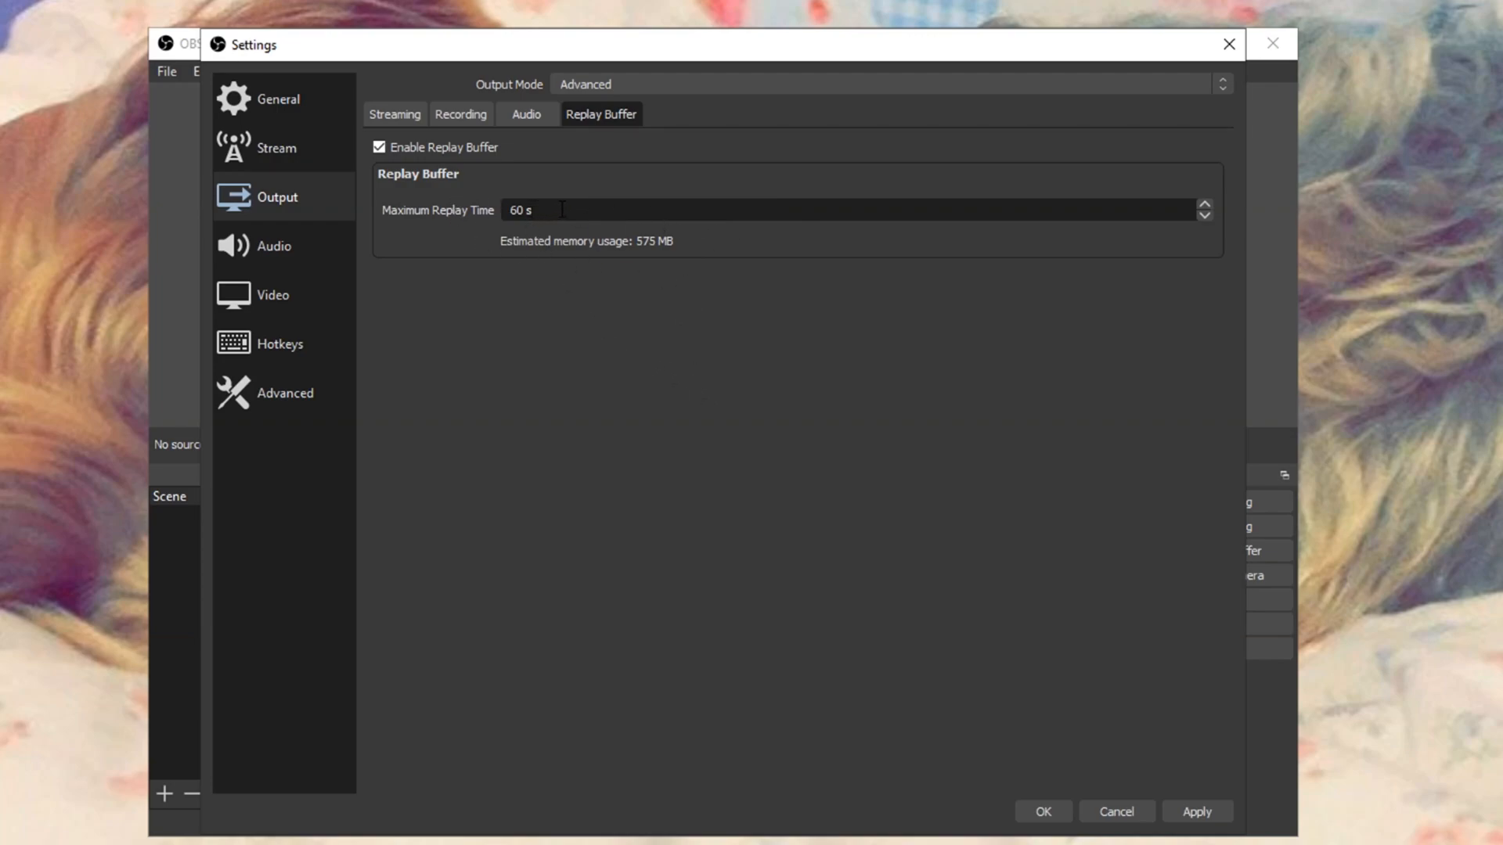
mouse_move(491, 251)
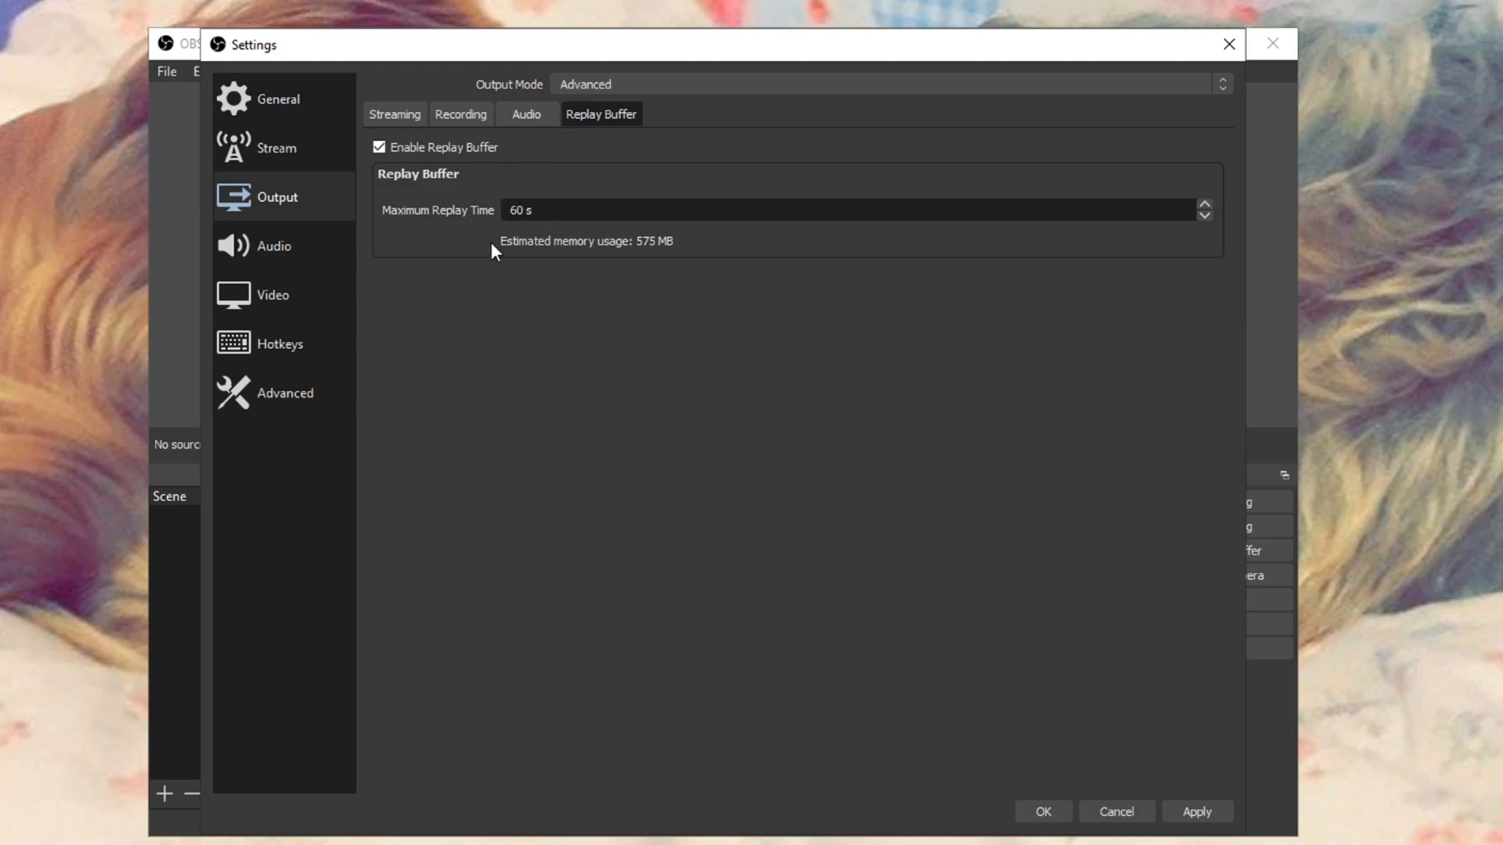
mouse_move(518, 323)
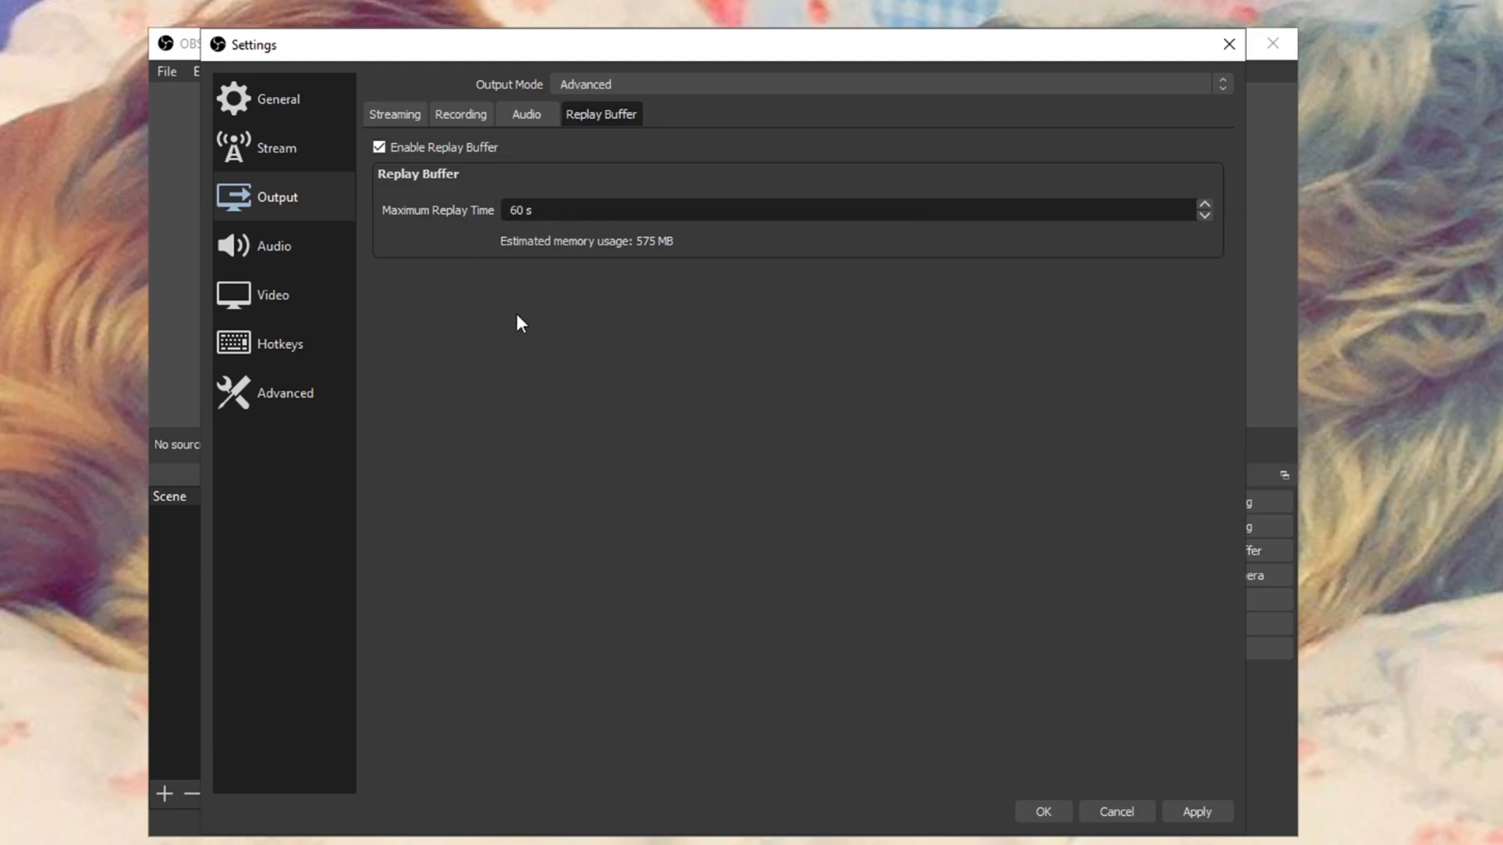
left_click(574, 210)
type("80")
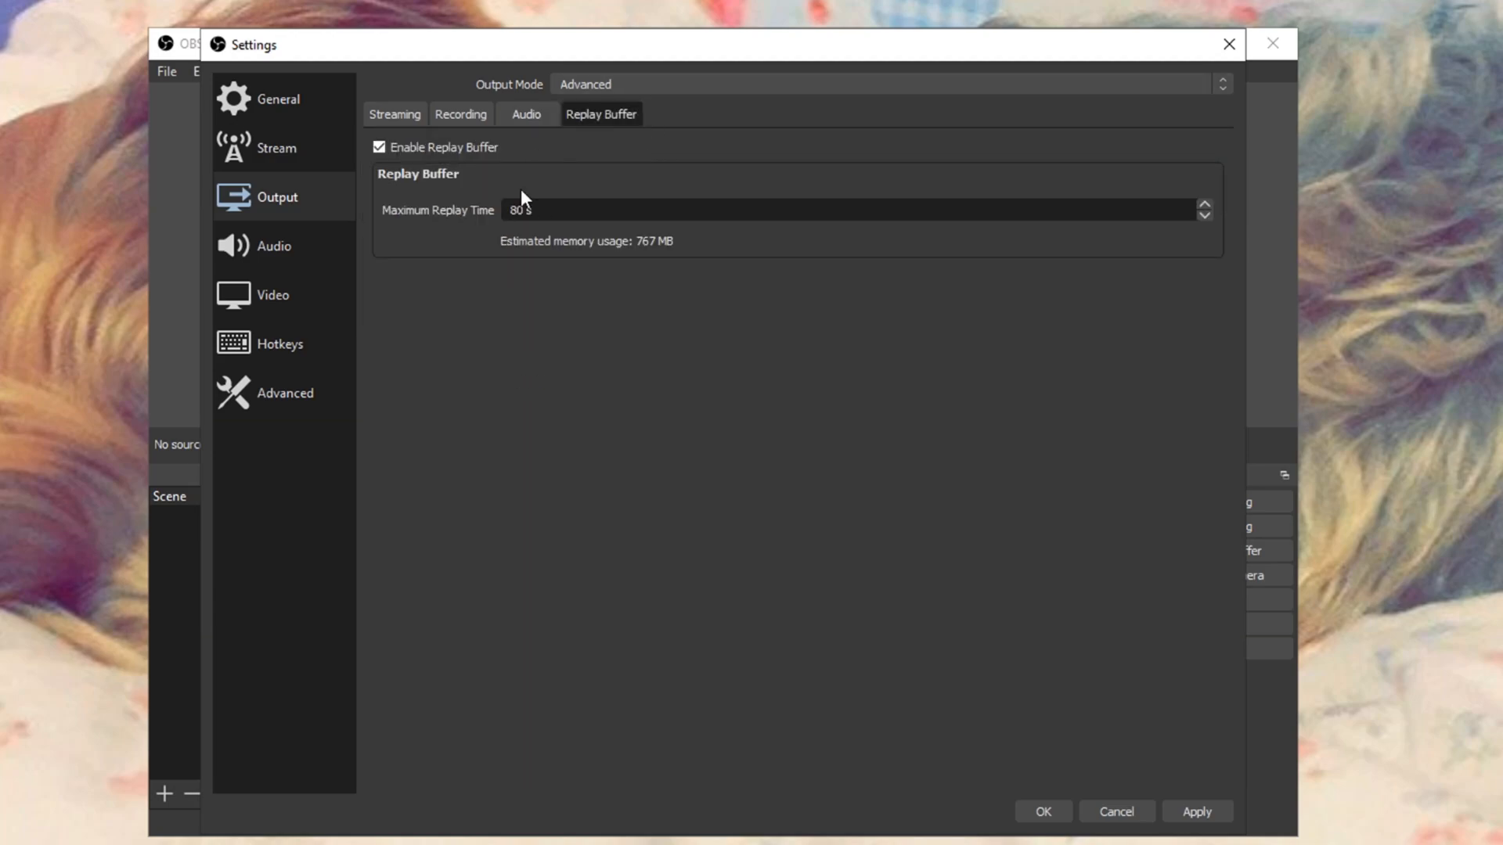
Keep mp4 recording format and choose the NVIDIA NVENC H.264 (new) encoder.
left_click(460, 114)
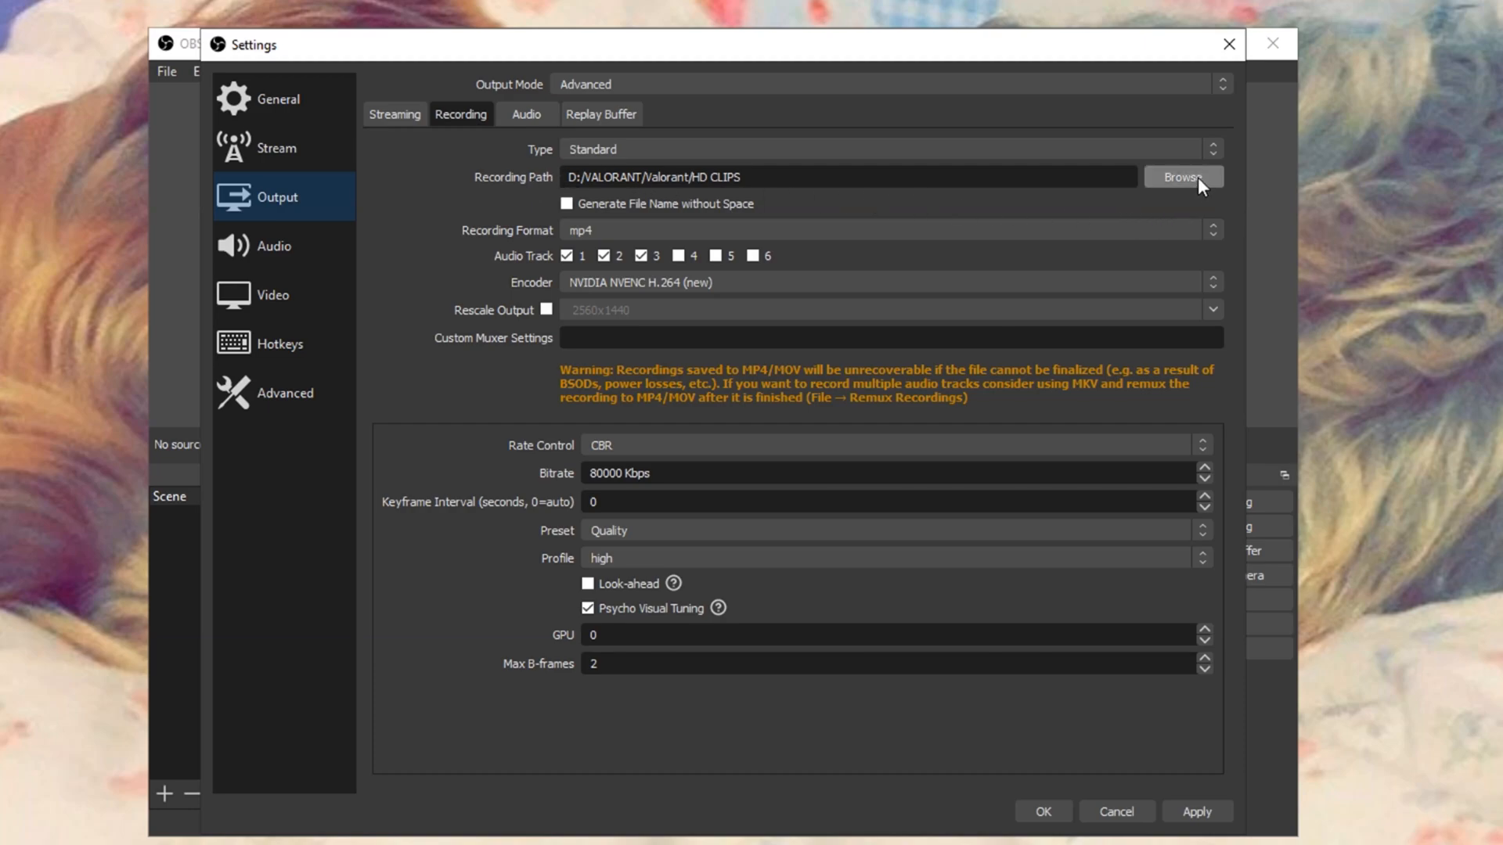
mouse_move(659, 221)
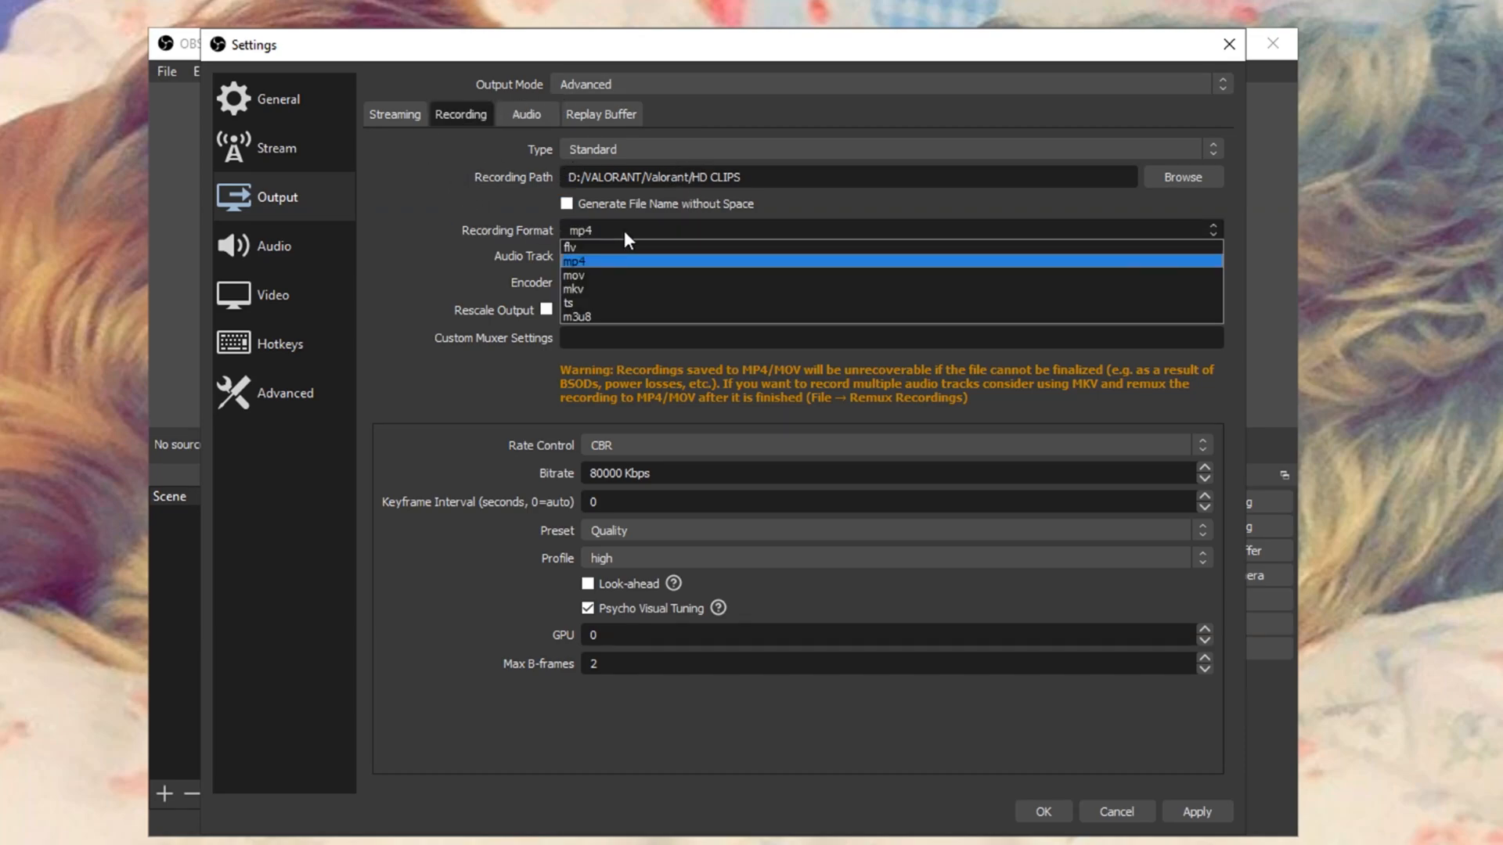
left_click(574, 262)
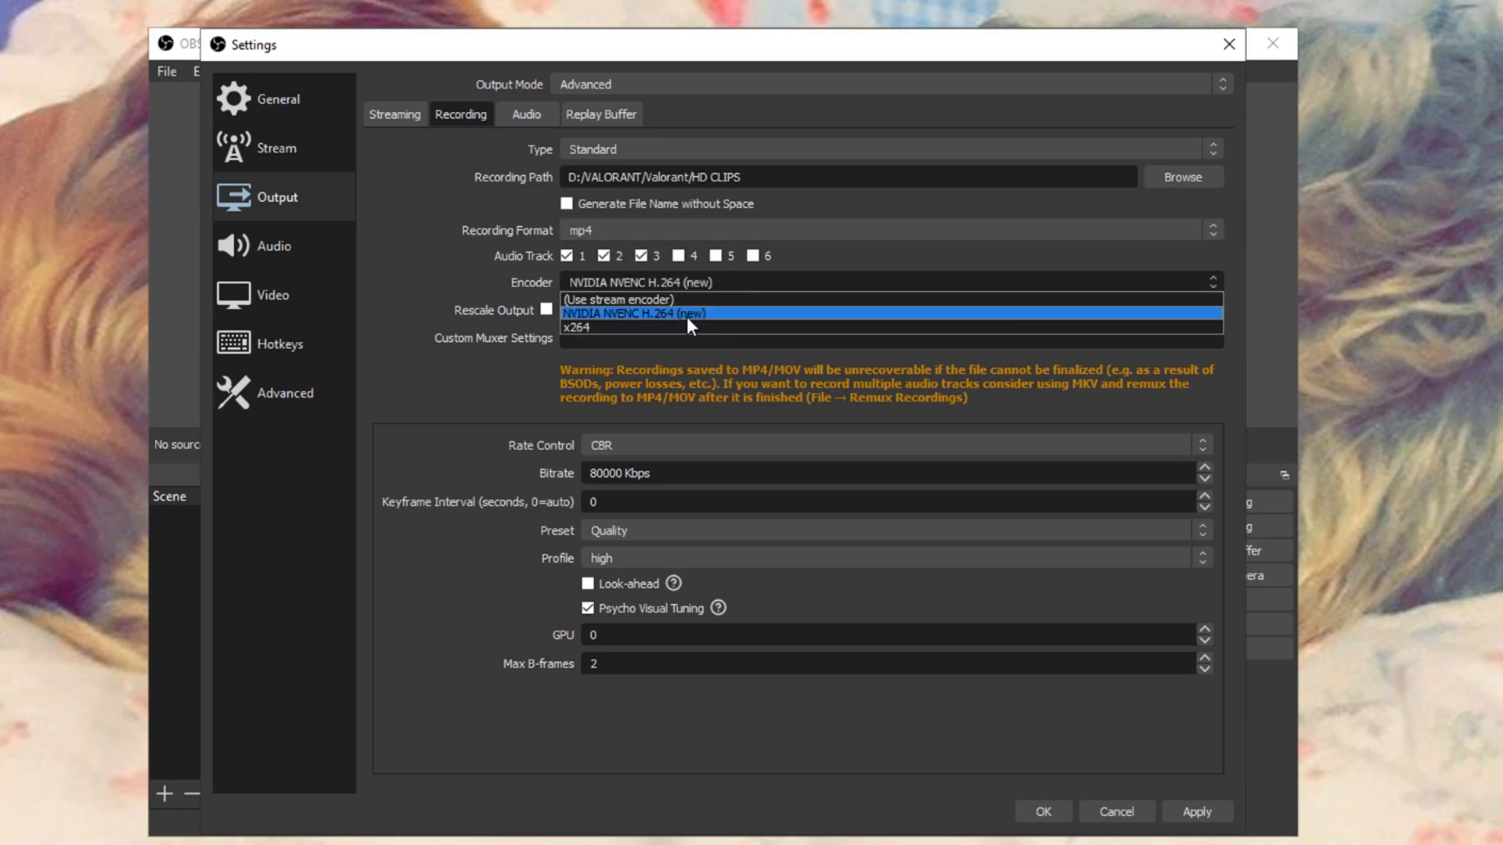
mouse_move(661, 321)
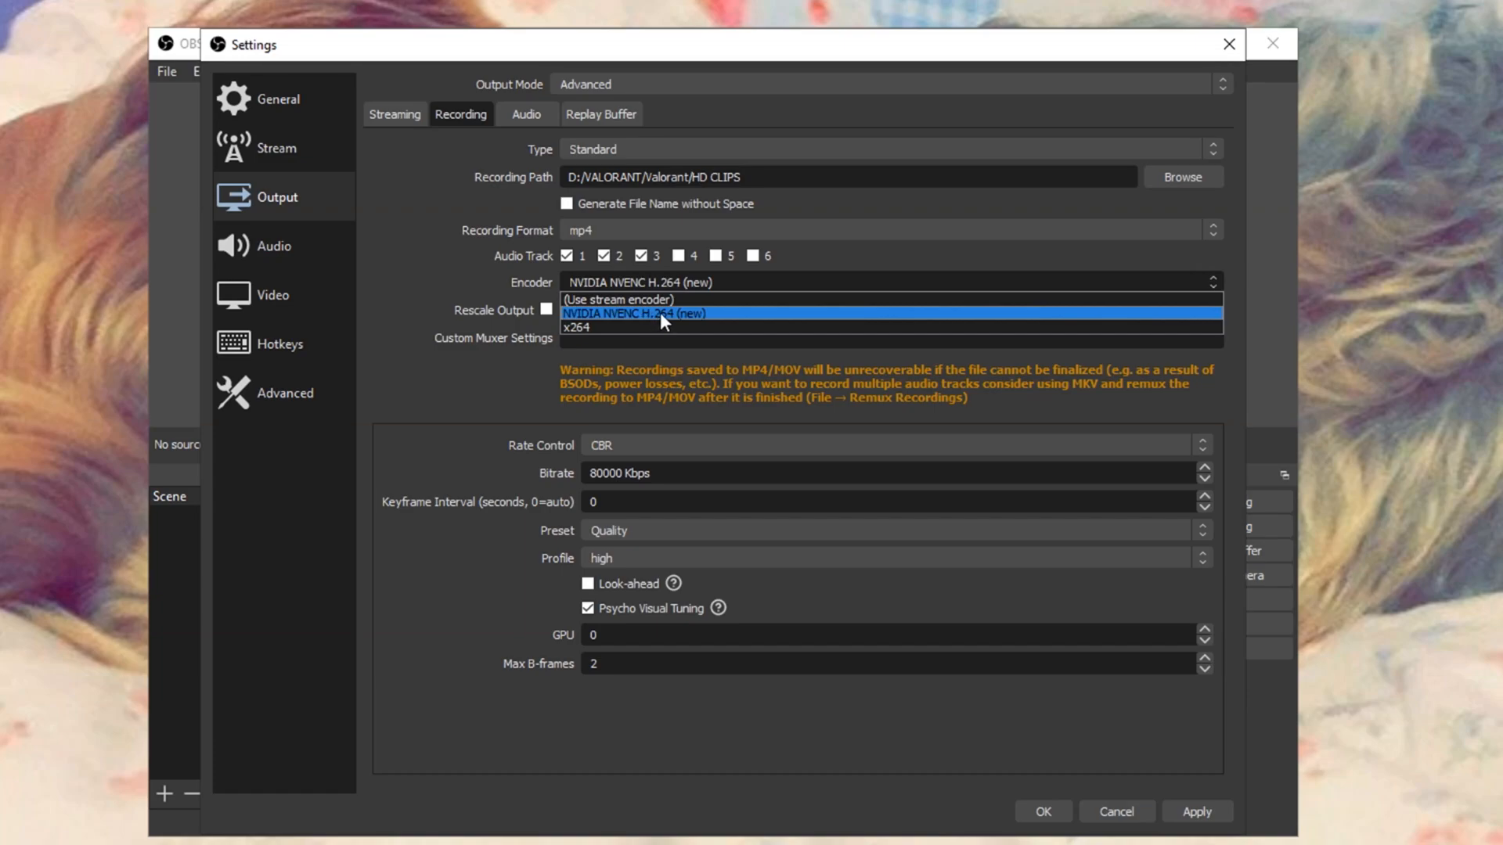
left_click(632, 313)
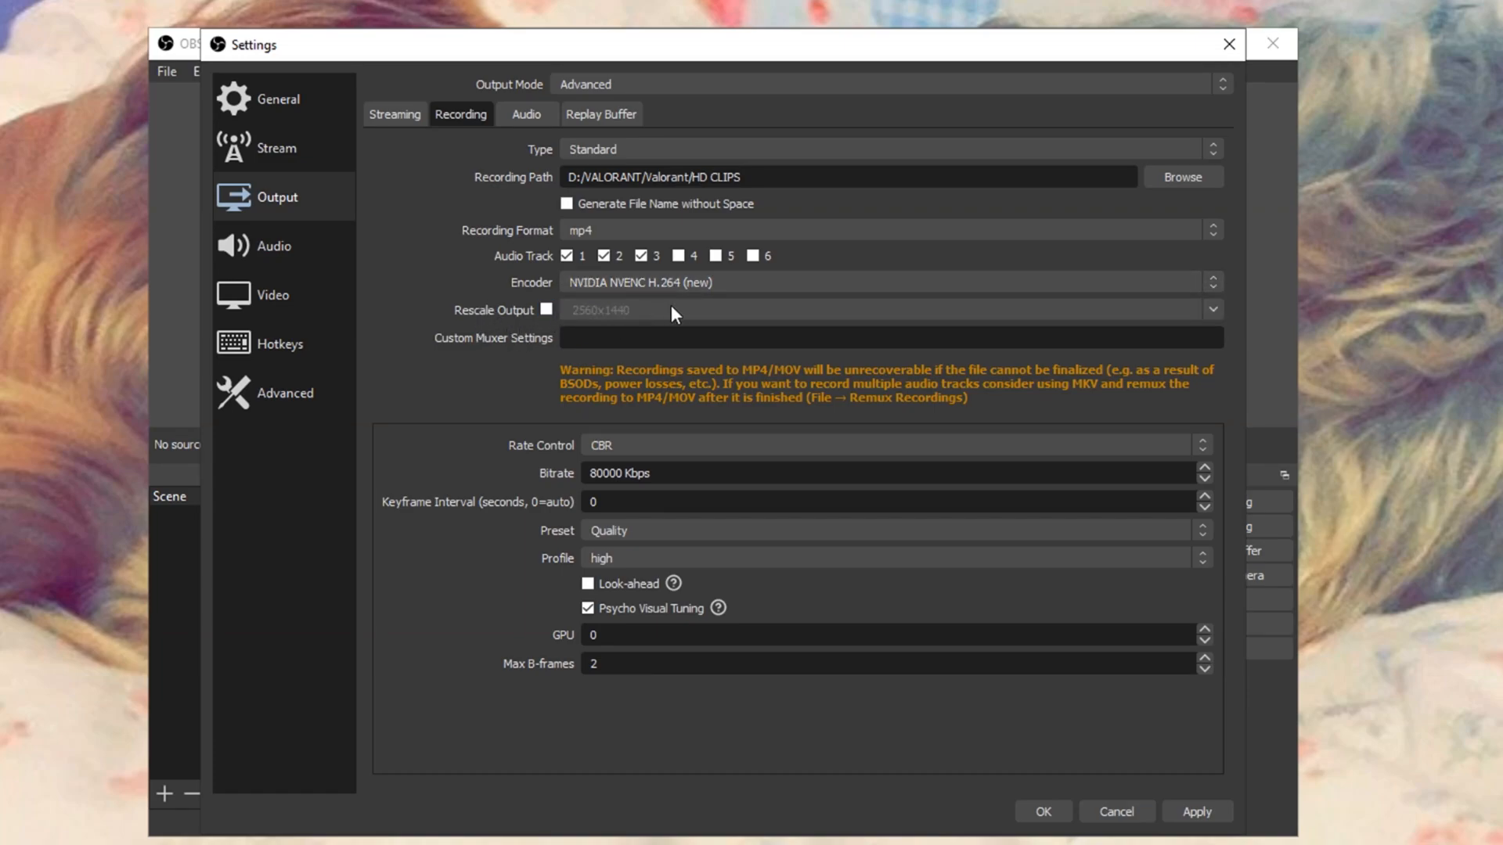
mouse_move(572, 261)
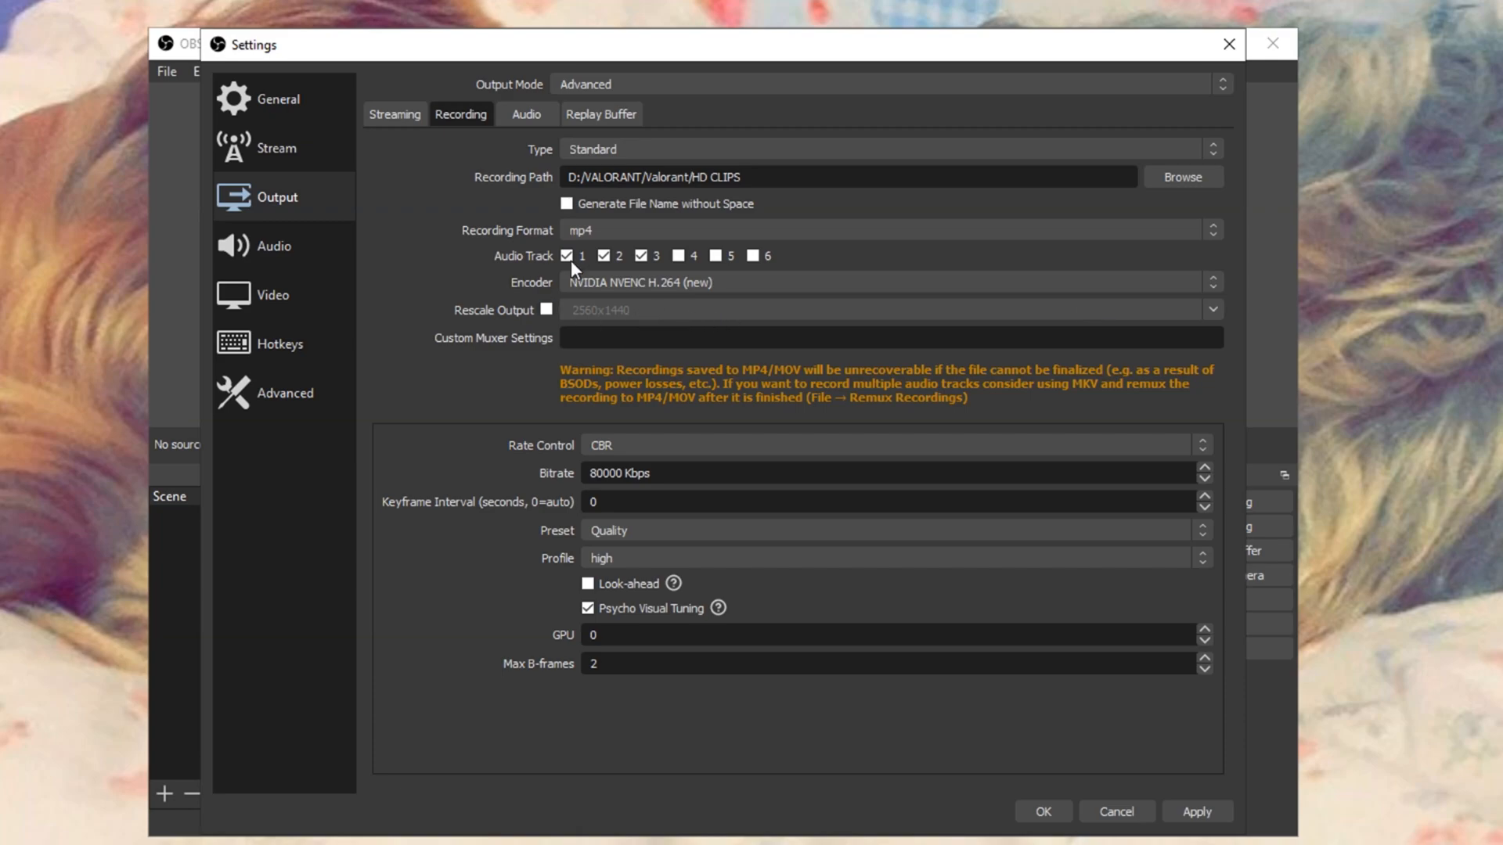
mouse_move(525, 441)
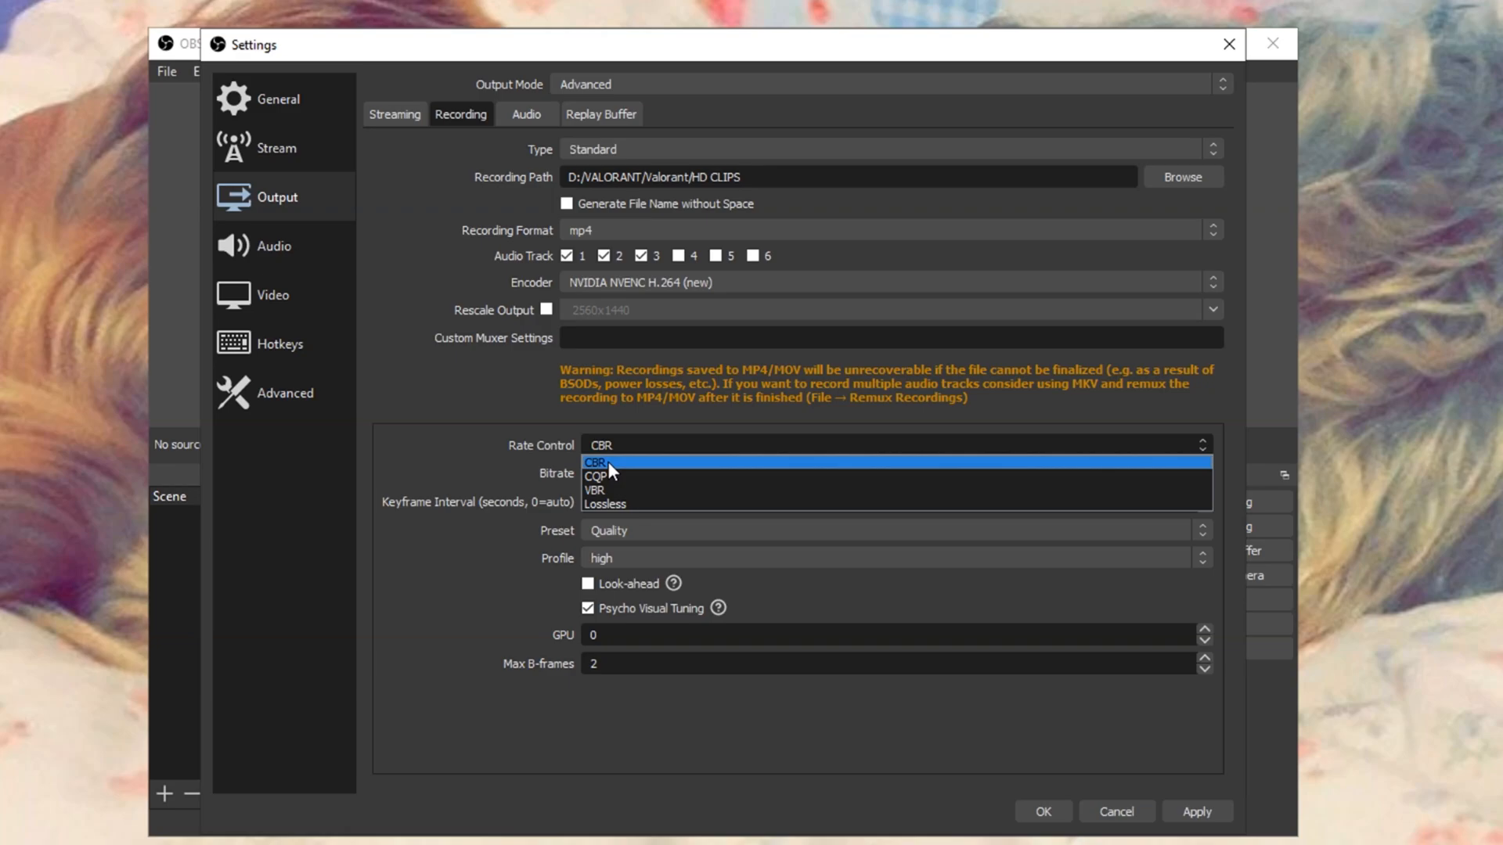
left_click(599, 463)
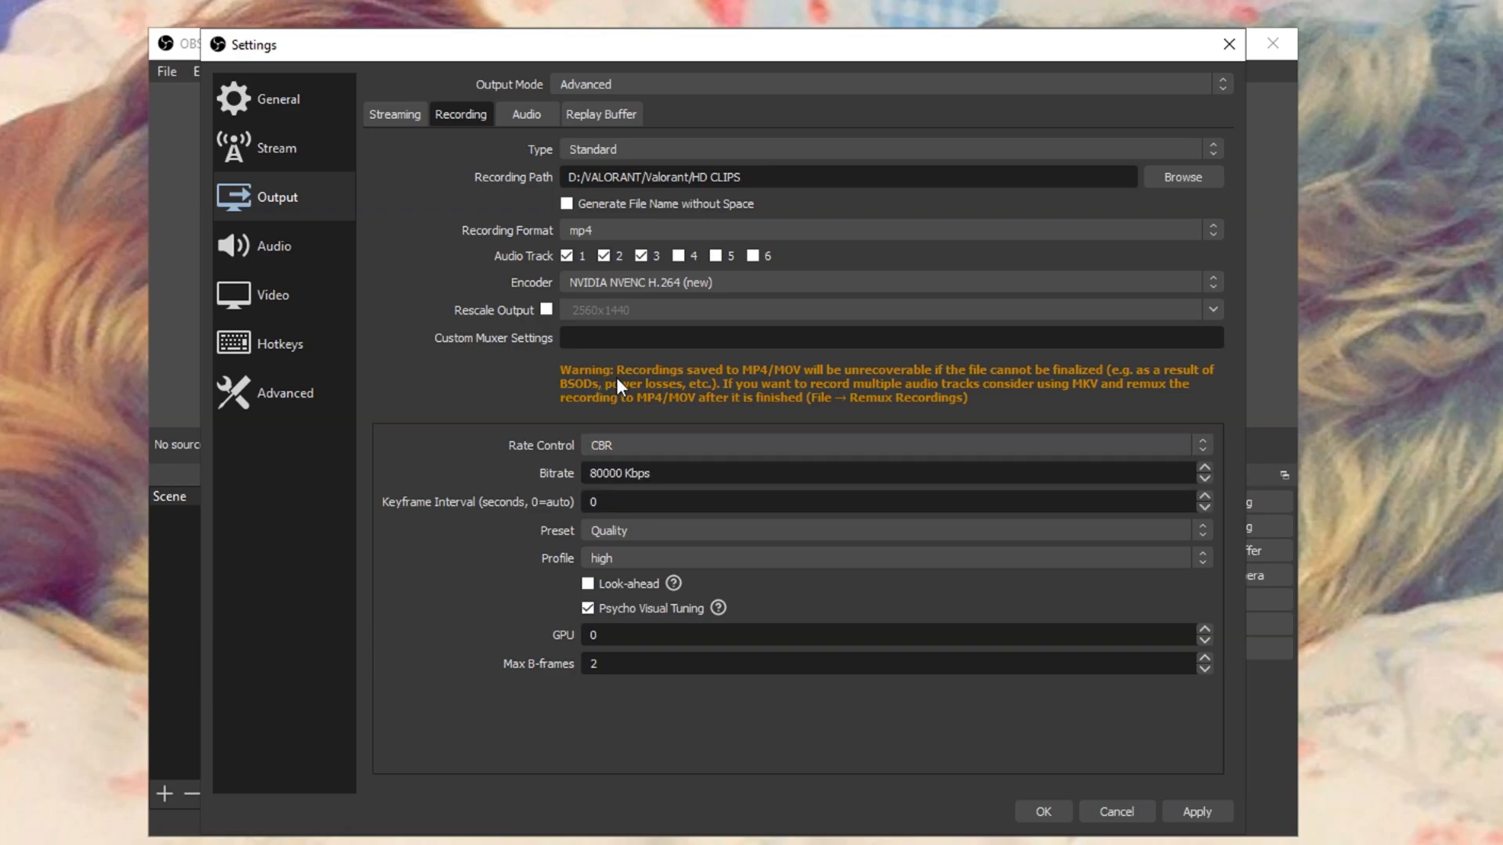
mouse_move(617, 493)
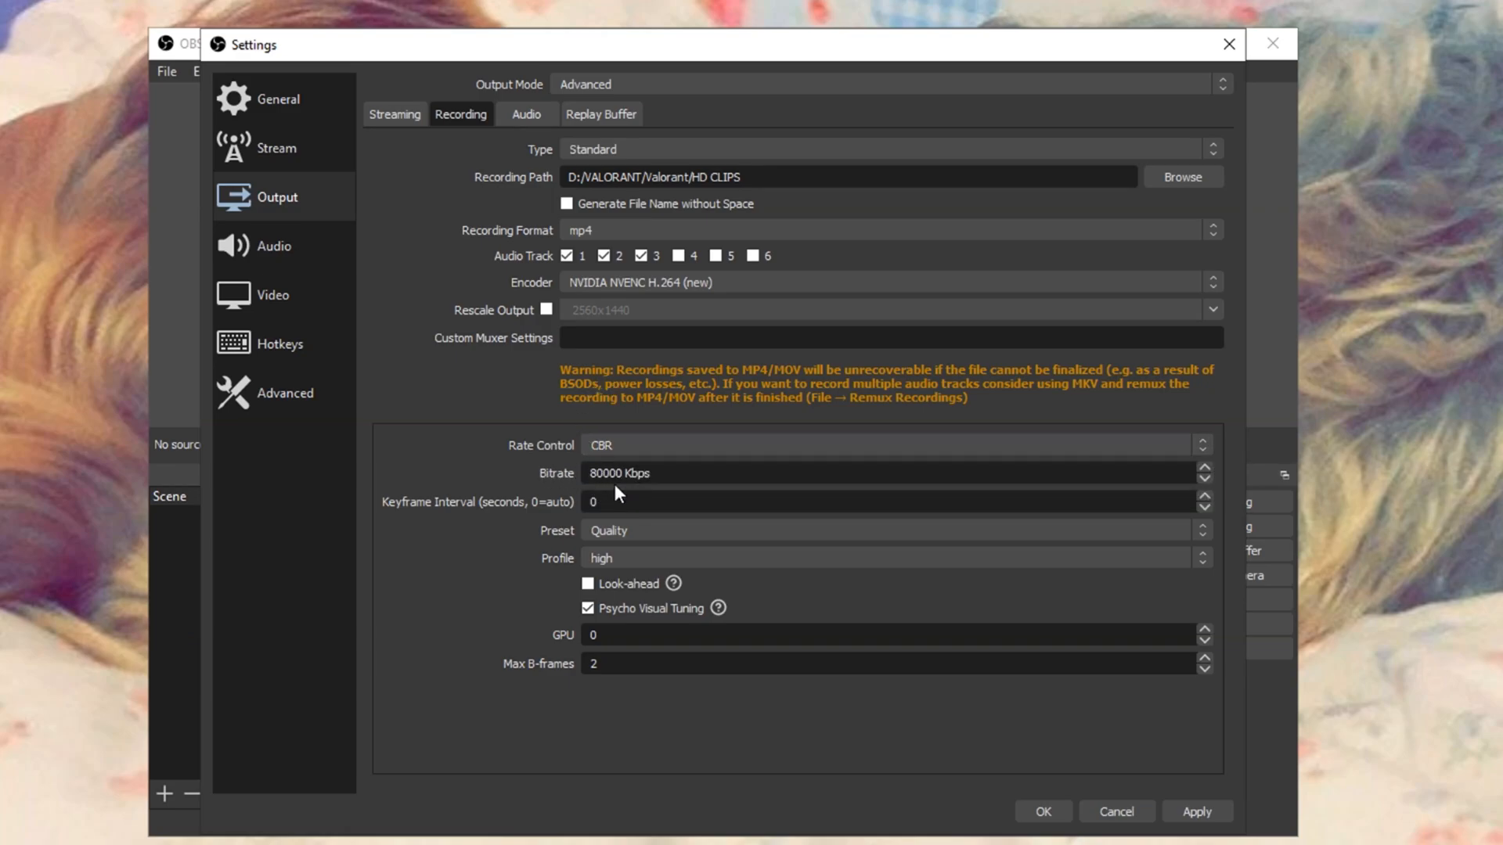
mouse_move(522, 513)
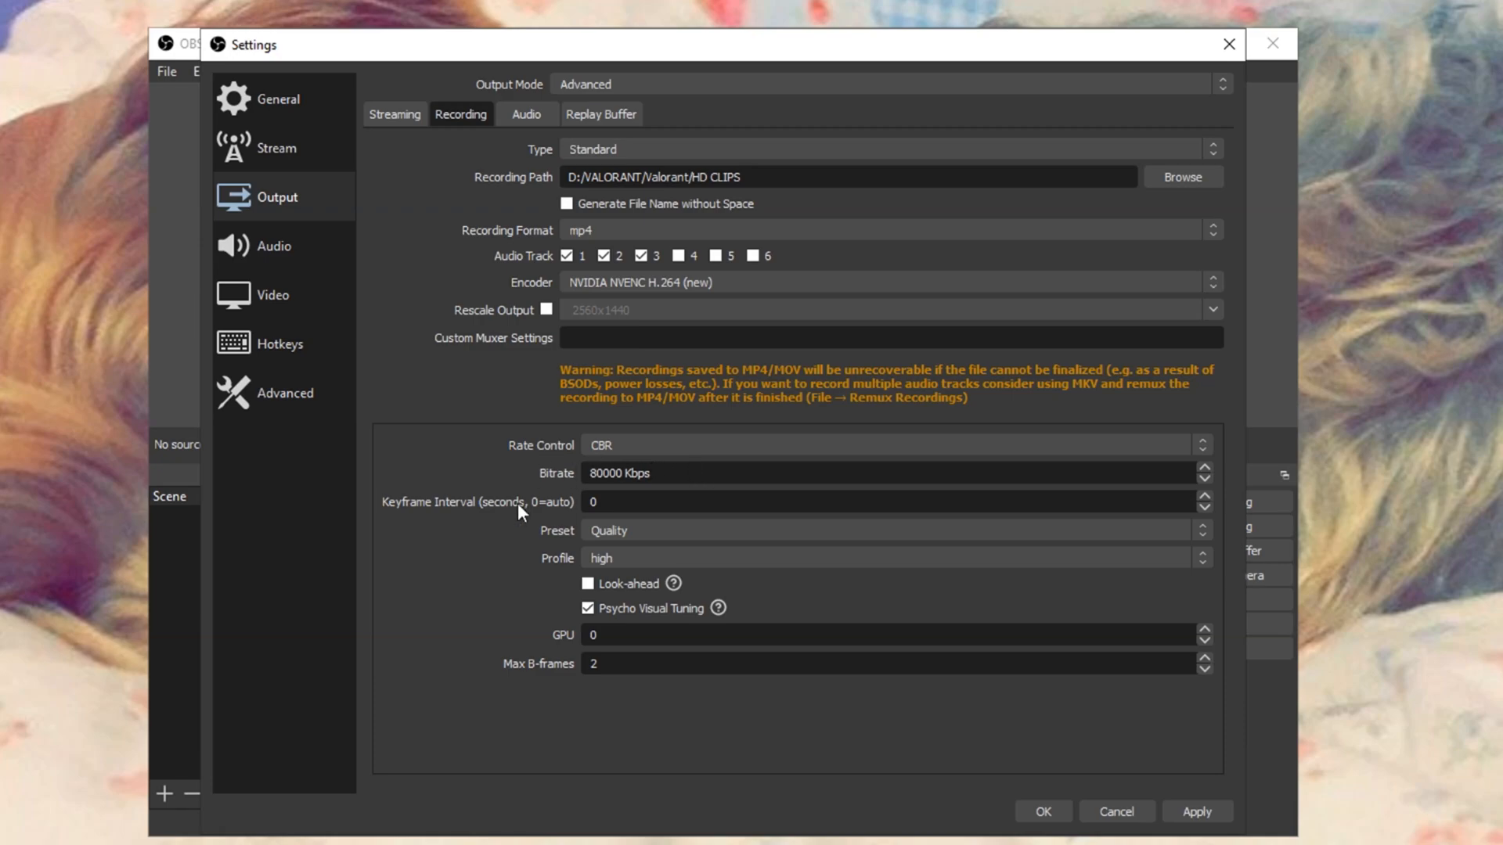
mouse_move(562, 463)
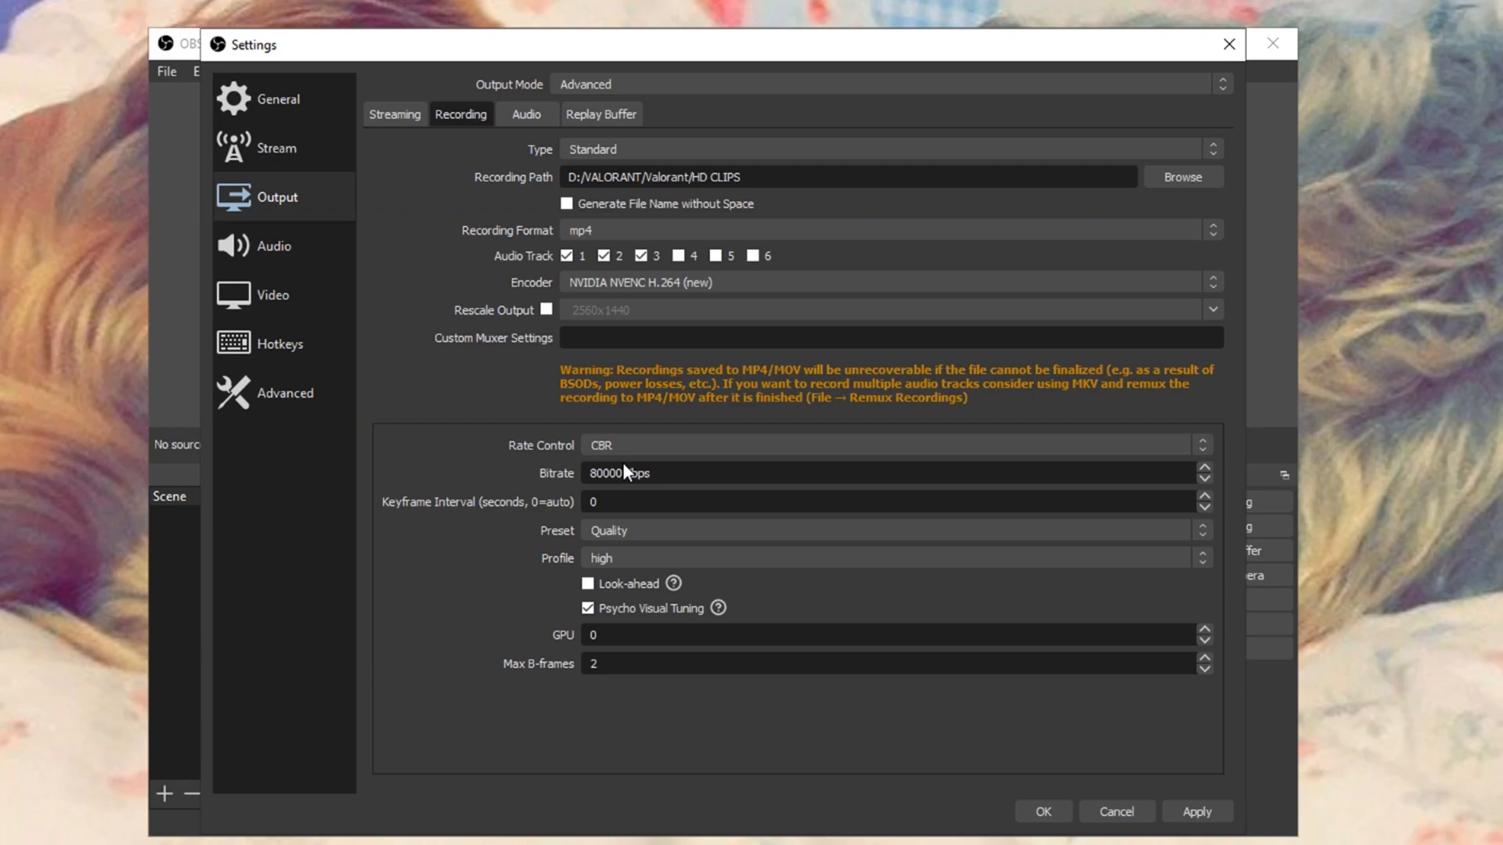
mouse_move(537, 450)
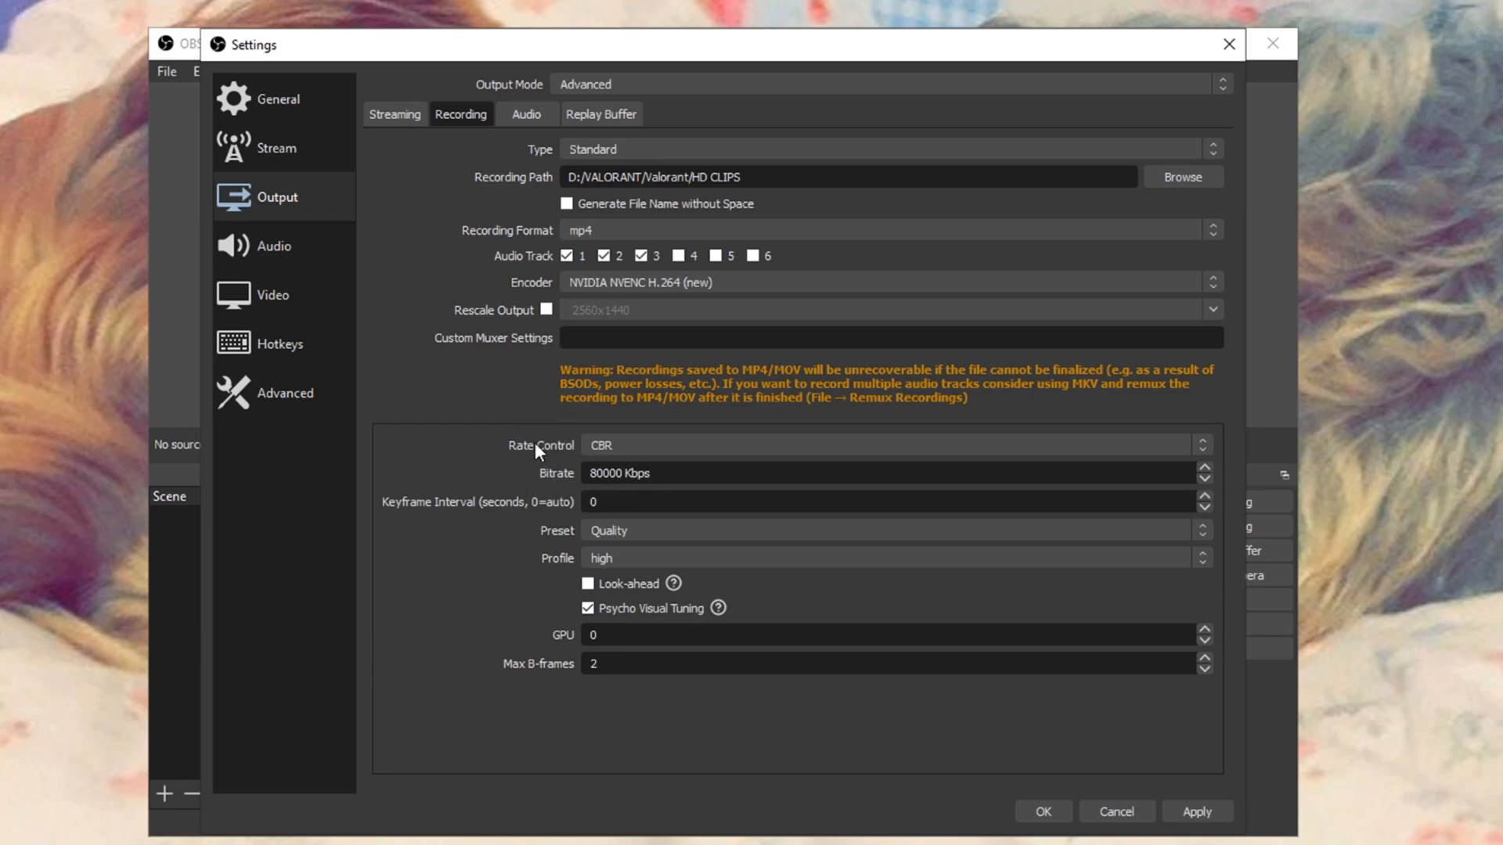
mouse_move(443, 164)
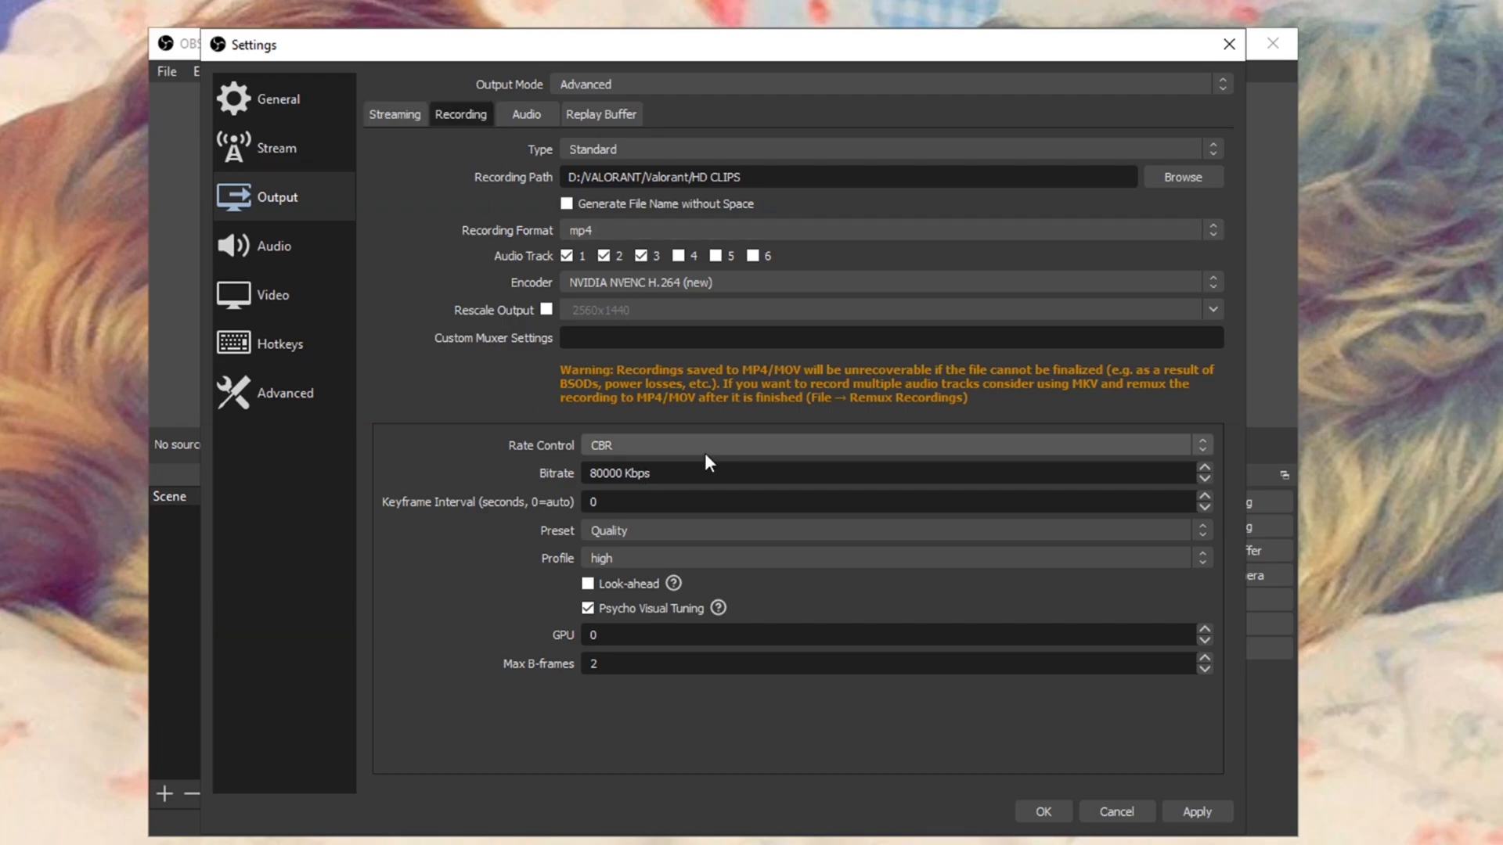
mouse_move(429, 376)
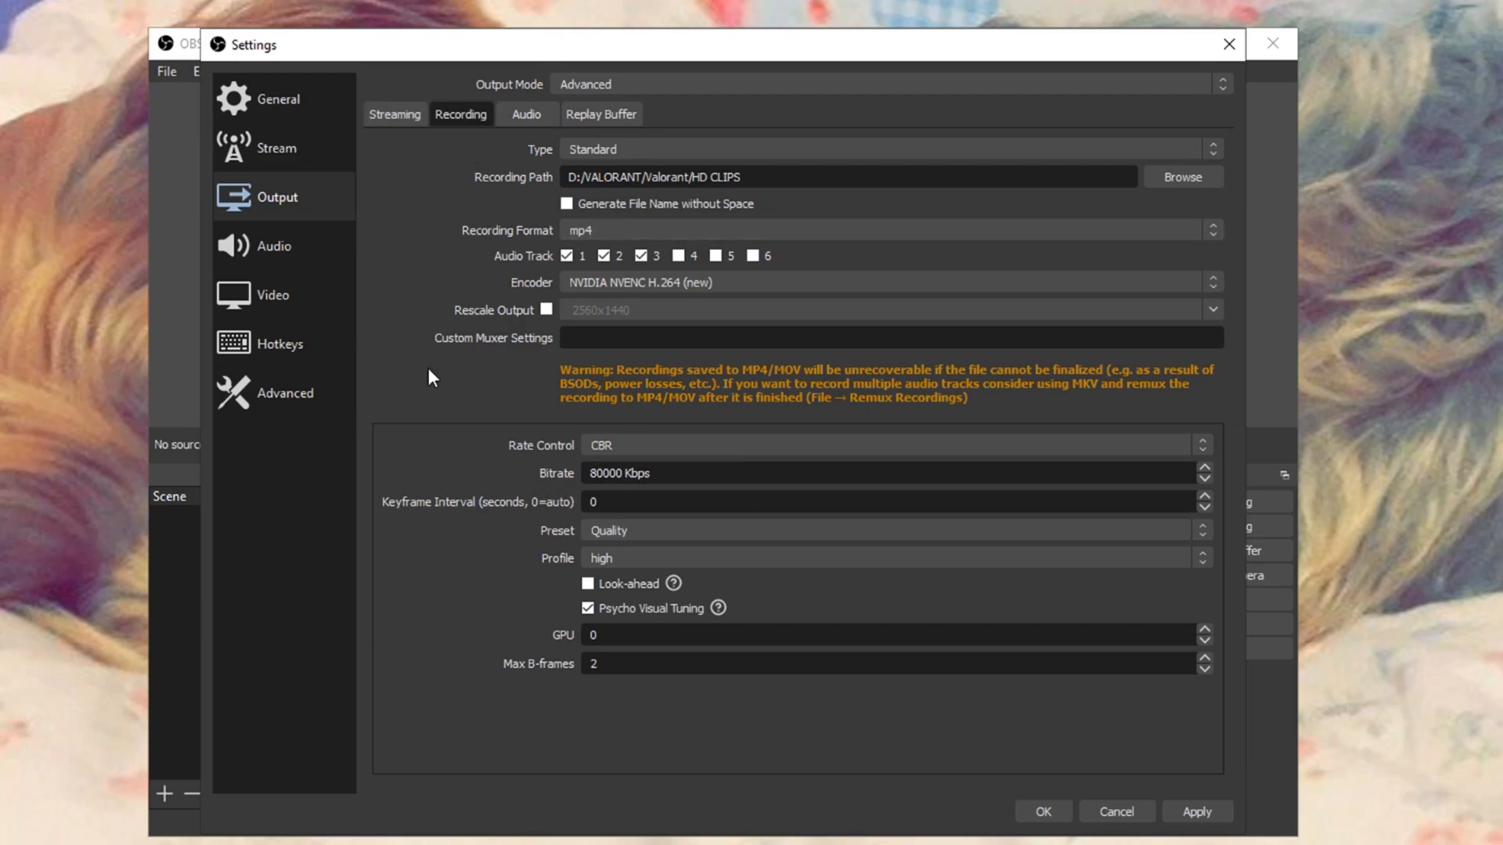
left_click(660, 473)
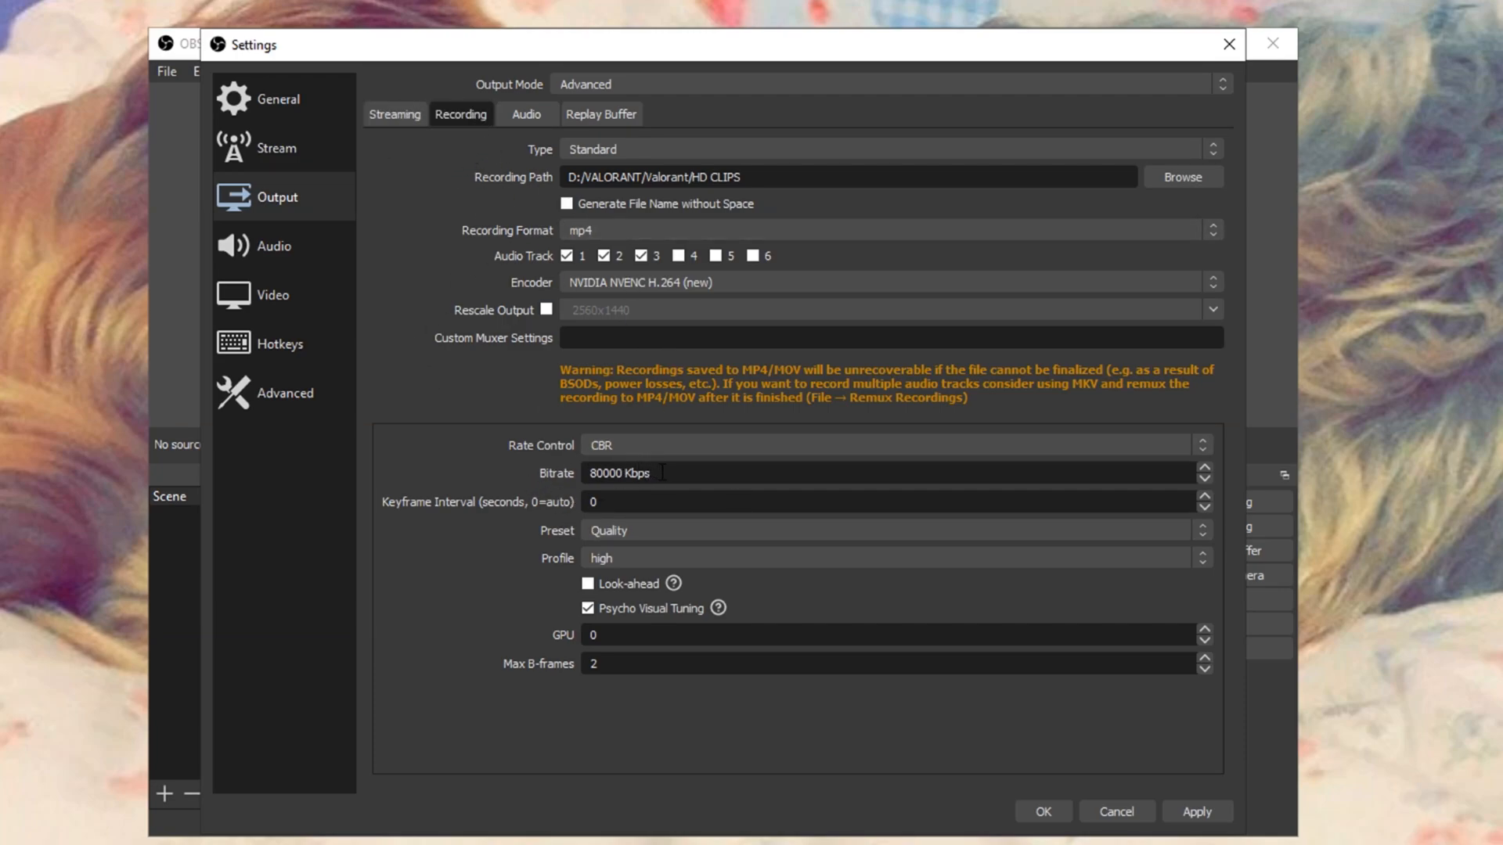
mouse_move(535, 513)
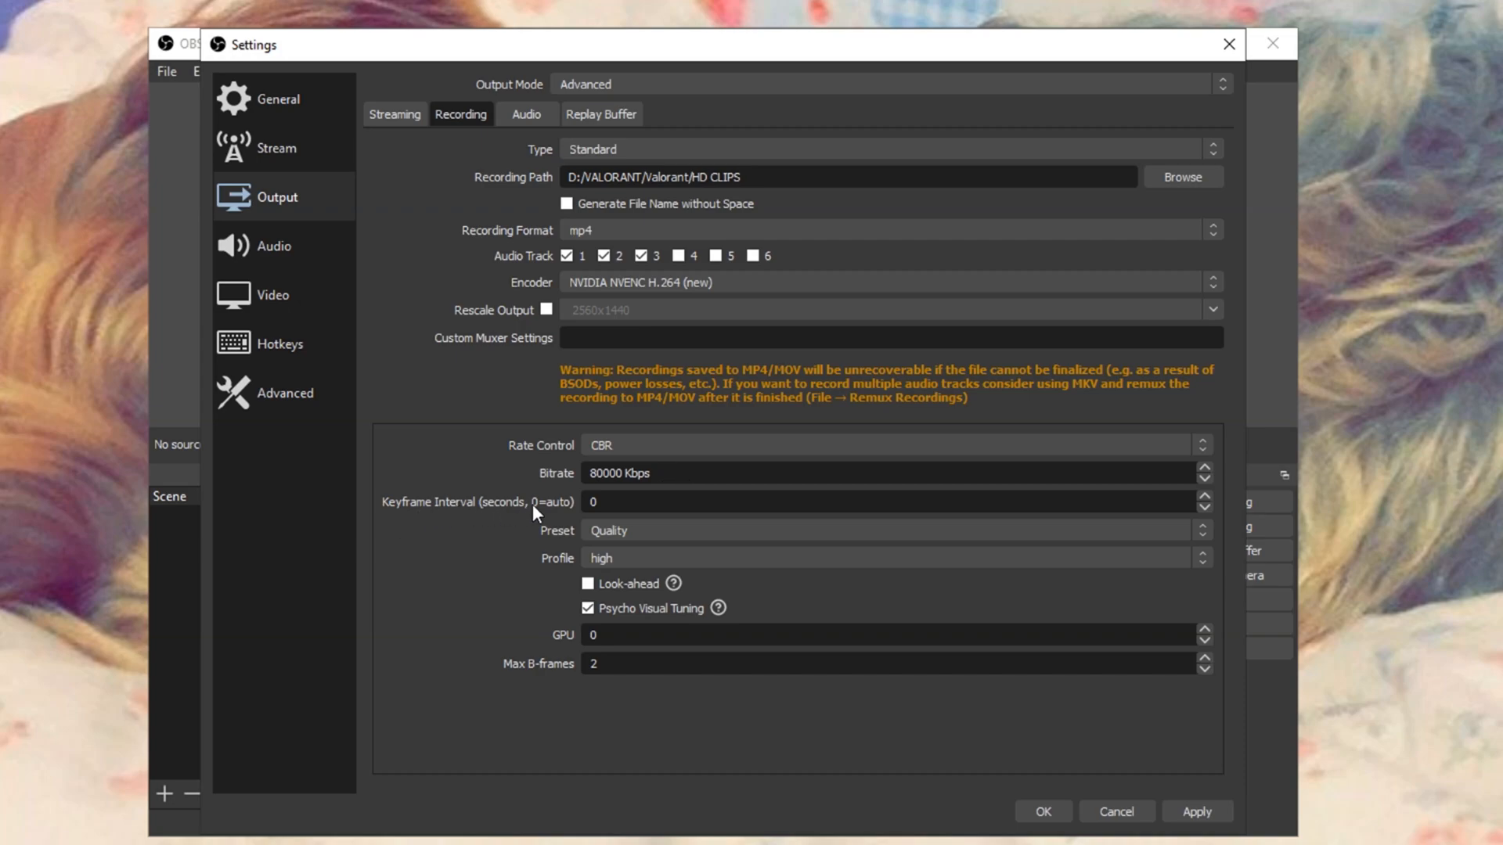
left_click(890, 530)
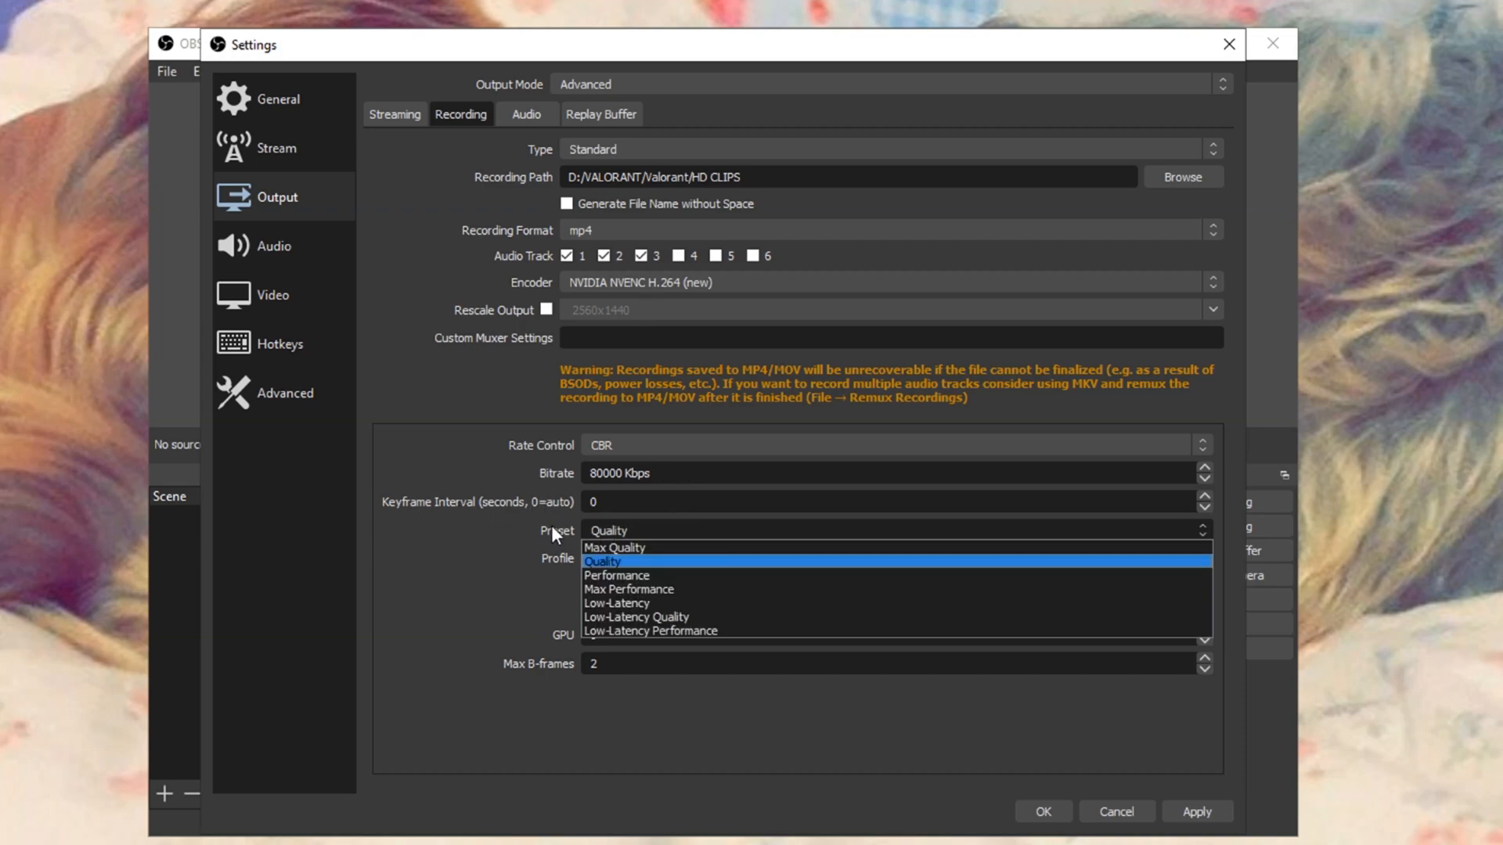
mouse_move(630, 548)
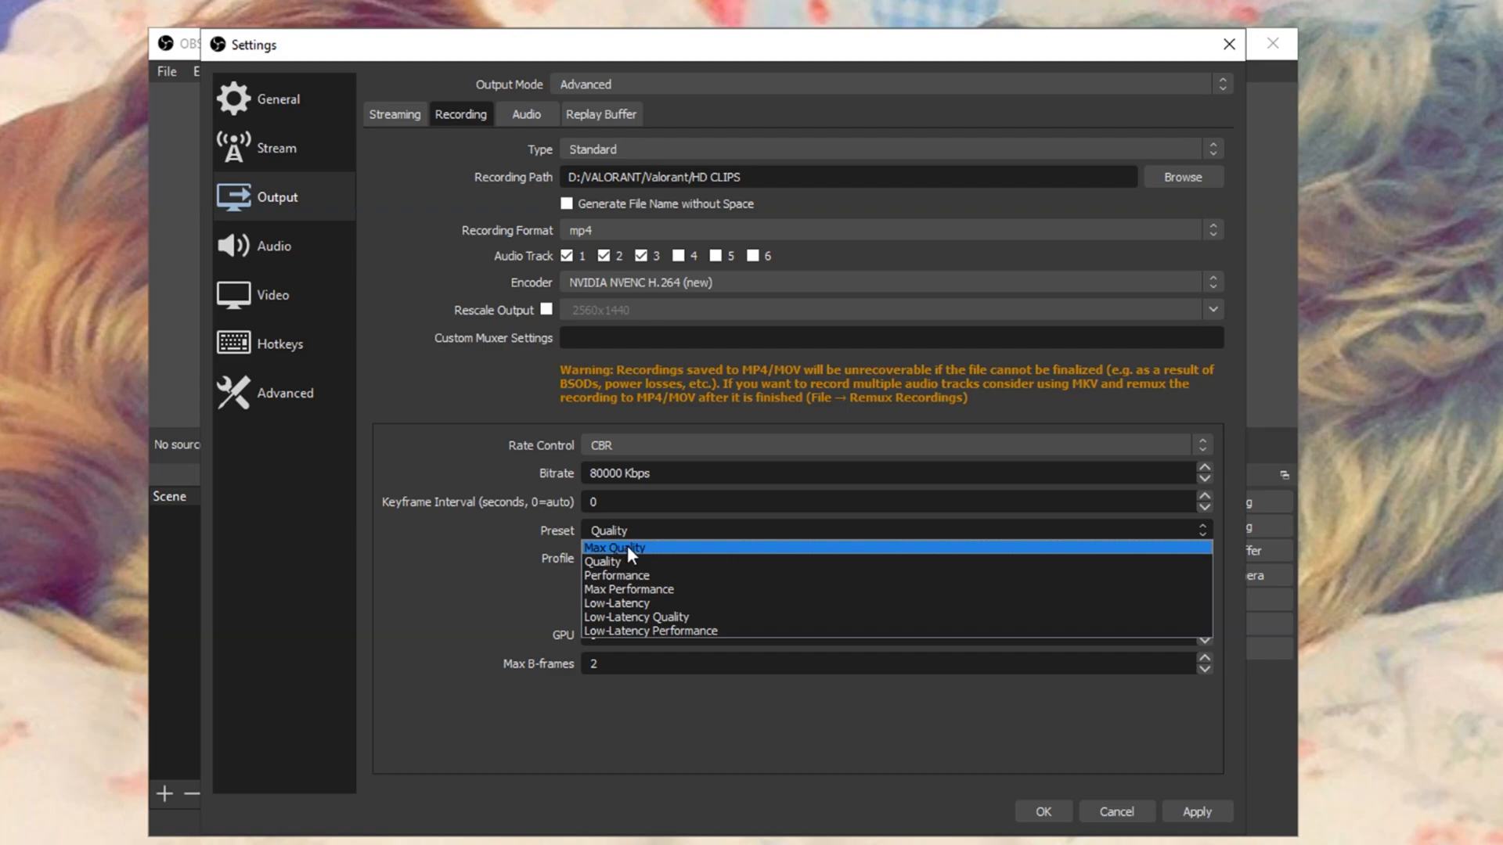
left_click(604, 561)
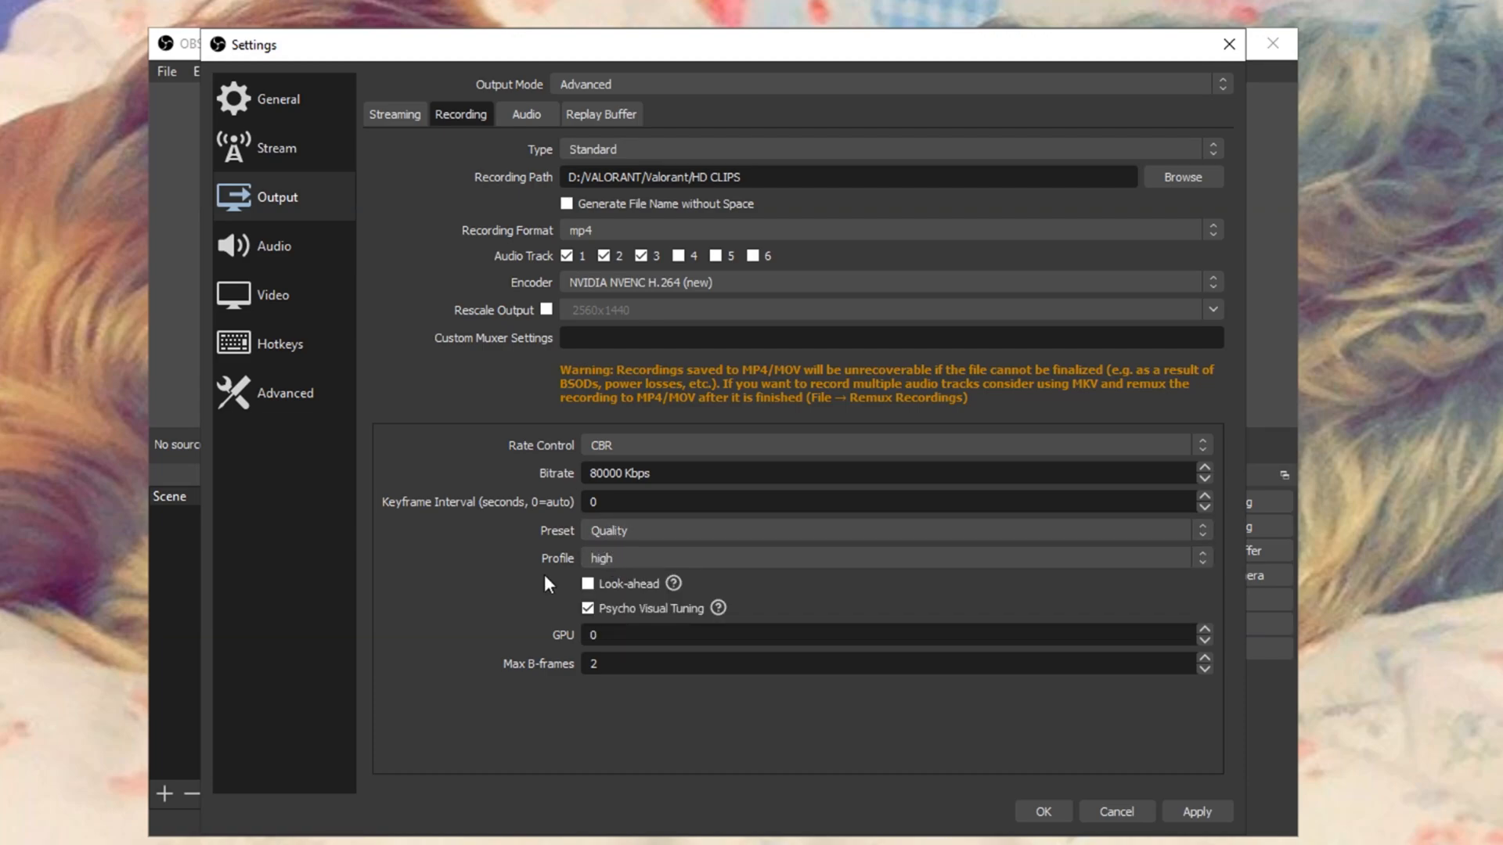
mouse_move(542, 562)
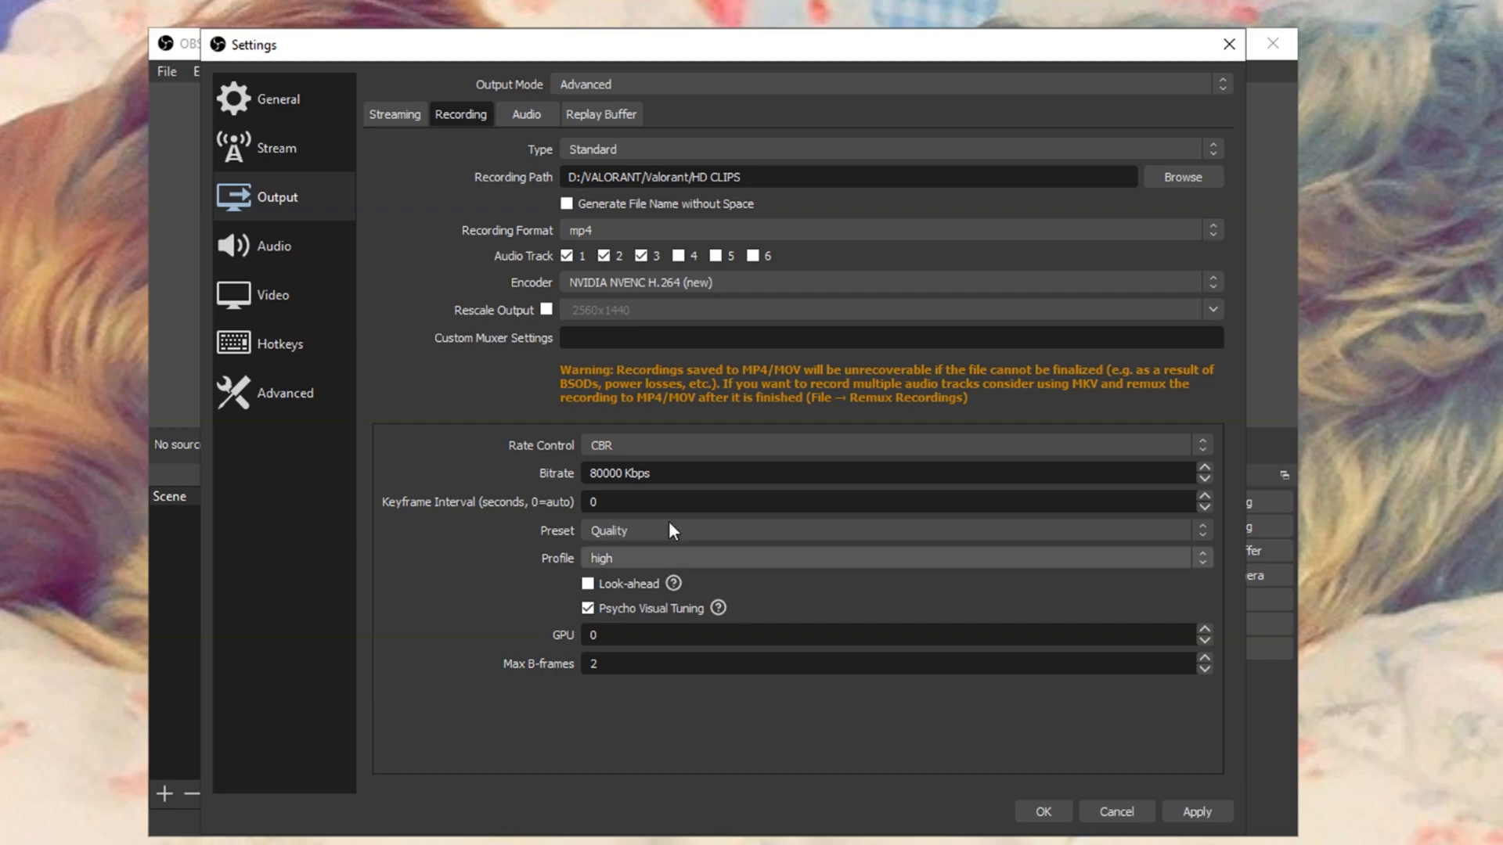
Set a fractional FPS value of 240/1 in the video settings and apply it.
left_click(273, 294)
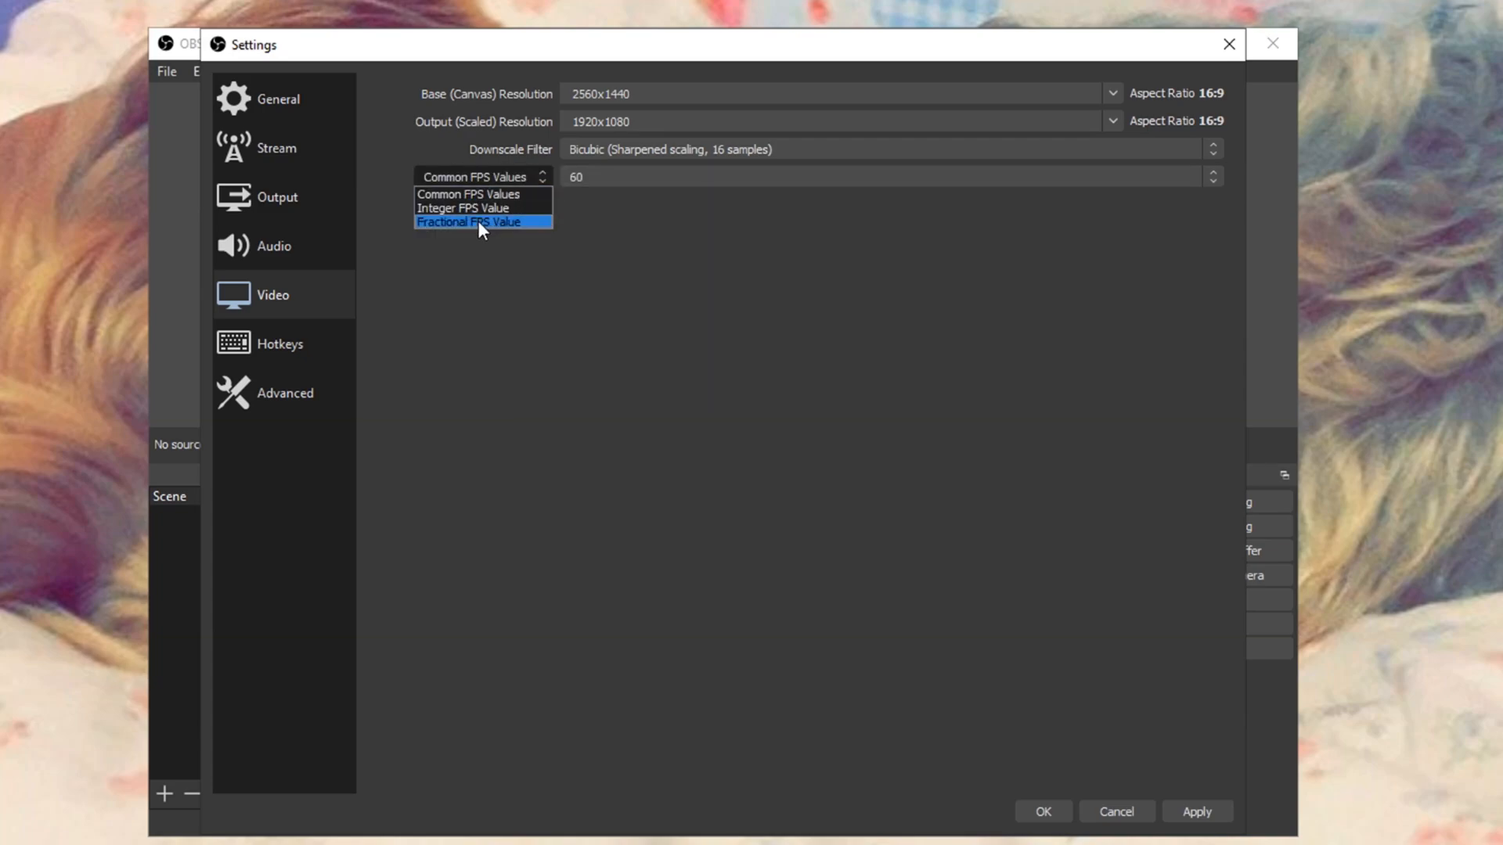
left_click(468, 220)
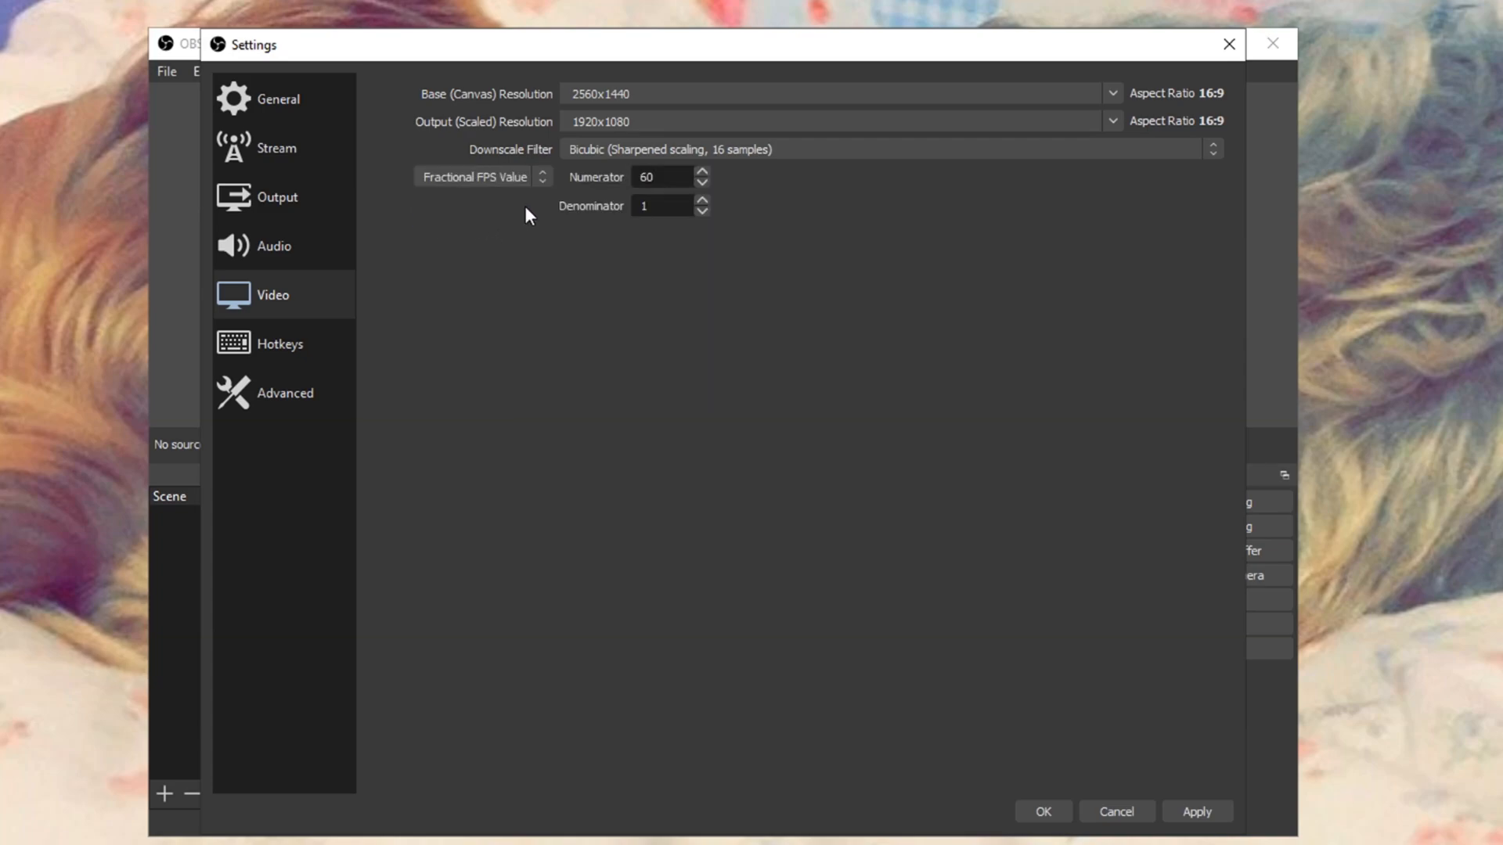
triple_click(666, 177)
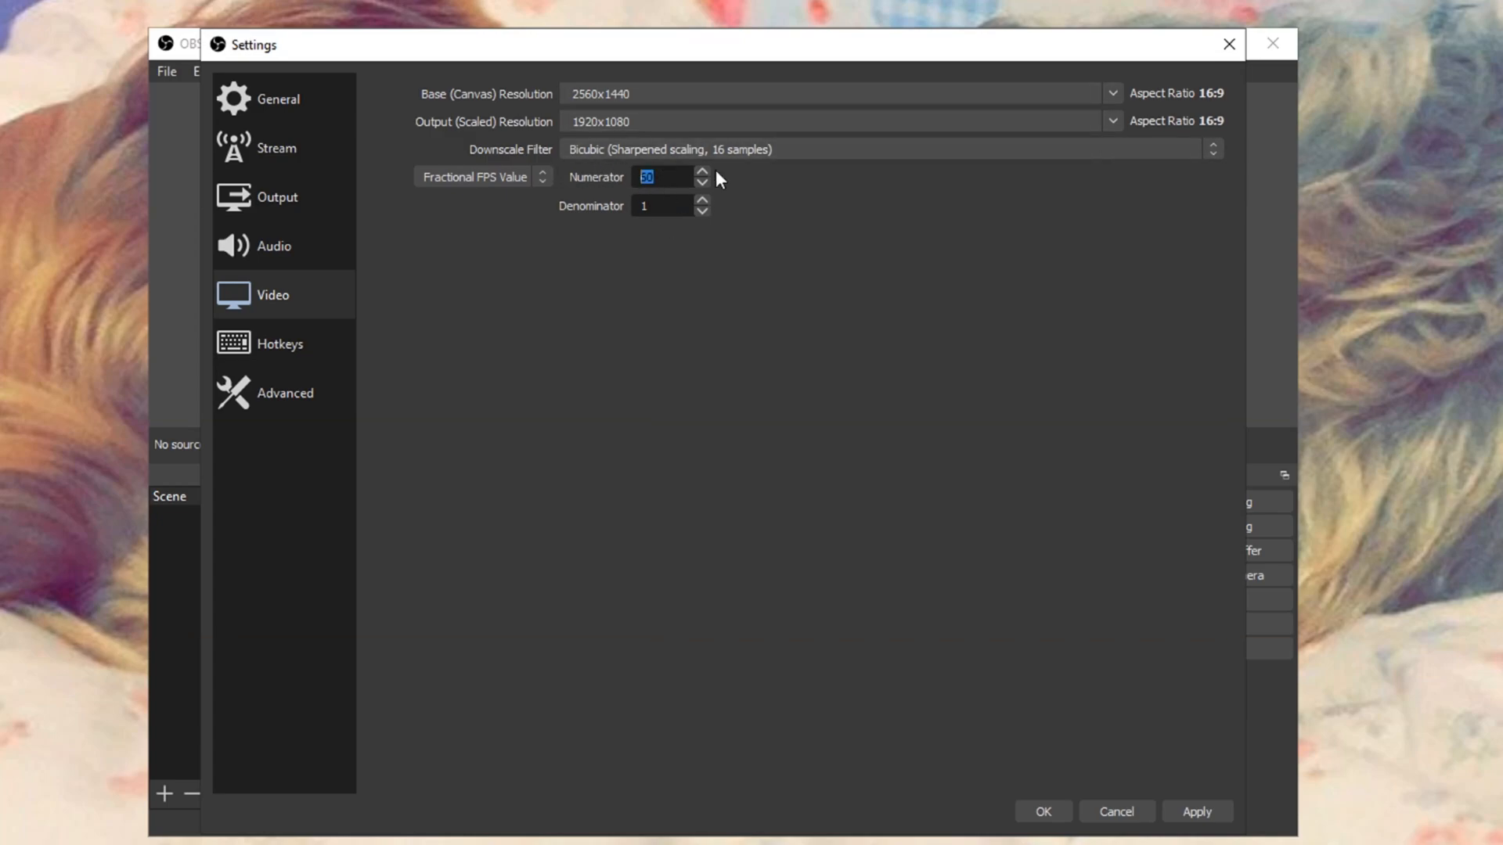
mouse_move(684, 167)
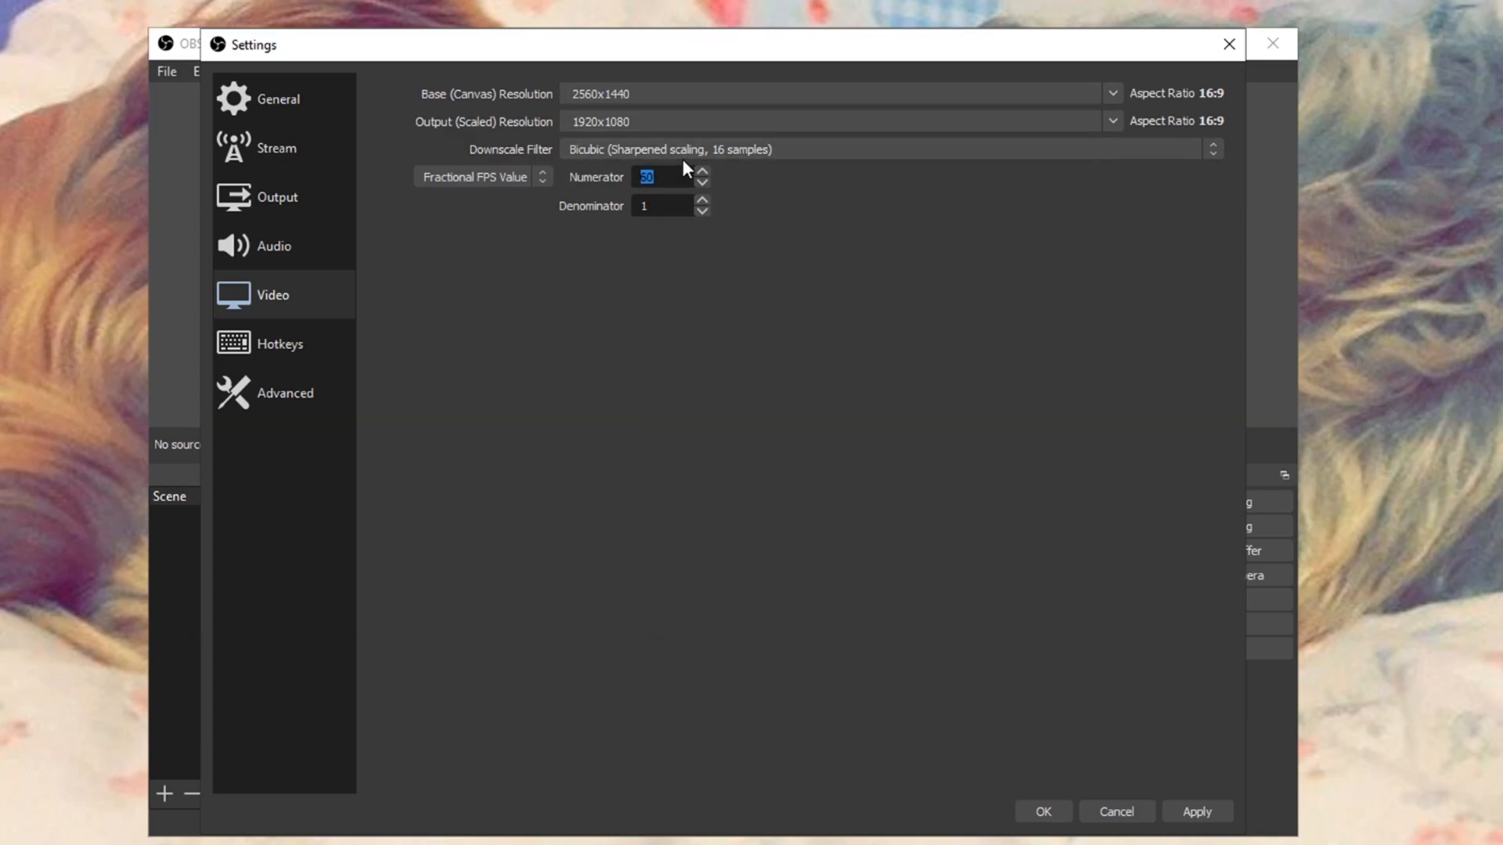
type("120")
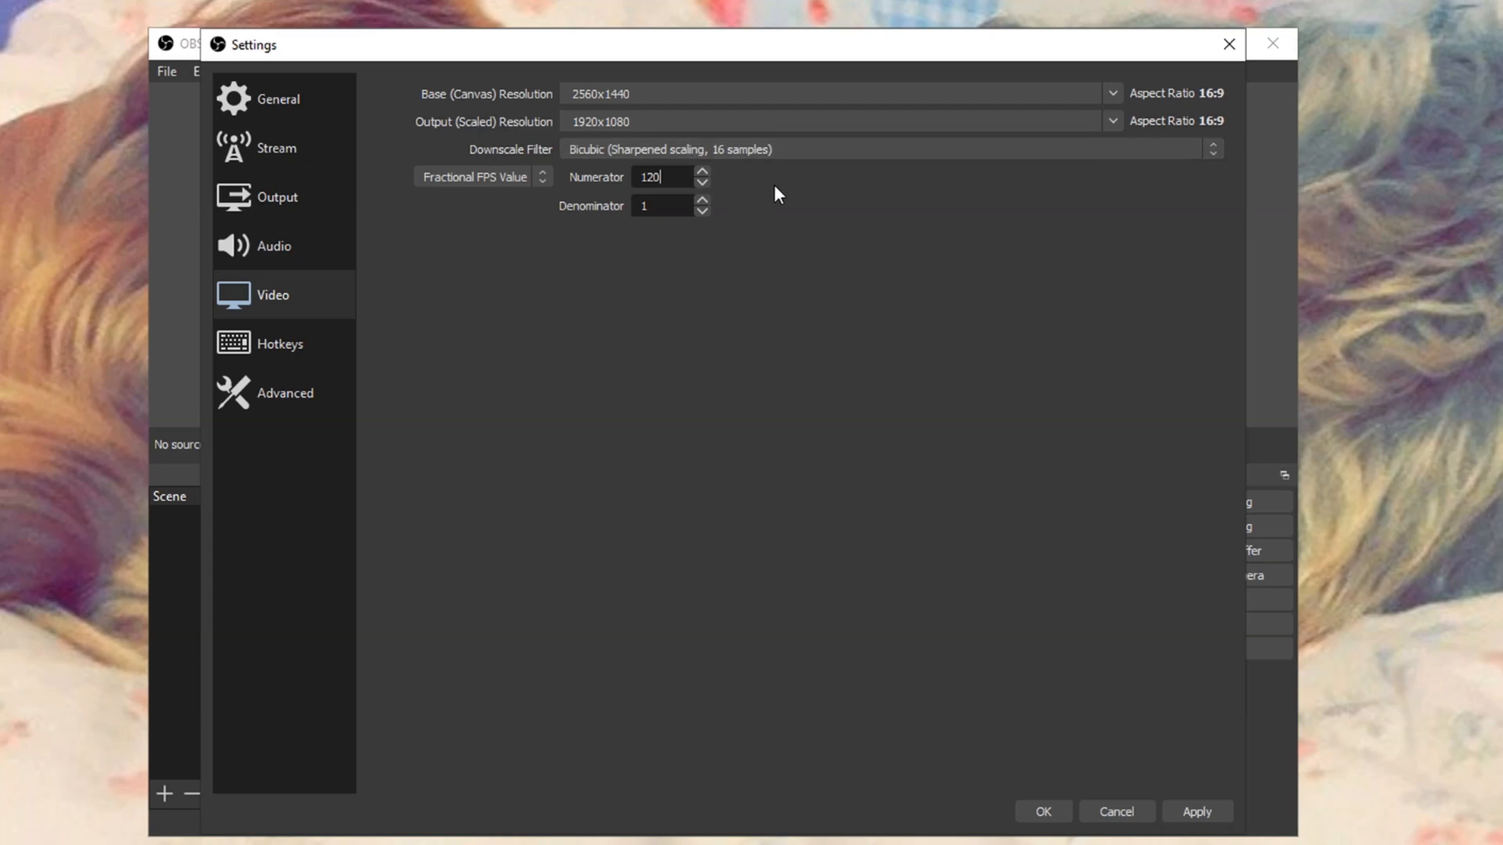
triple_click(664, 176)
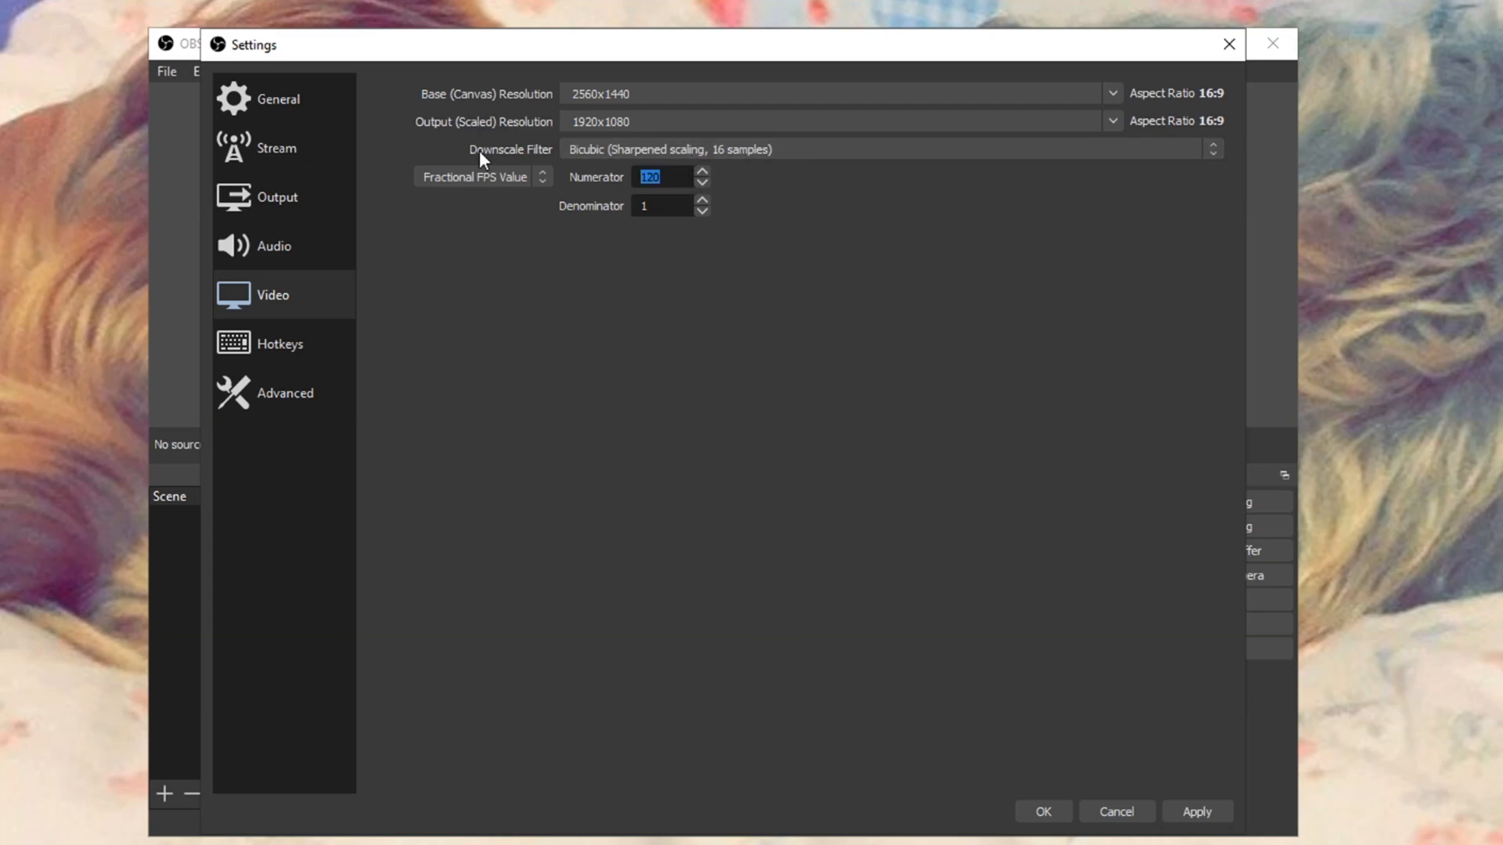
type("24")
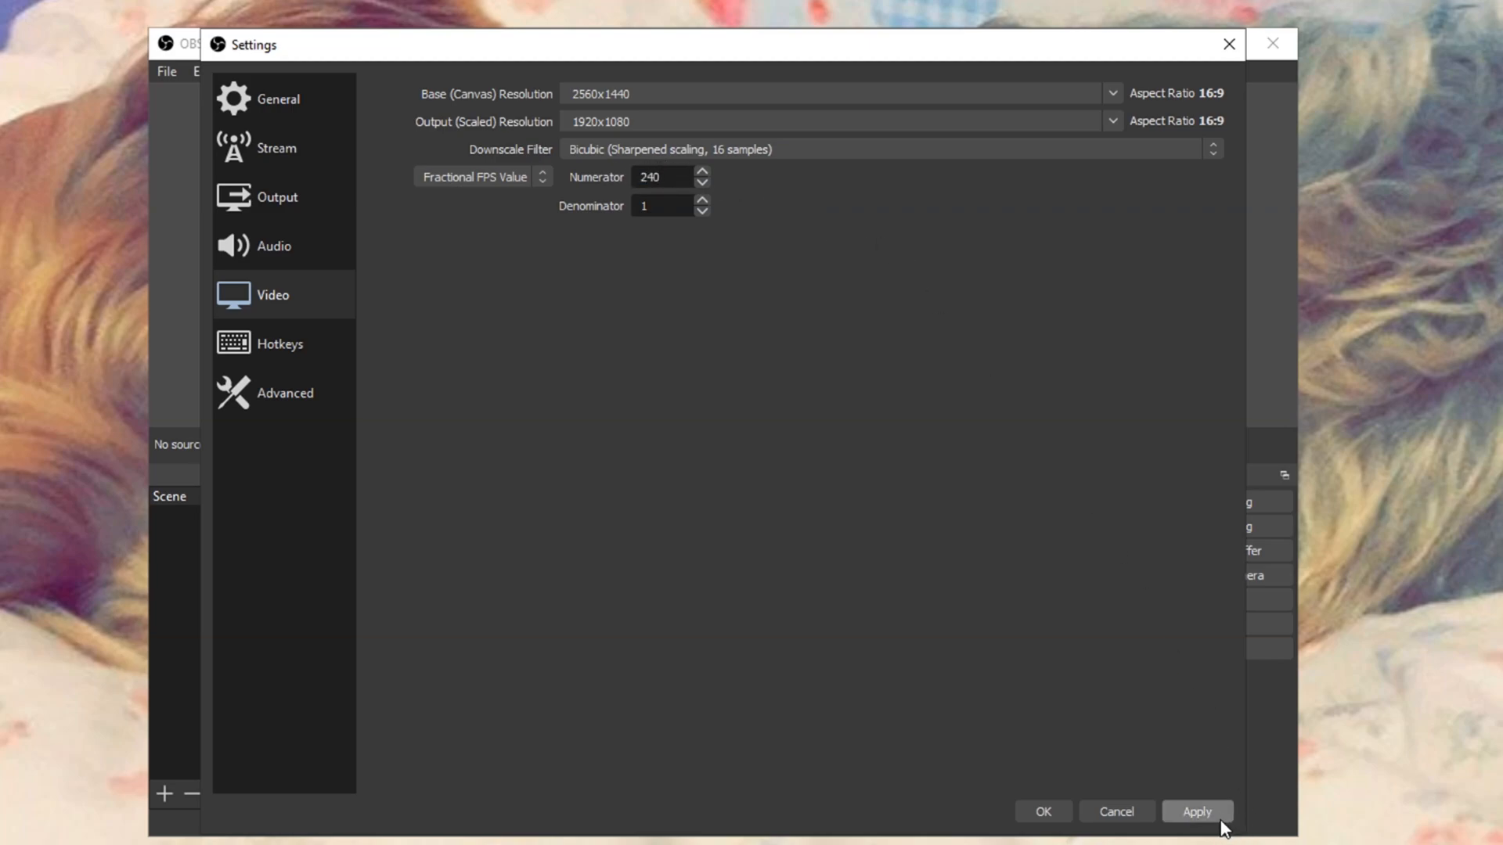
left_click(1195, 812)
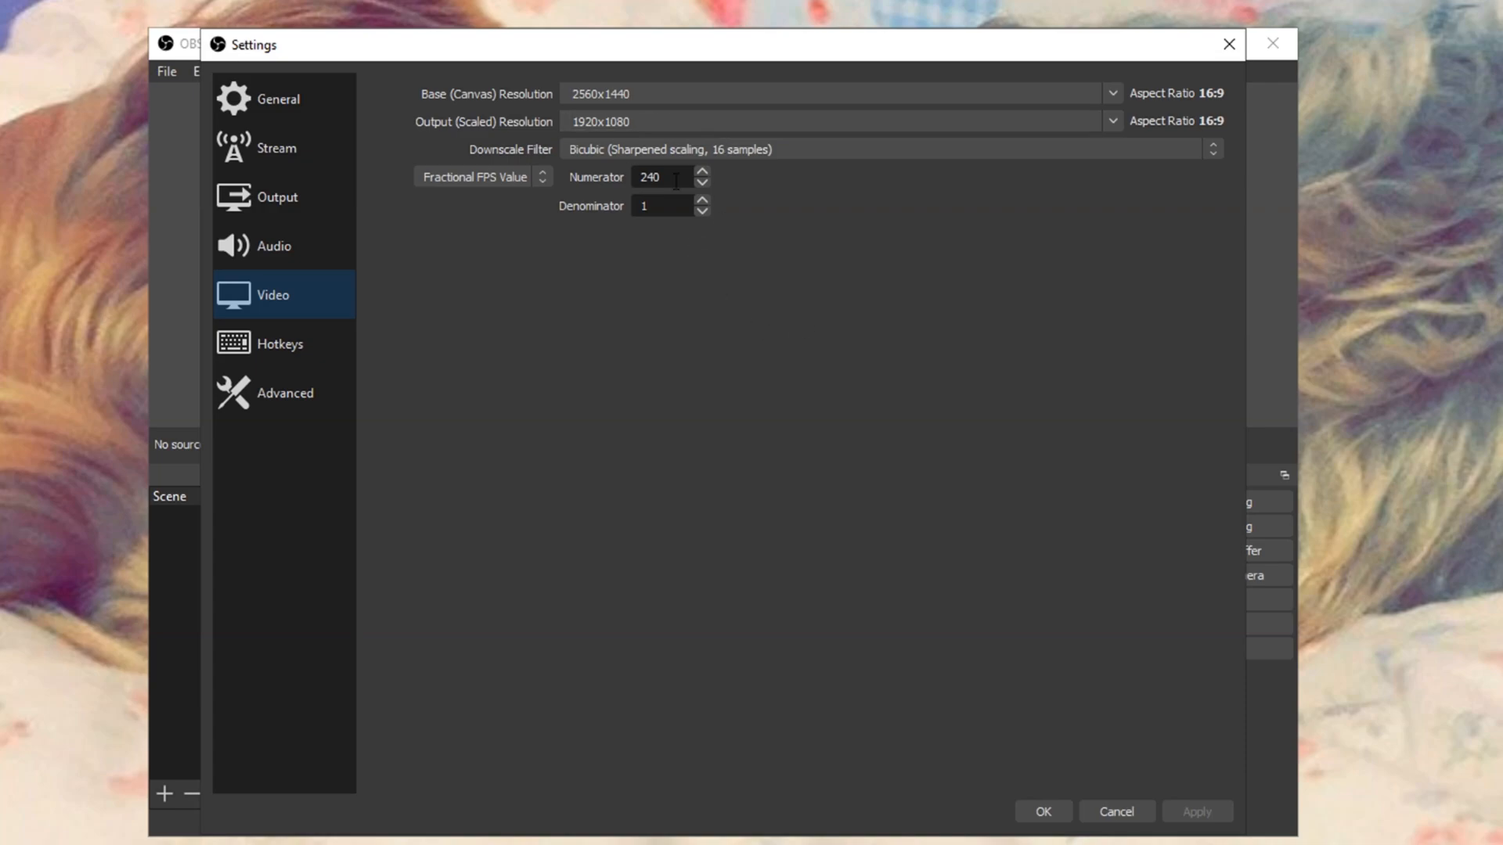
mouse_move(997, 219)
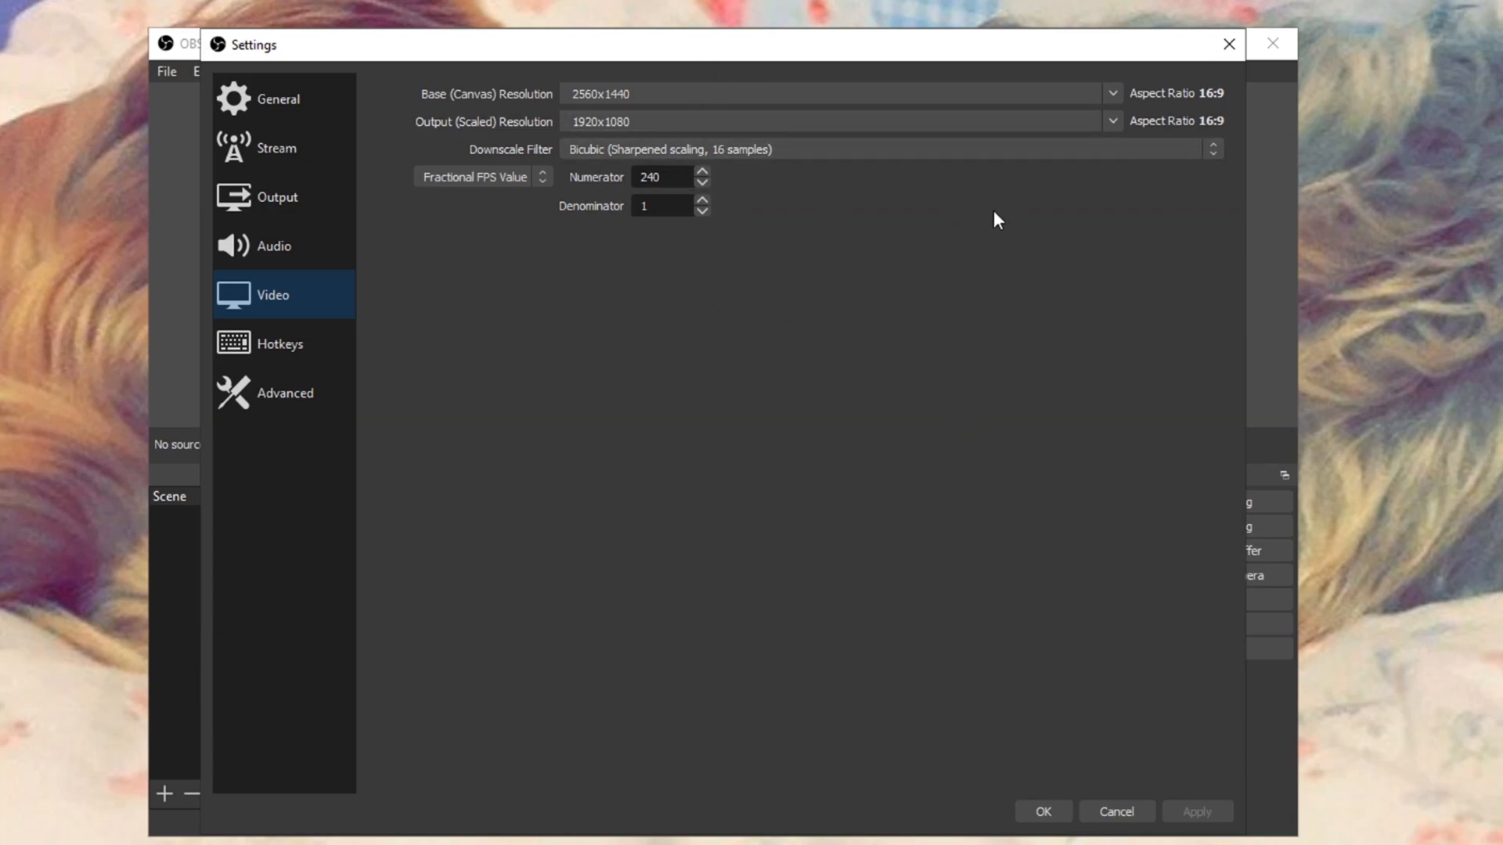
Review the advanced settings, toggling 'Overwrite if file exists' and scrolling the naming options.
left_click(283, 392)
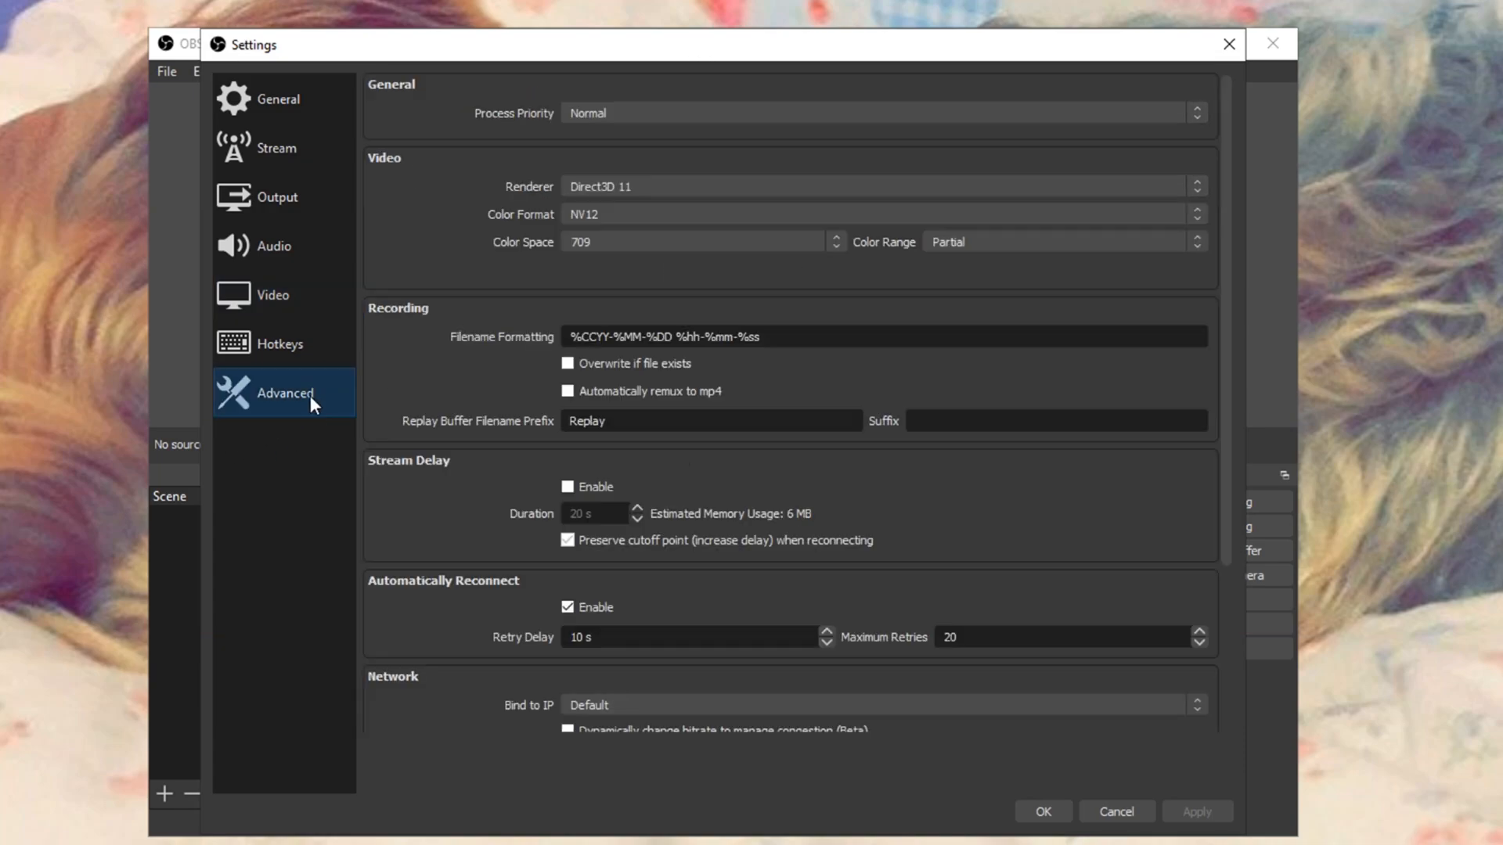
mouse_move(278, 343)
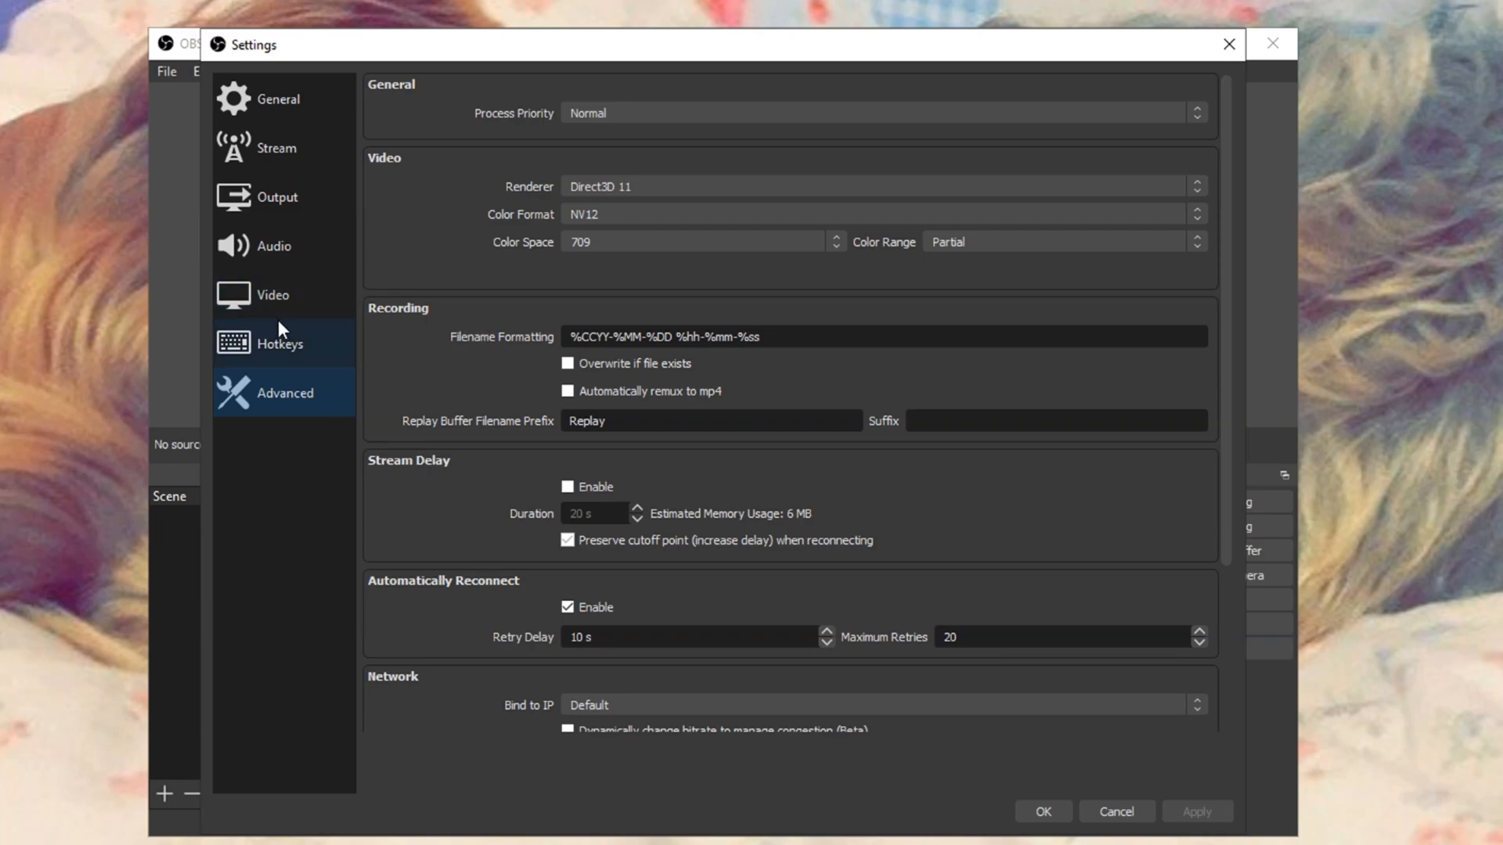
mouse_move(518, 60)
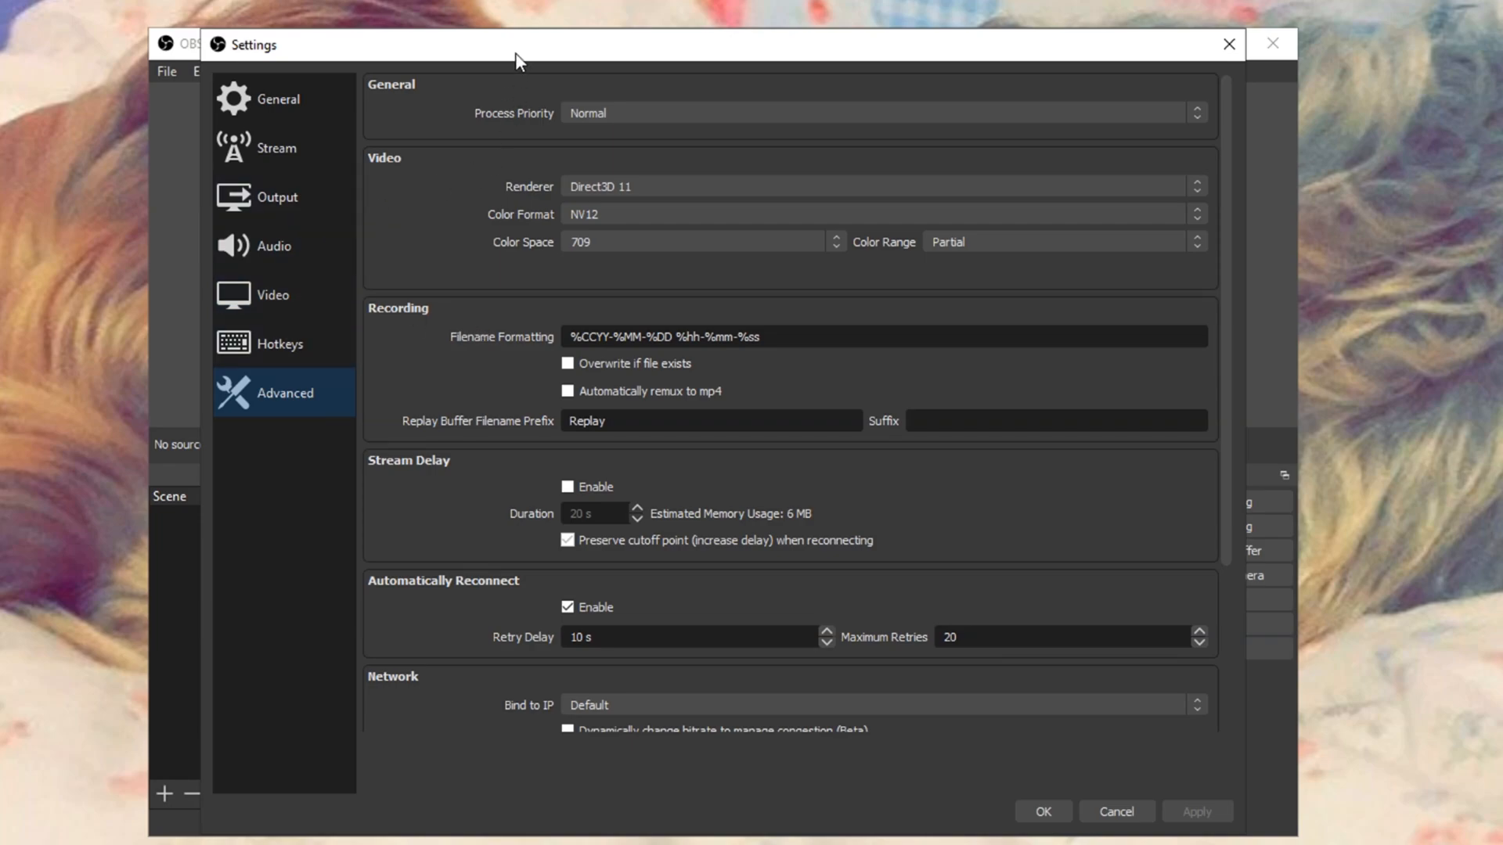
mouse_move(443, 225)
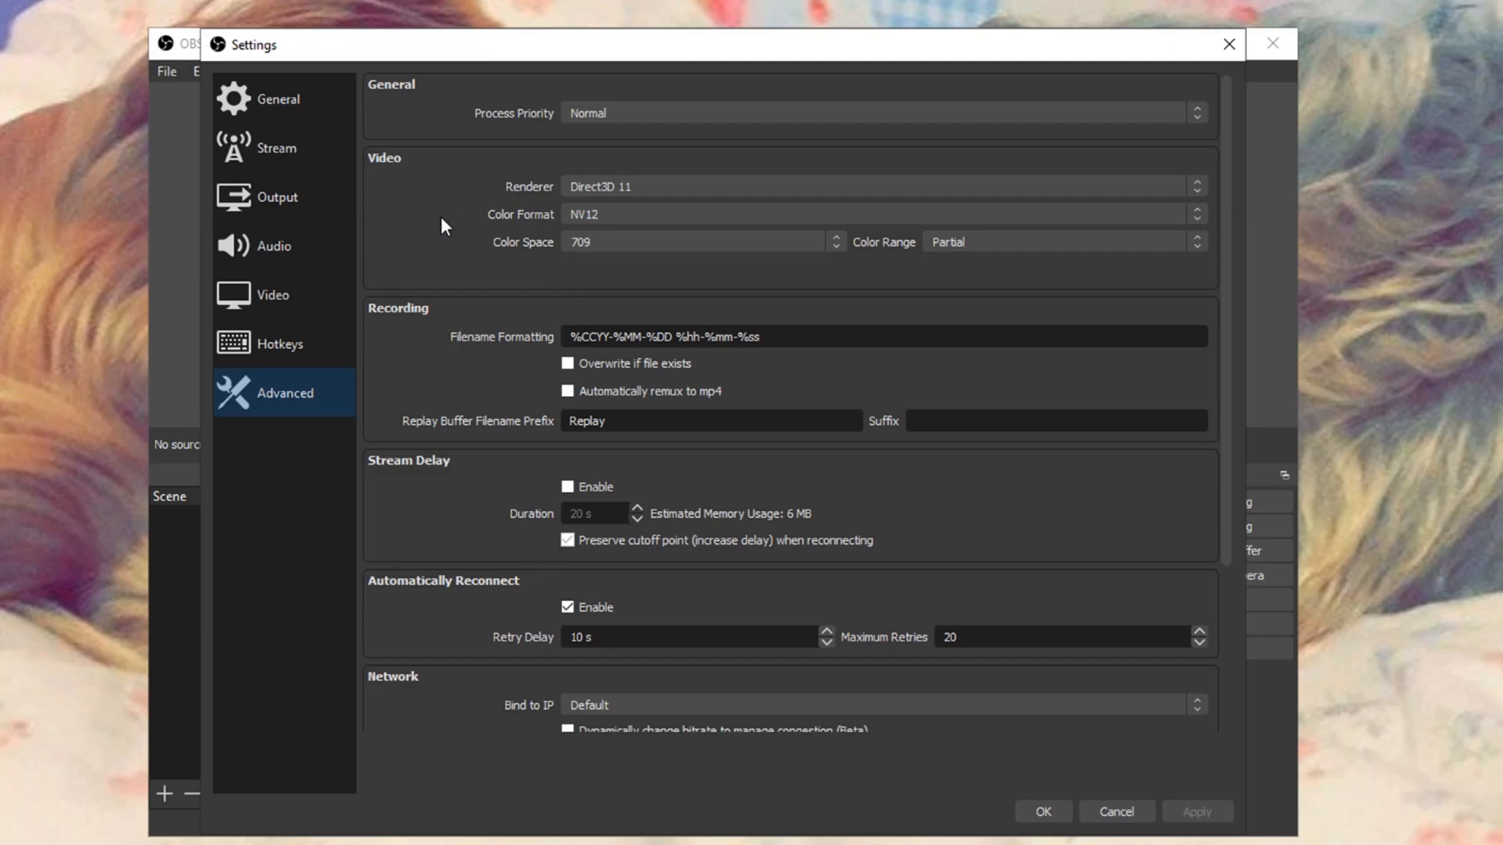
mouse_move(383, 221)
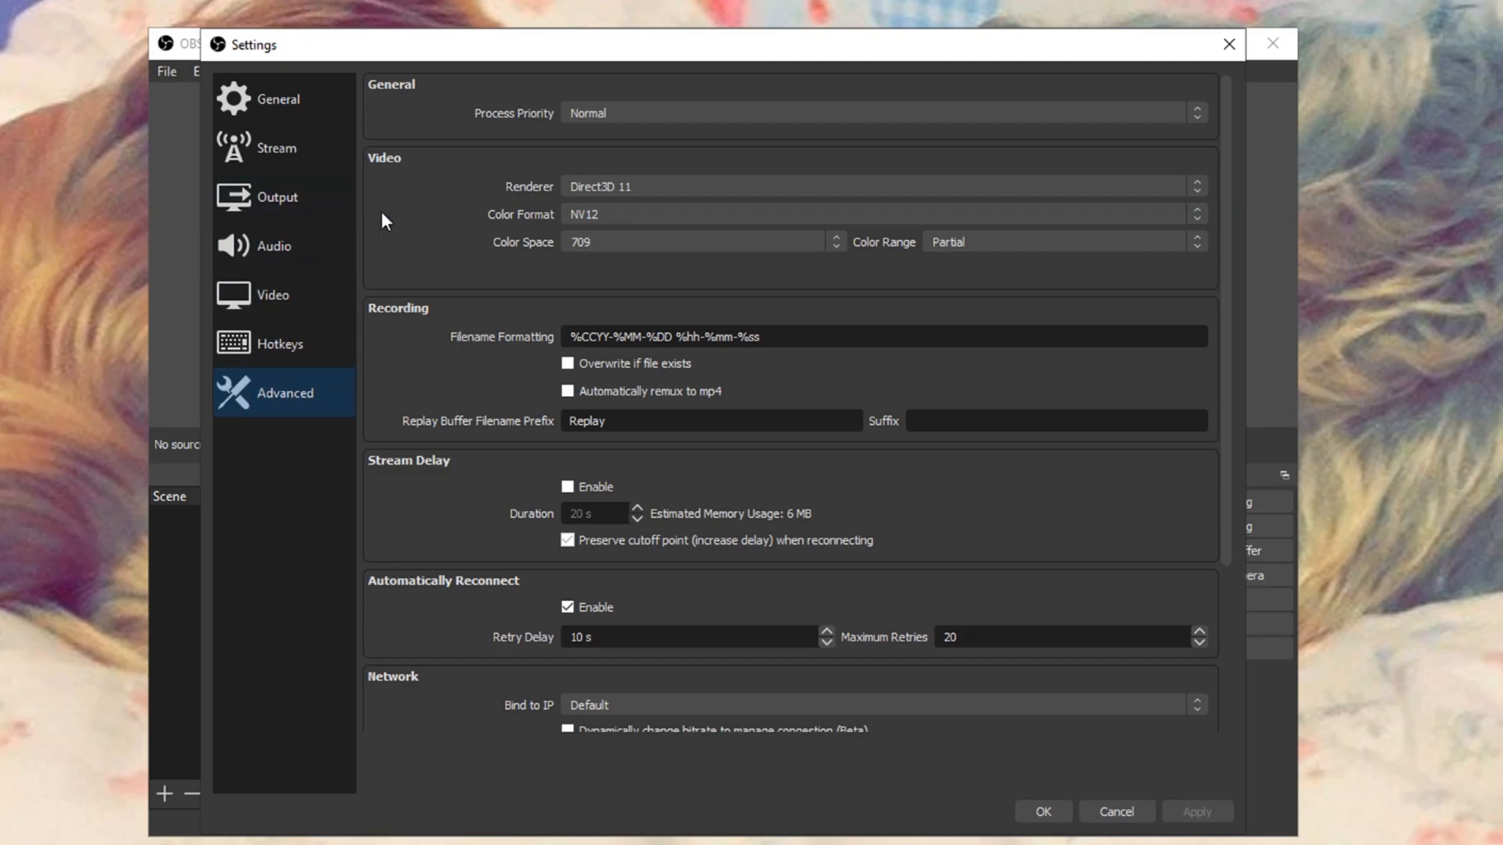
mouse_move(548, 180)
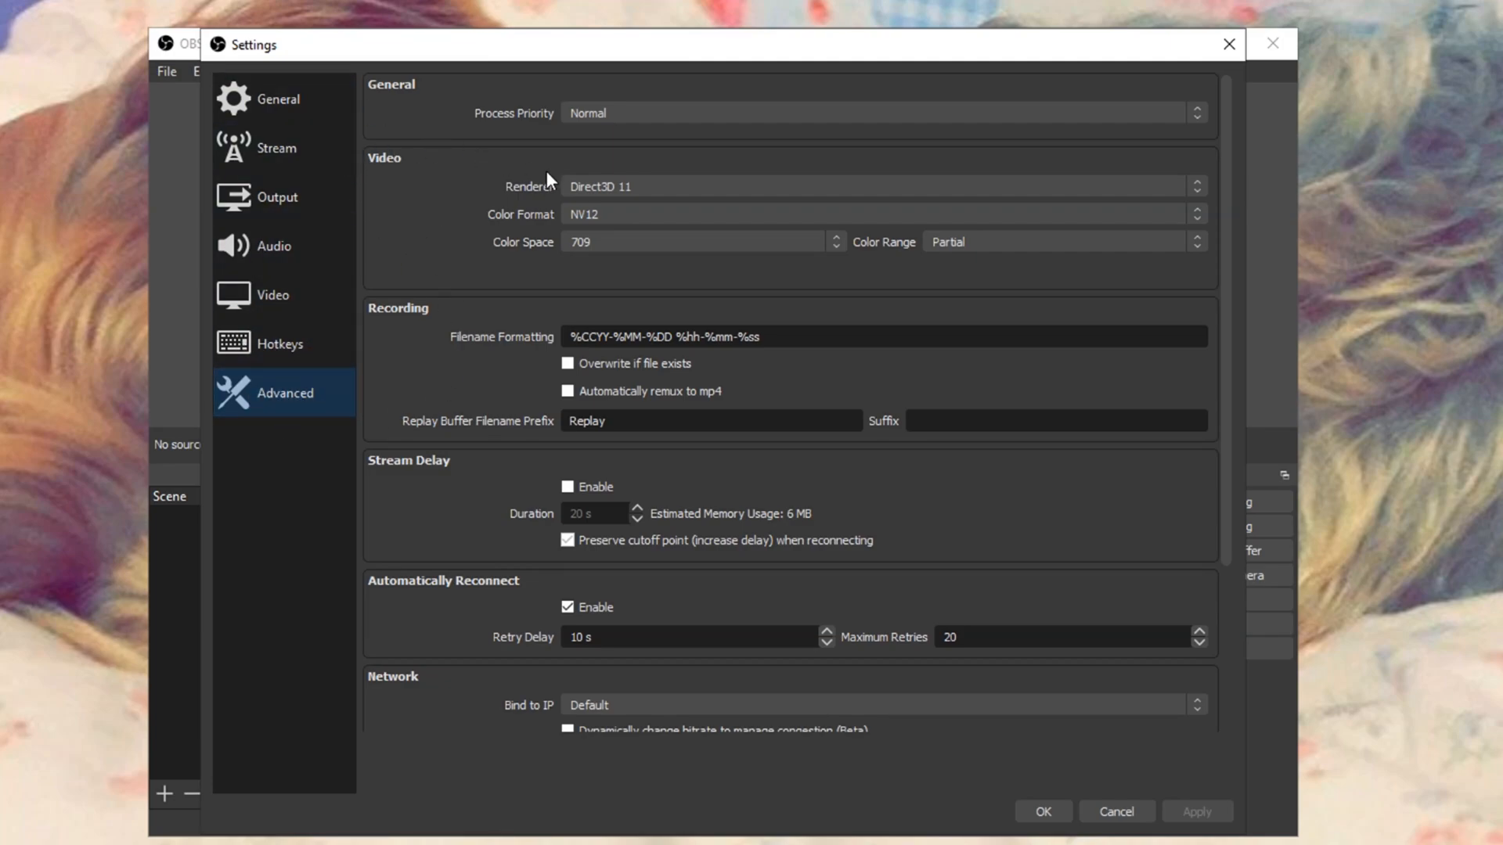
left_click(567, 364)
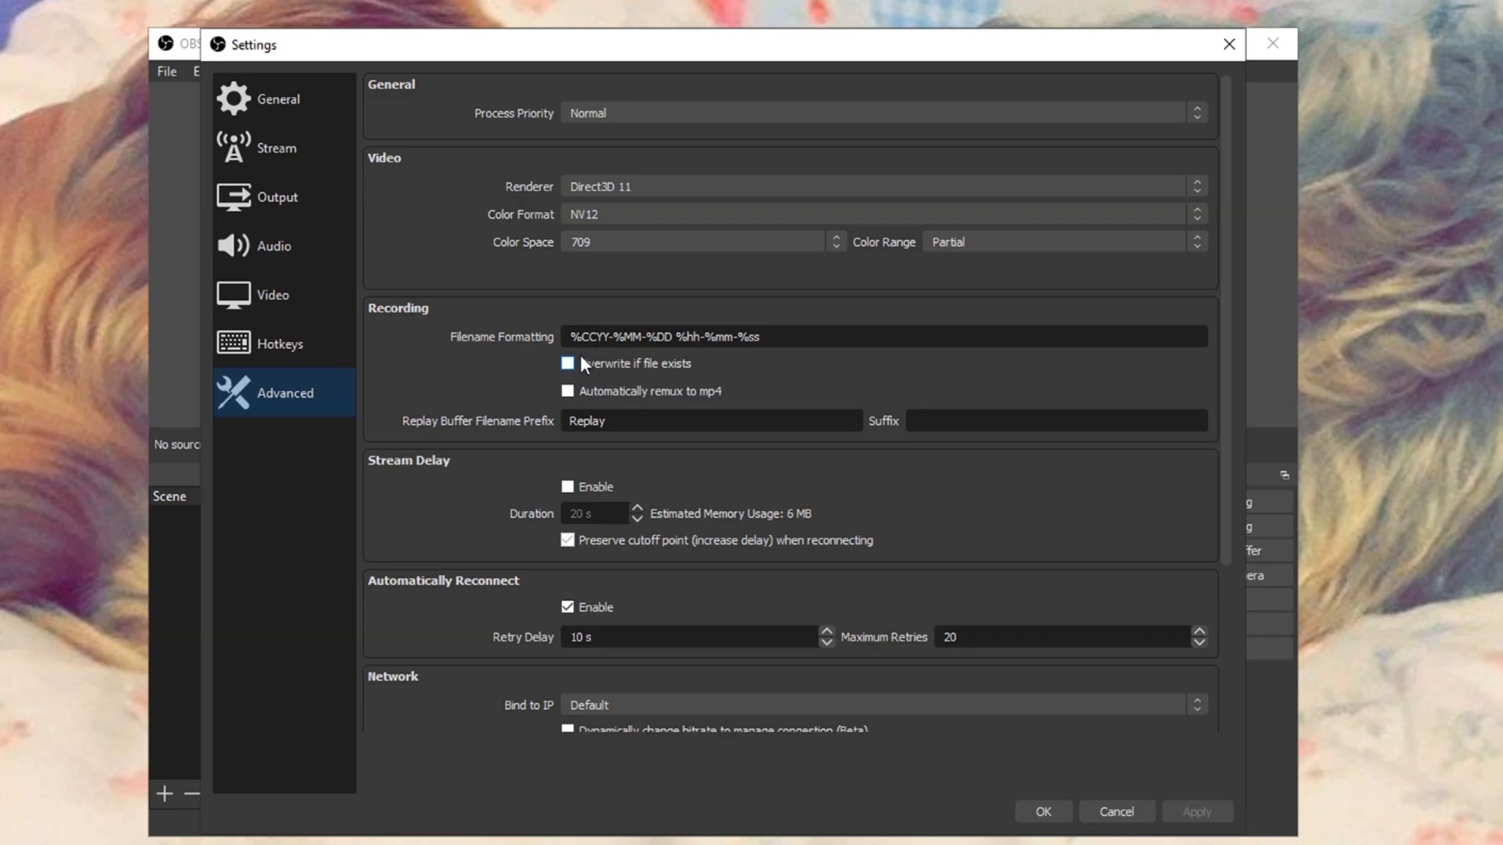
left_click(566, 363)
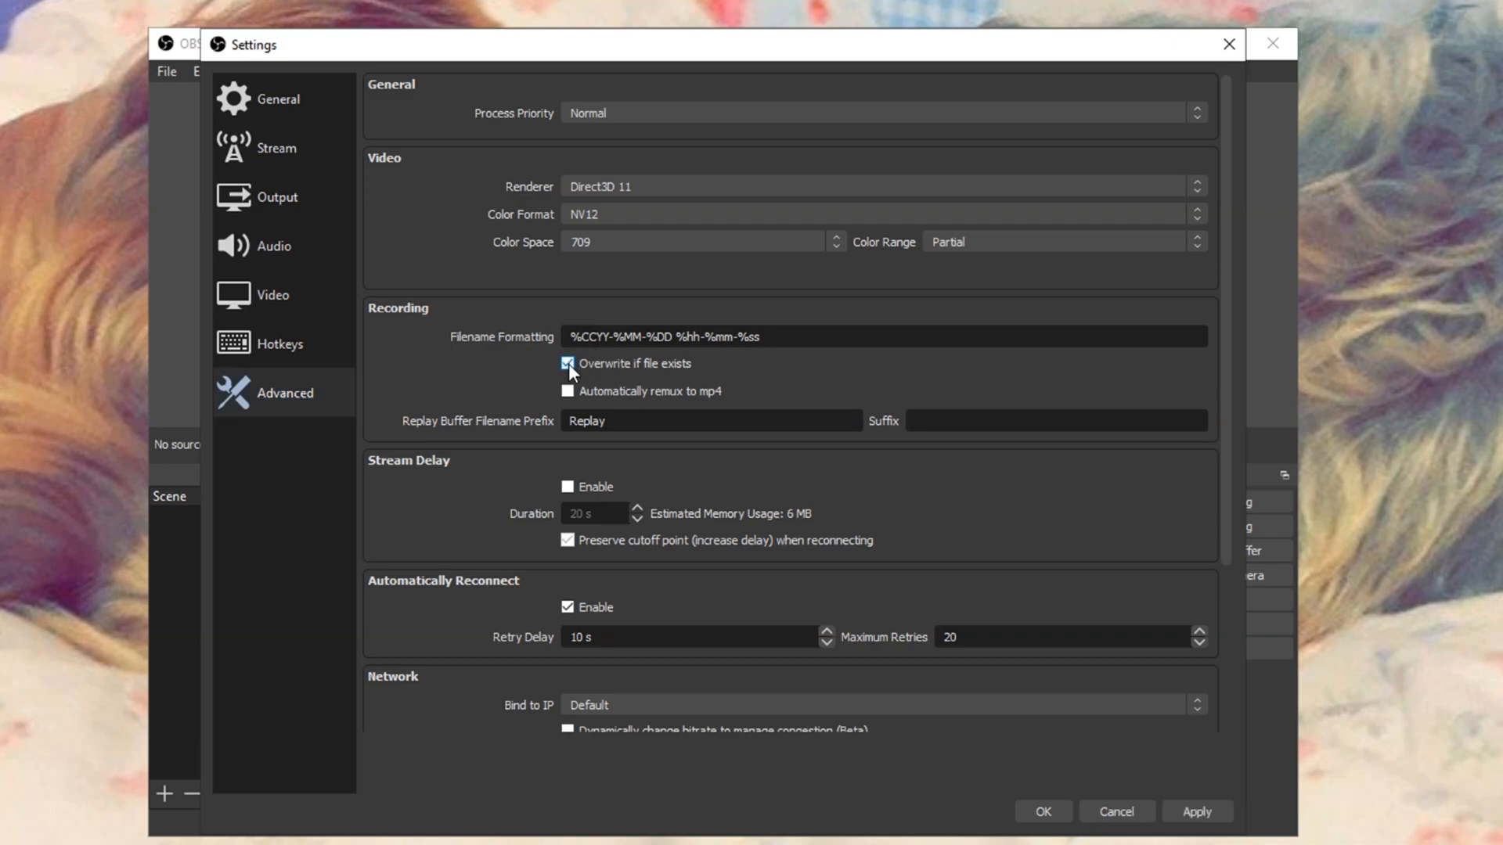
scroll("down", 3)
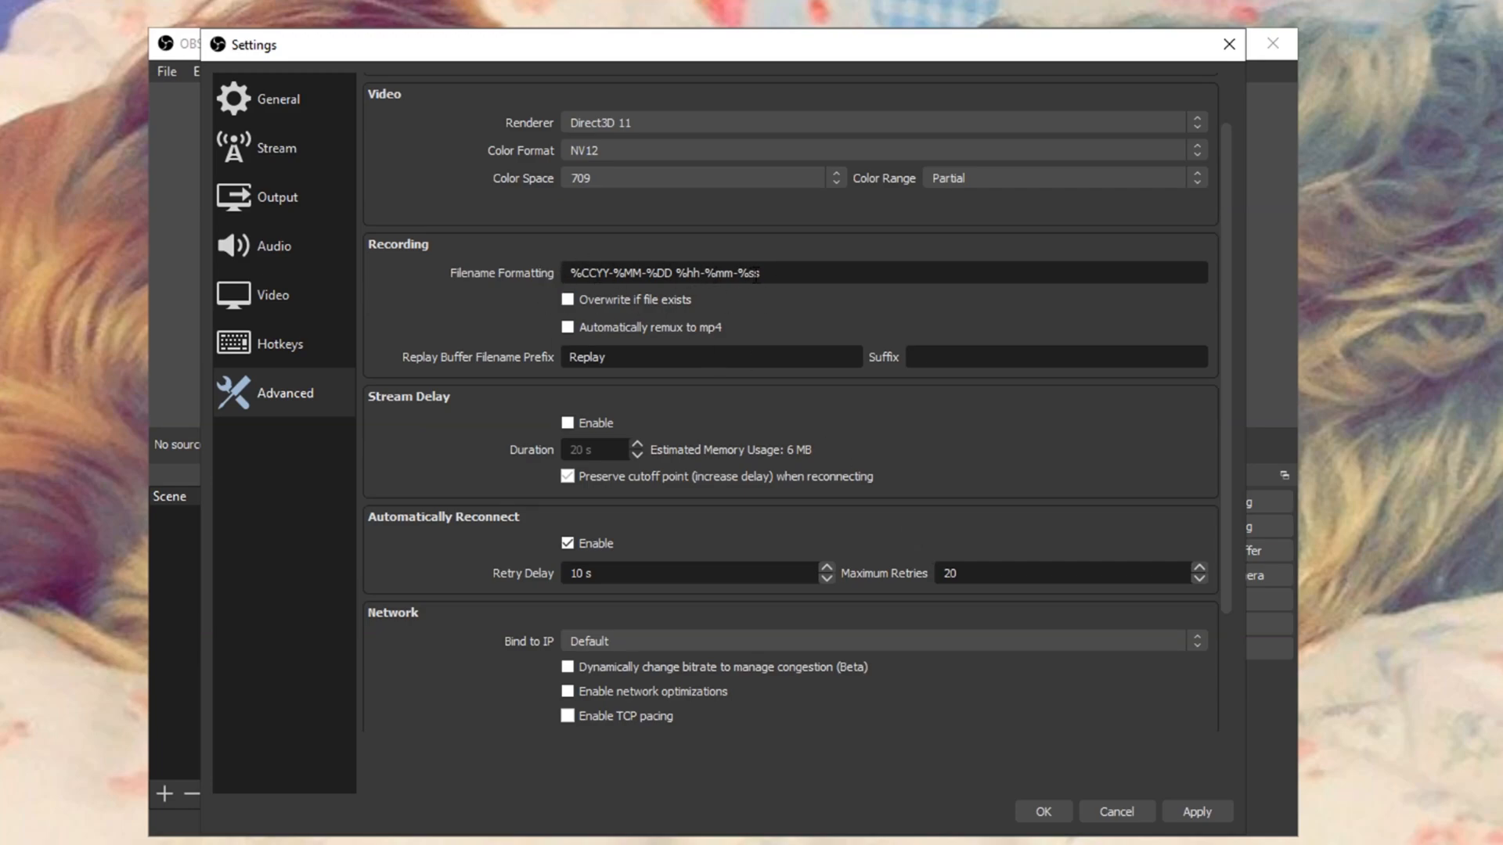
mouse_move(515, 266)
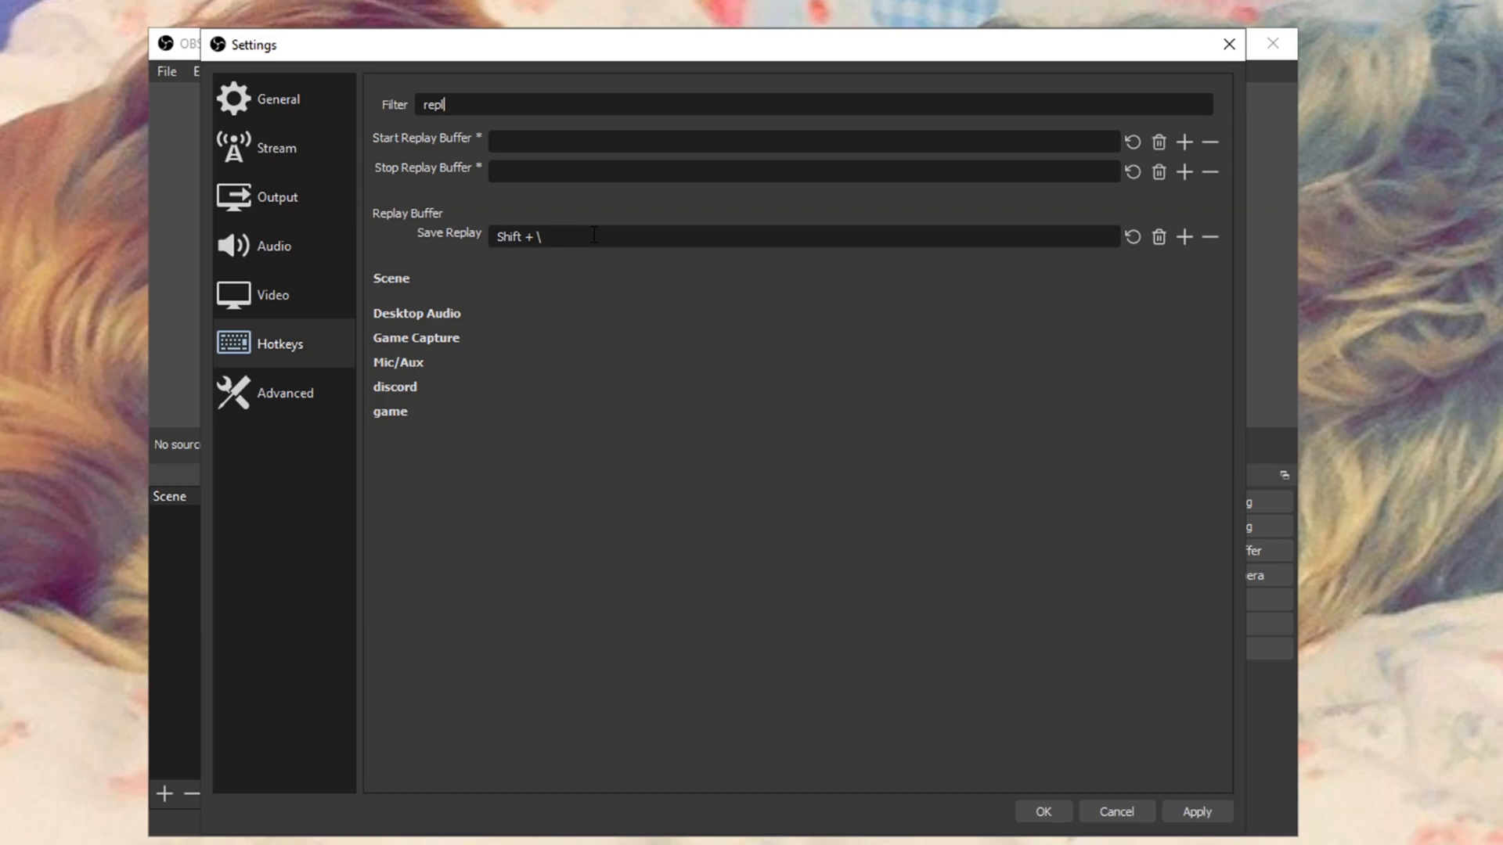
mouse_move(596, 257)
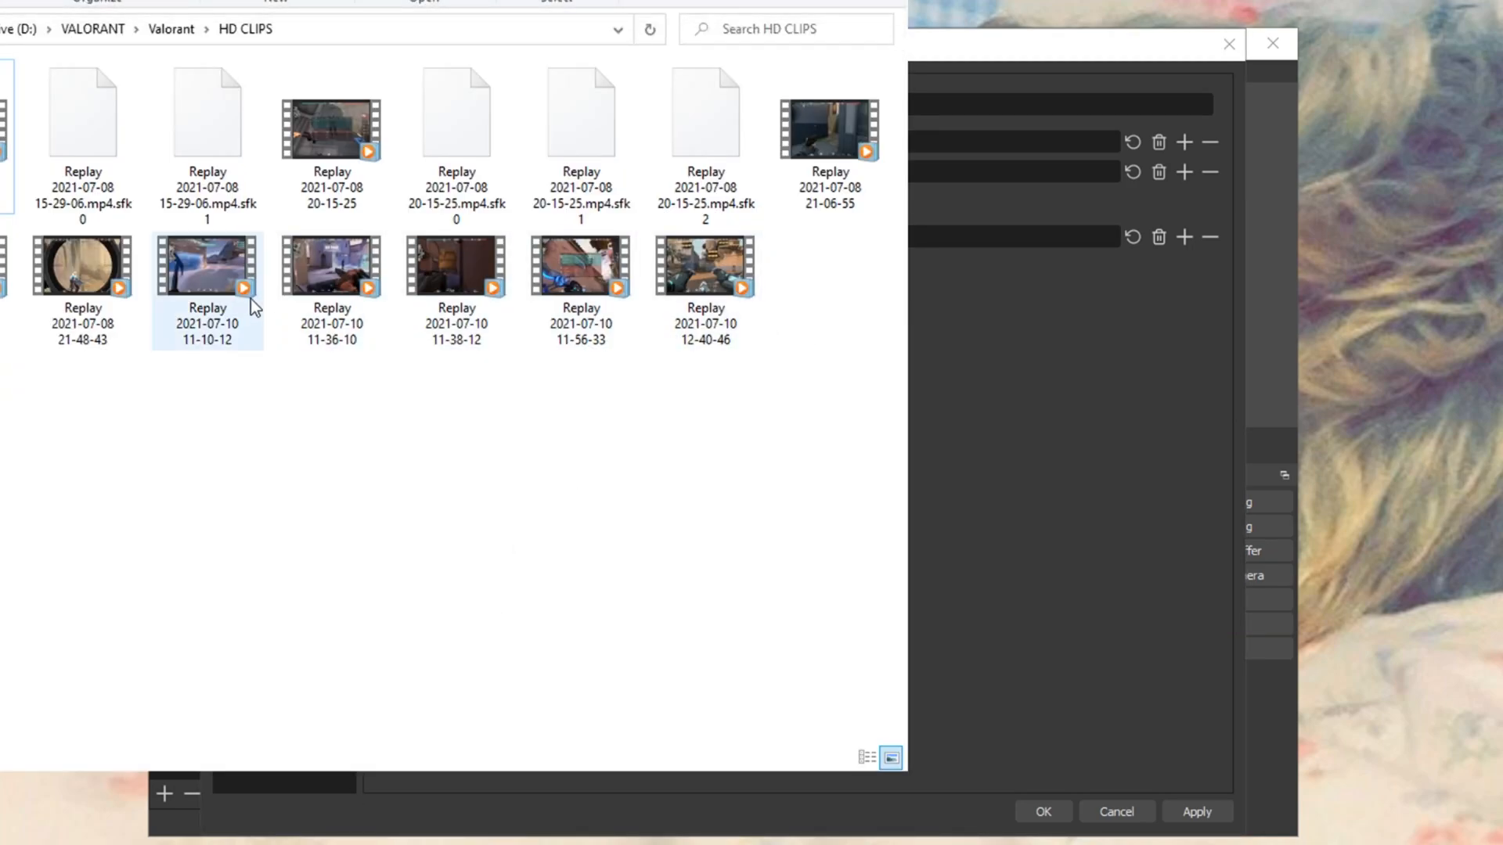
Play a saved Valorant Replay clip from the HD CLIPS folder.
left_click(579, 278)
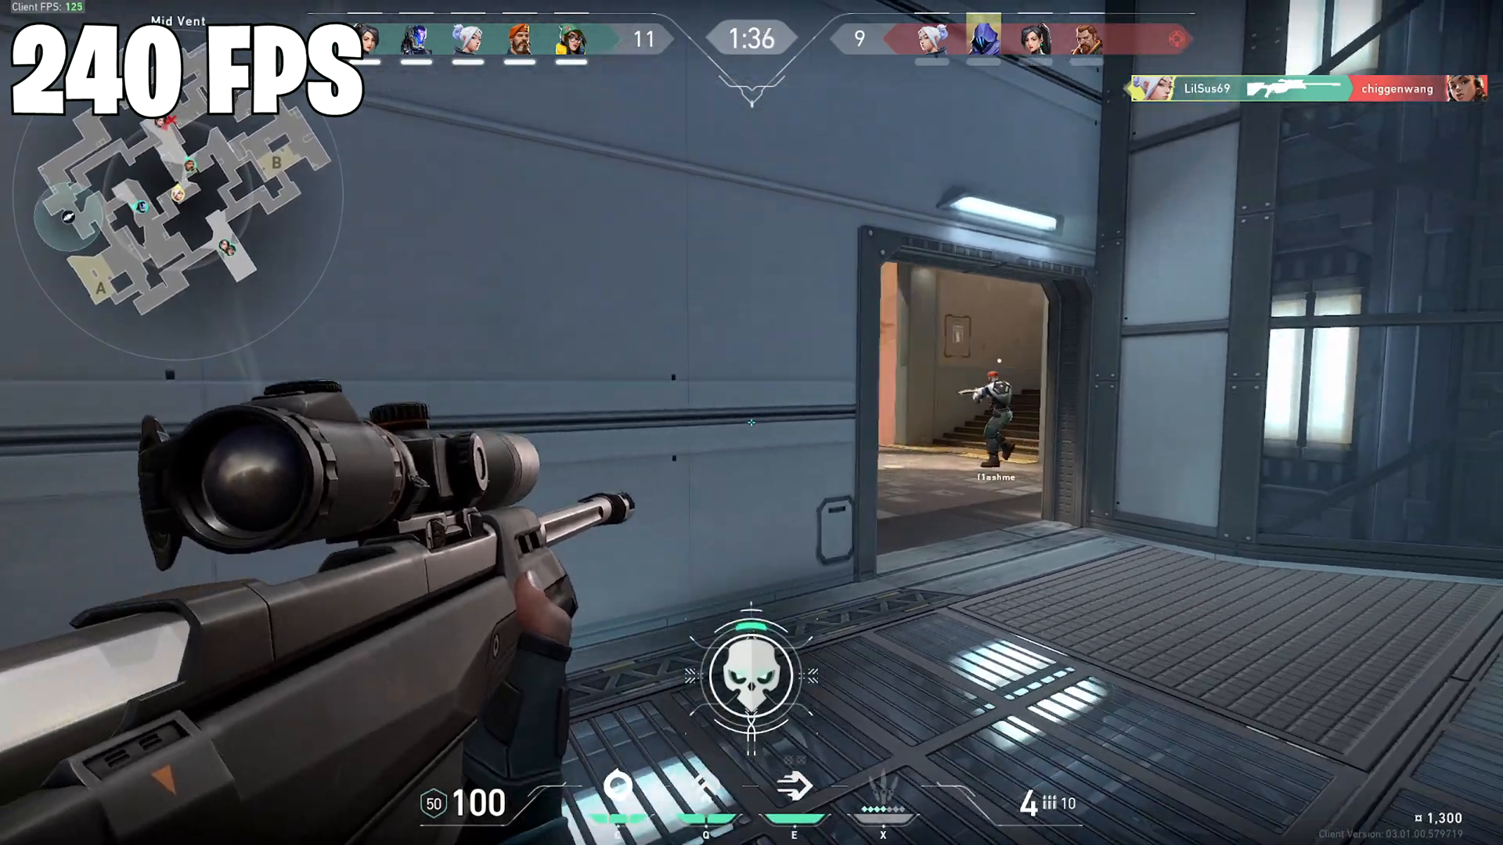
Snipe an enemy through the doorway, then shoot practice bots in the Shooting Range.
left_click(752, 422)
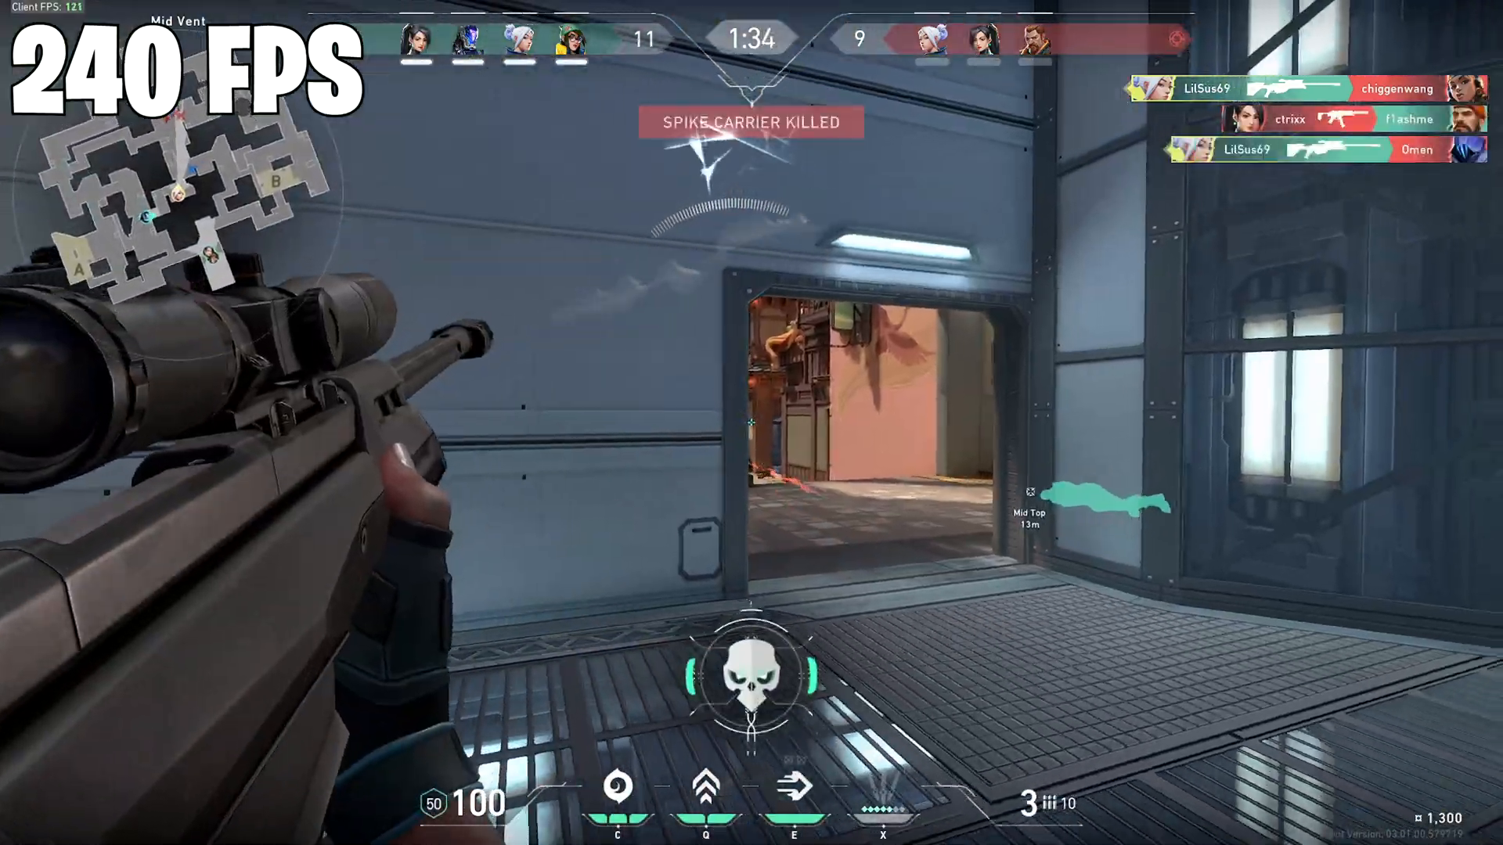
right_click(752, 422)
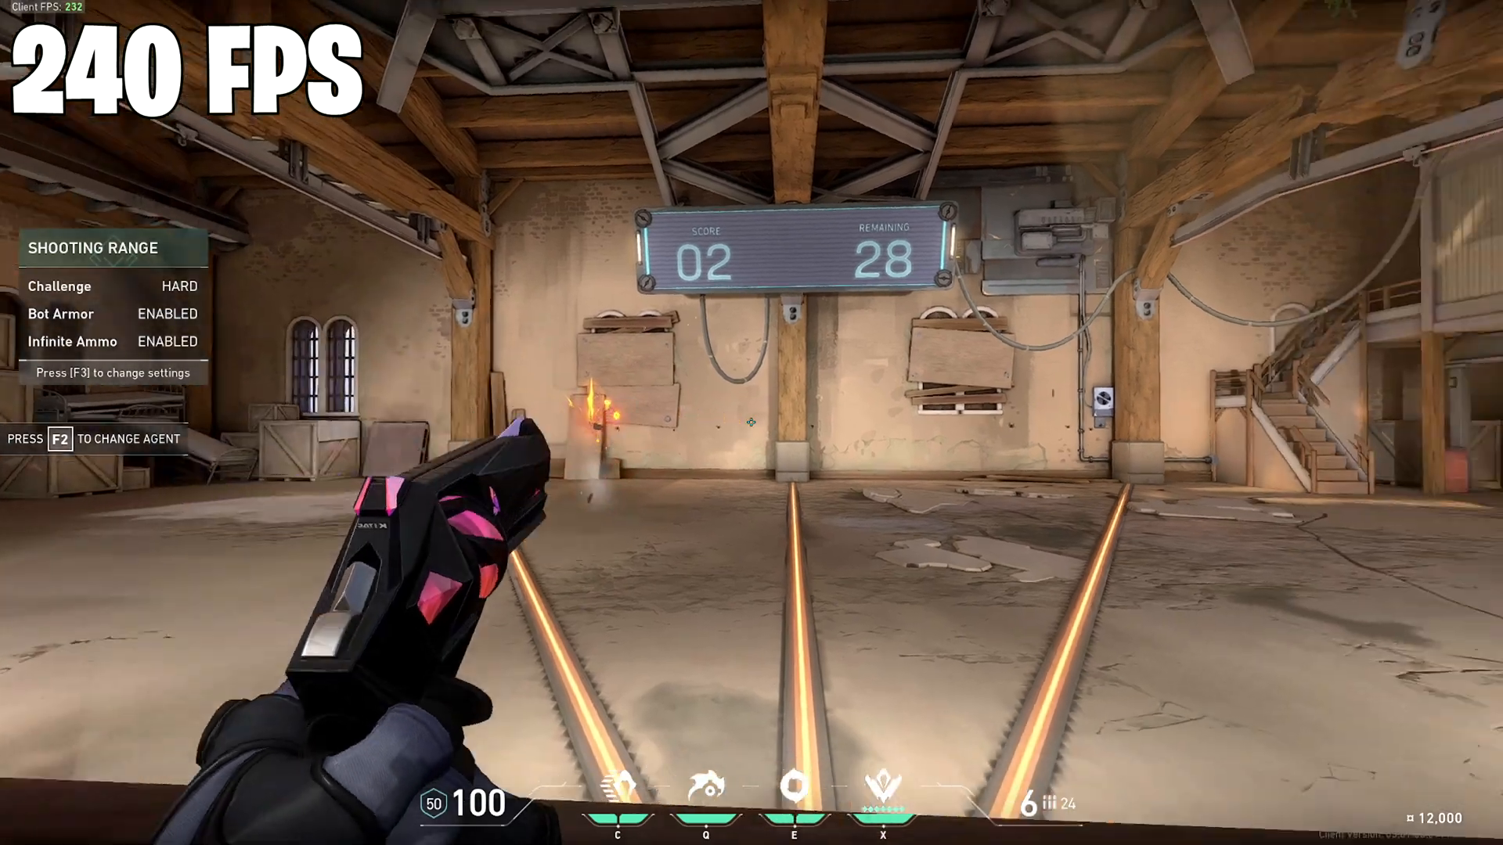
left_click(751, 423)
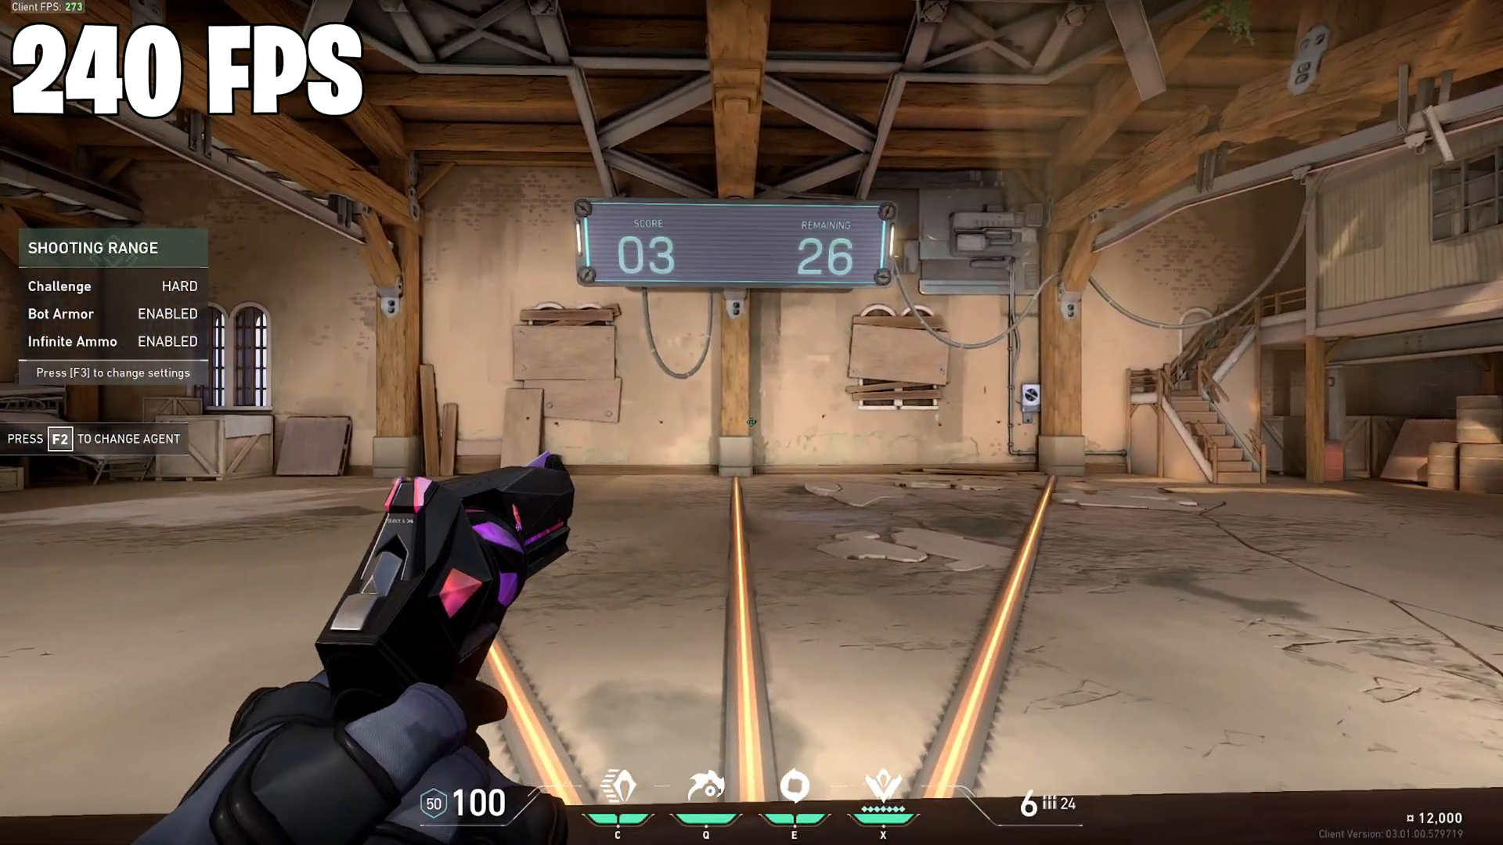
left_click(751, 422)
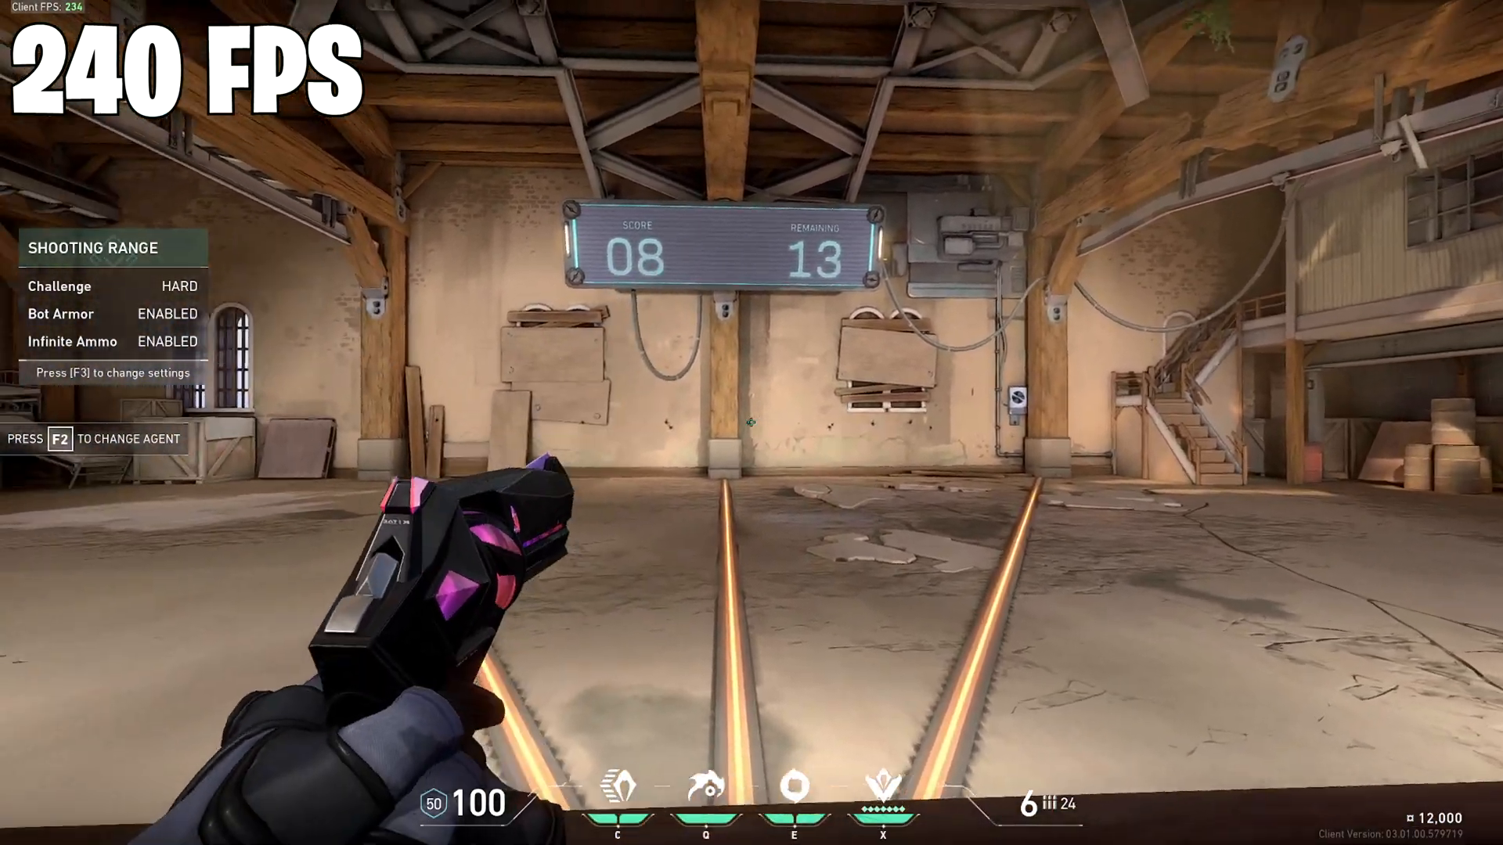
left_click(752, 423)
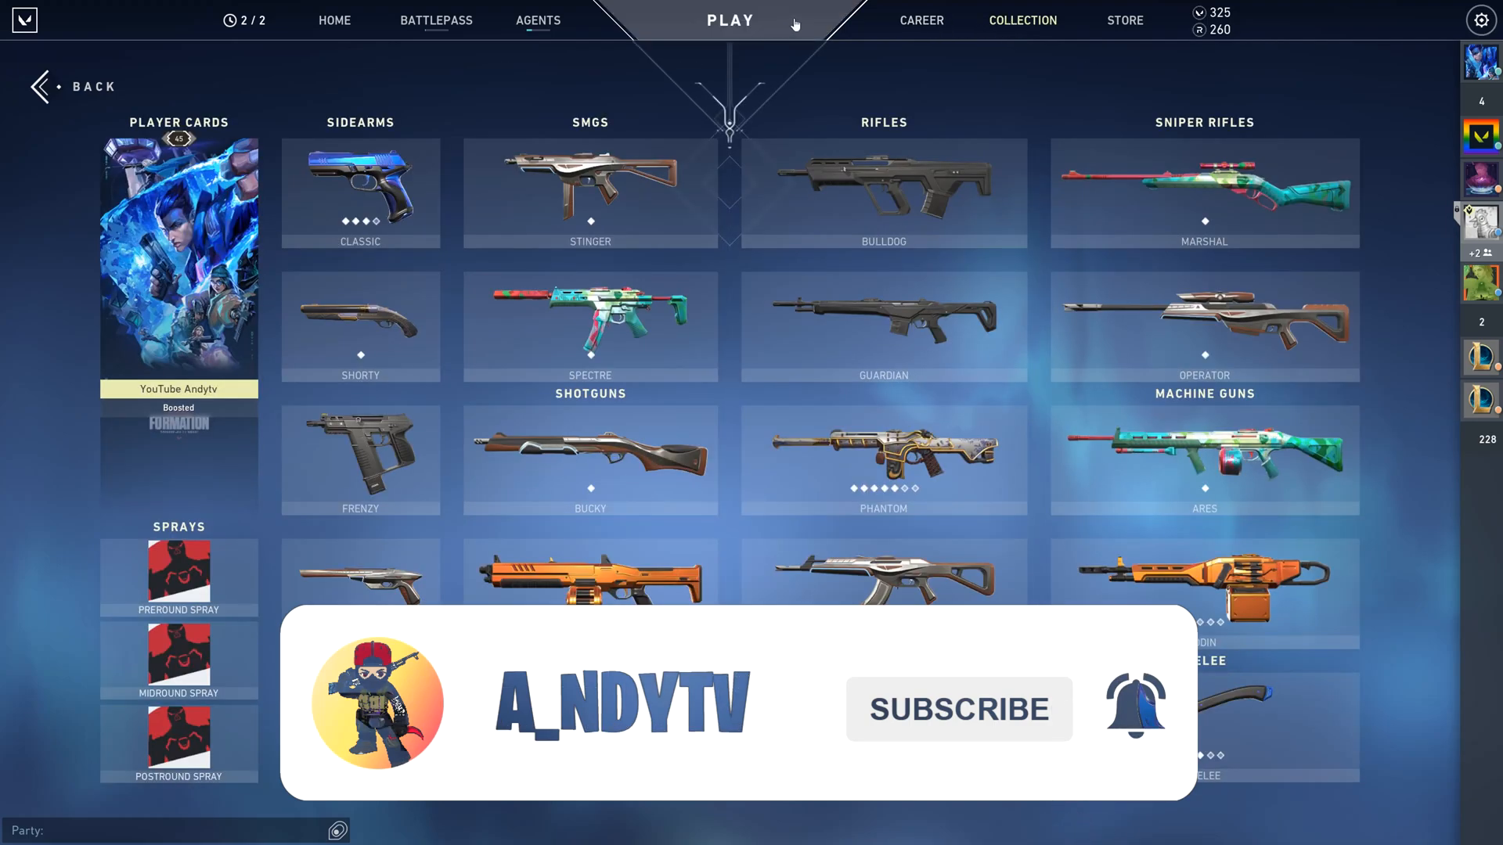
Show the store with the featured Ruination collection and four weapon offers.
left_click(1124, 21)
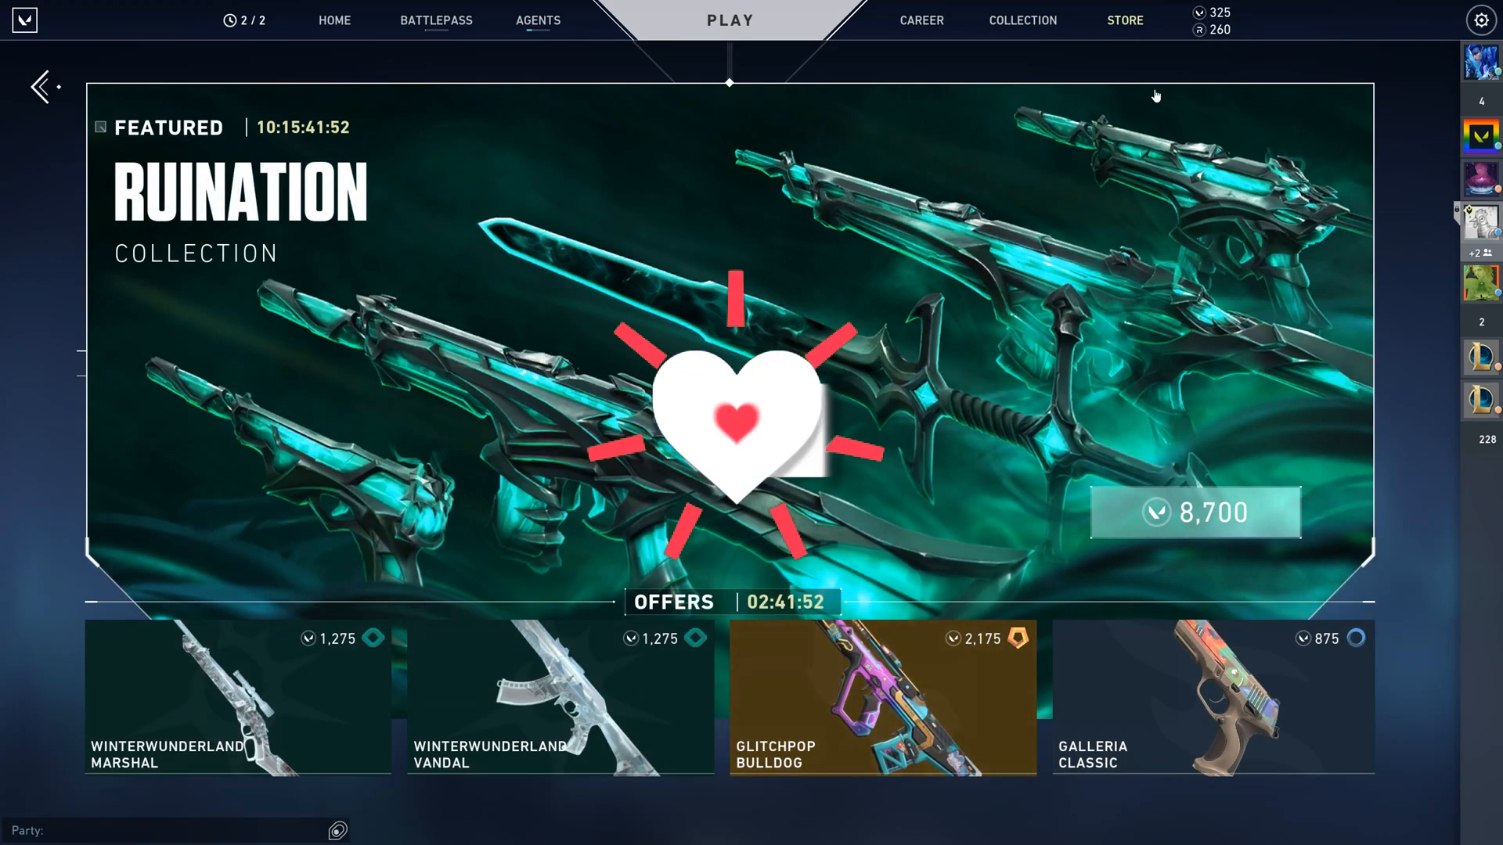